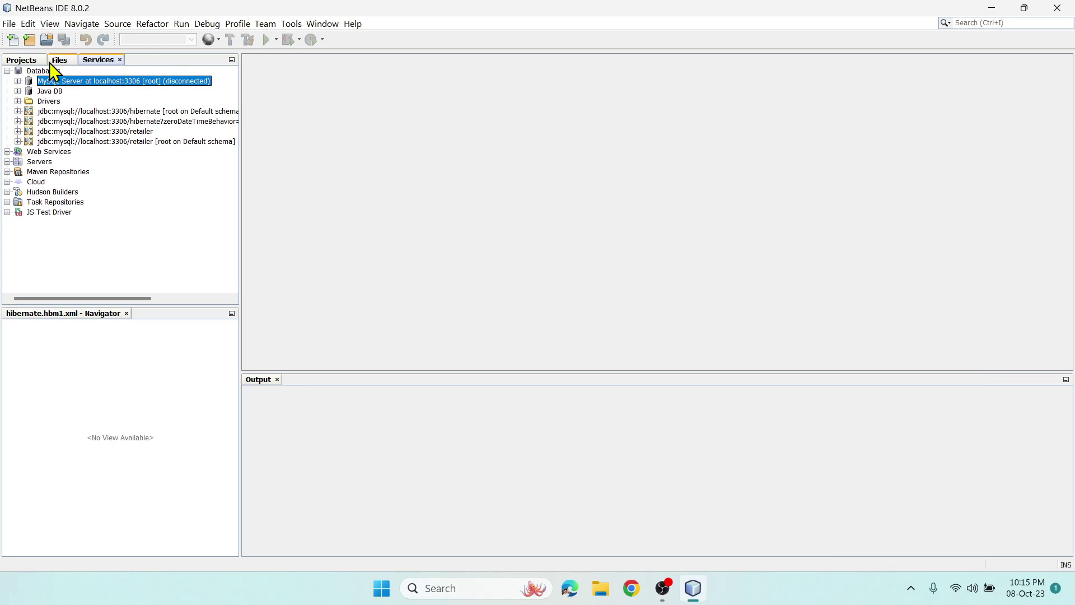
Switch the left window to the Projects list showing the Hibernate projects
click(21, 60)
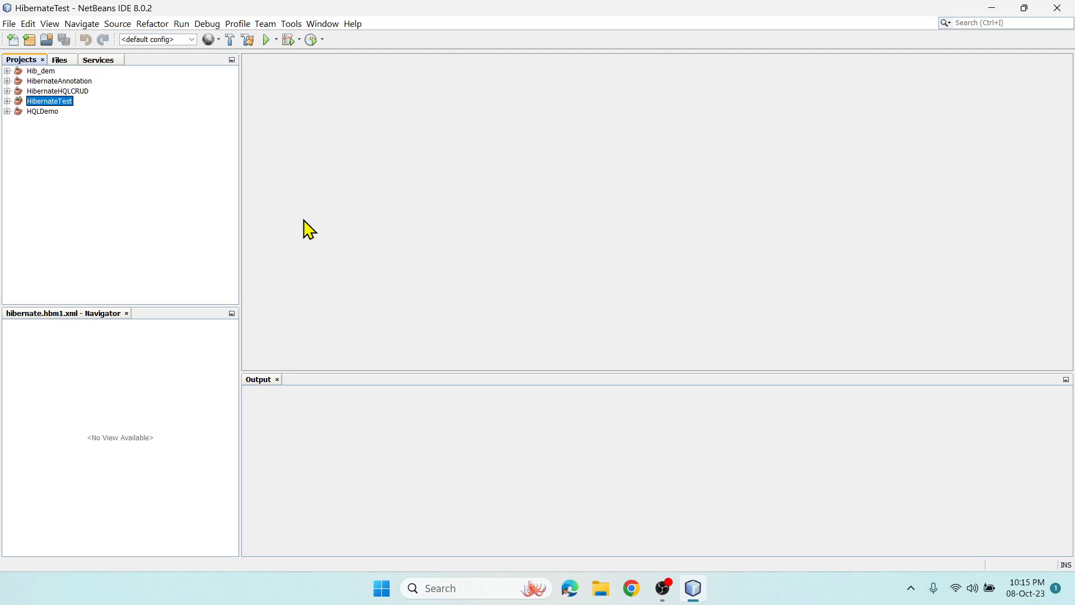
mouse_move(370, 218)
text(xam)
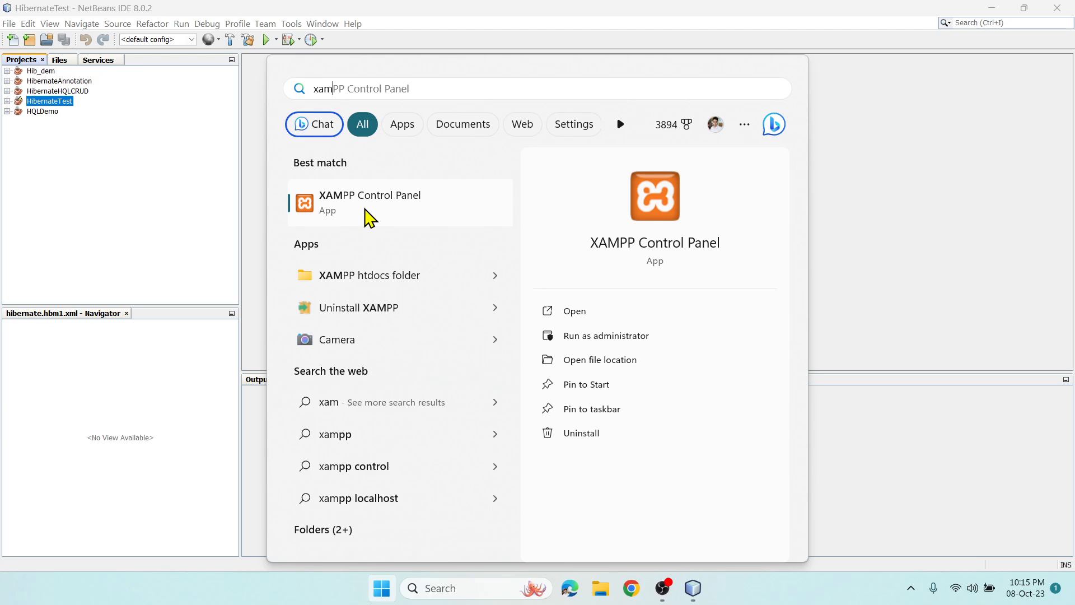
mouse_move(209, 180)
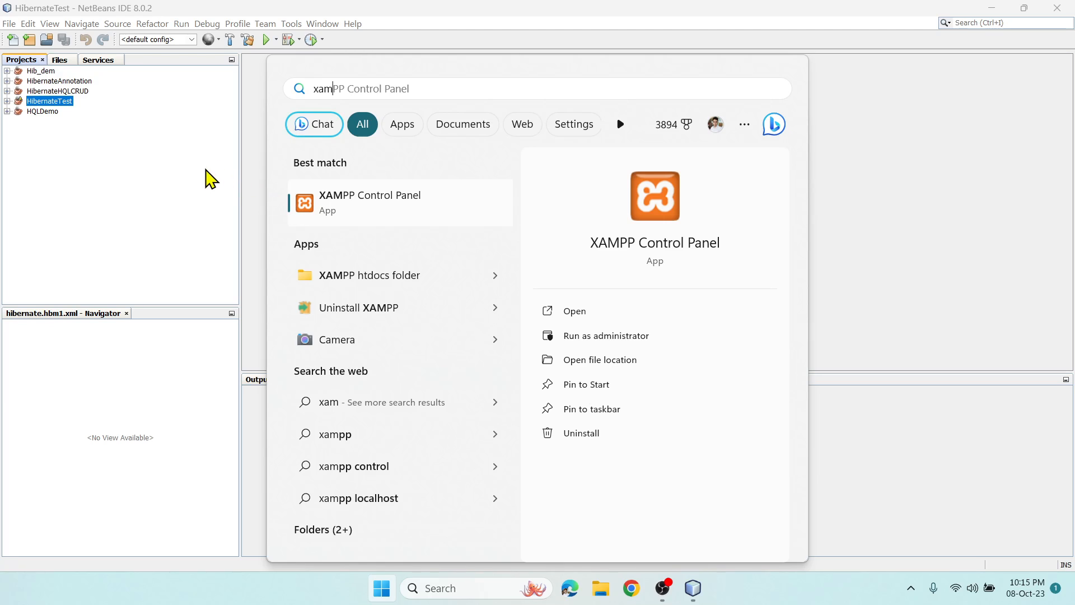
mouse_move(346, 209)
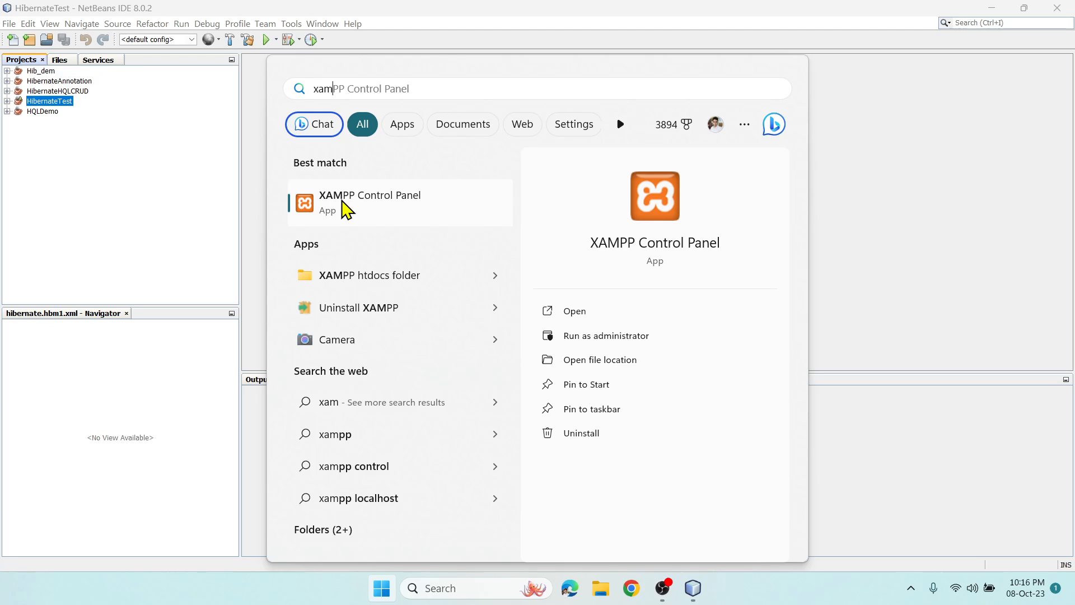
mouse_move(366, 210)
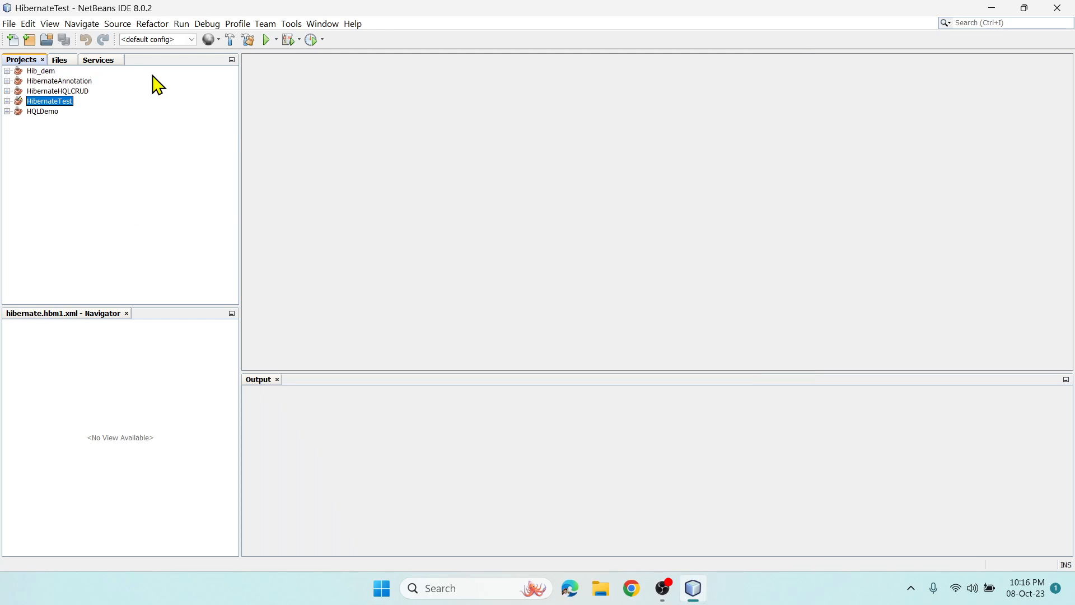
mouse_move(109, 79)
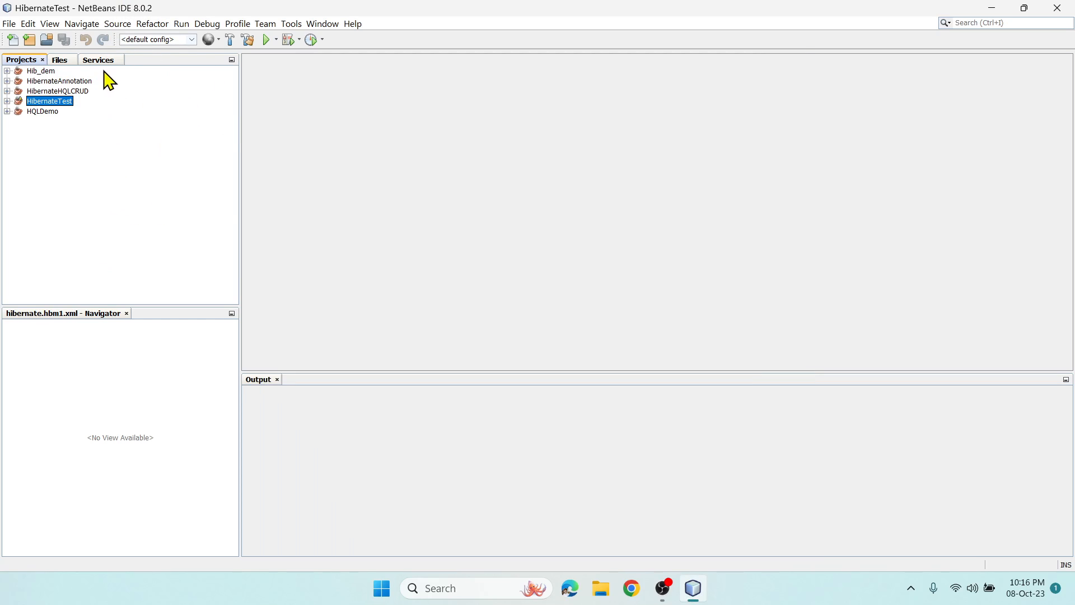
Open the Services tree, re-expand Databases, and select the MySQL Server node
click(98, 60)
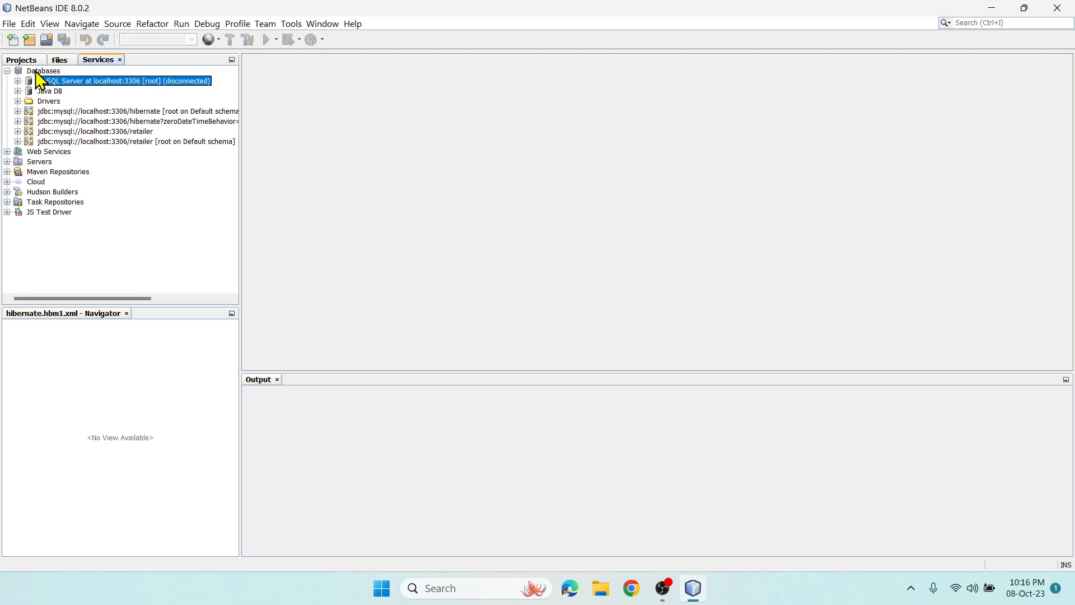
click(7, 71)
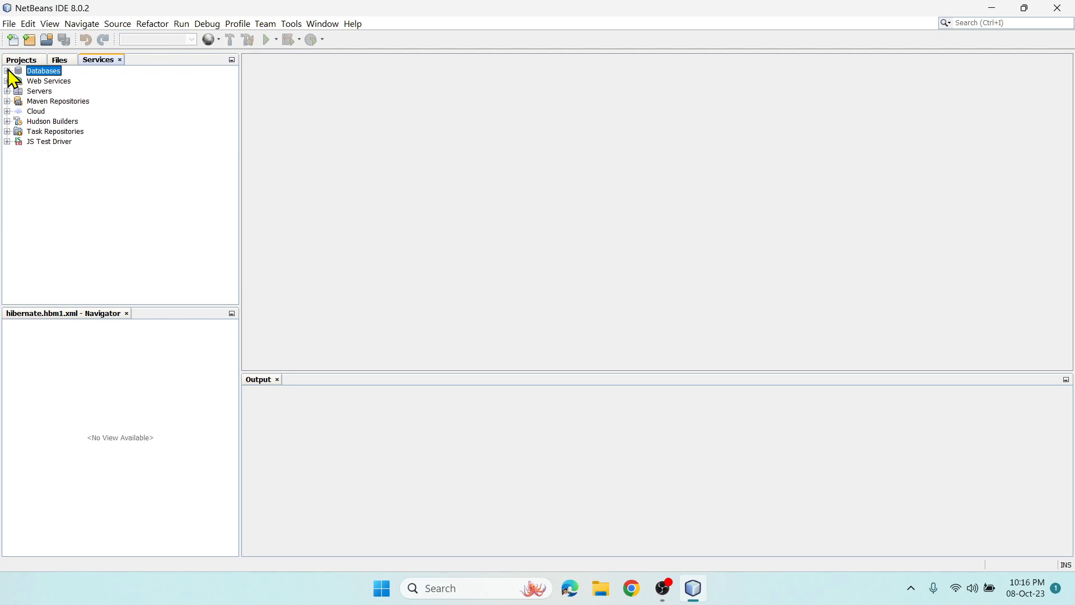
click(6, 71)
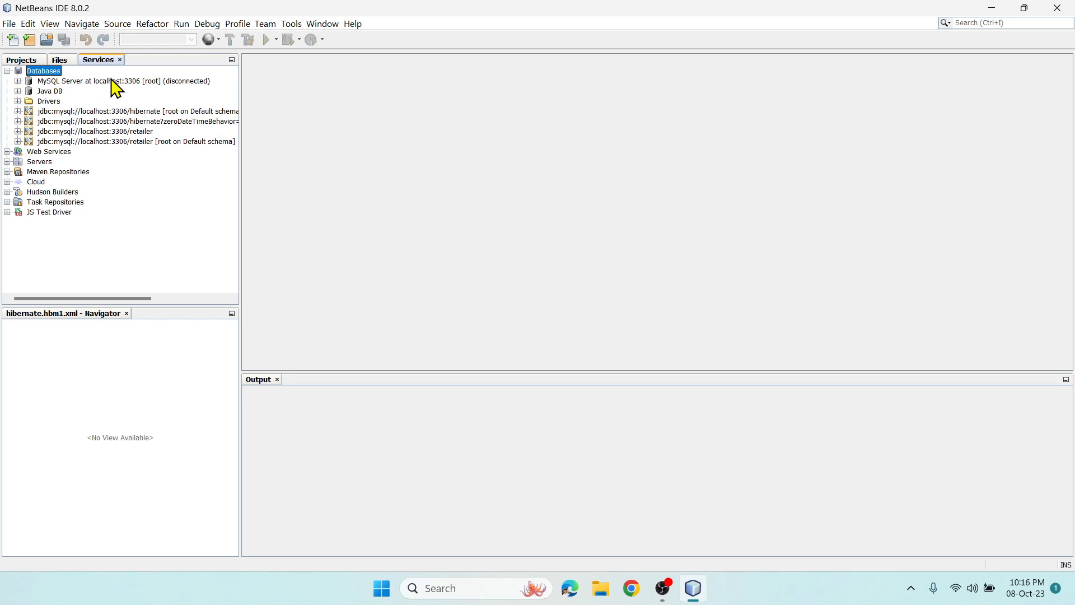
click(103, 80)
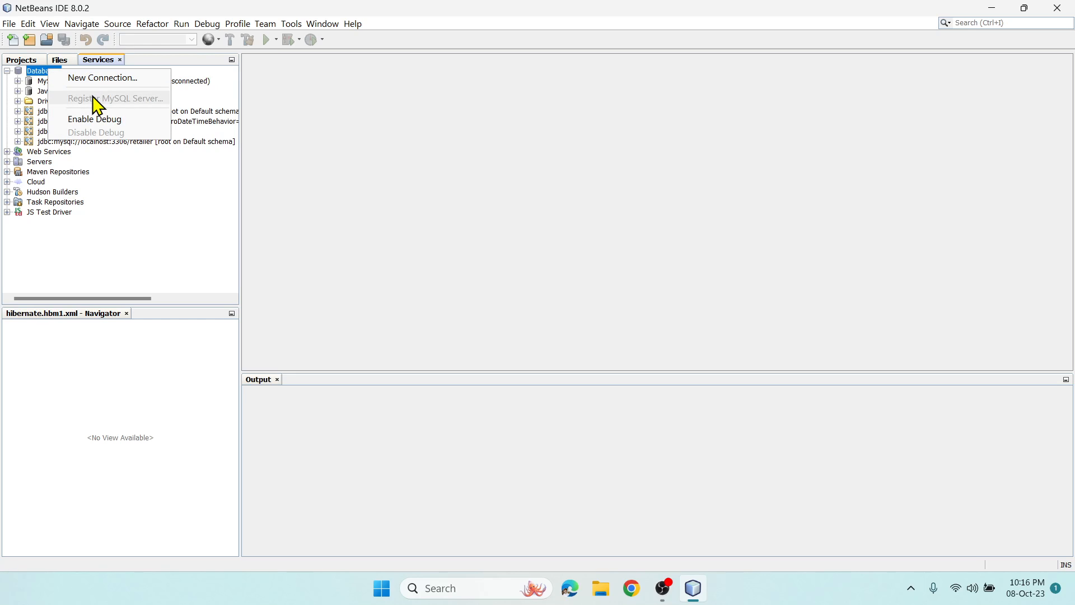
mouse_move(123, 108)
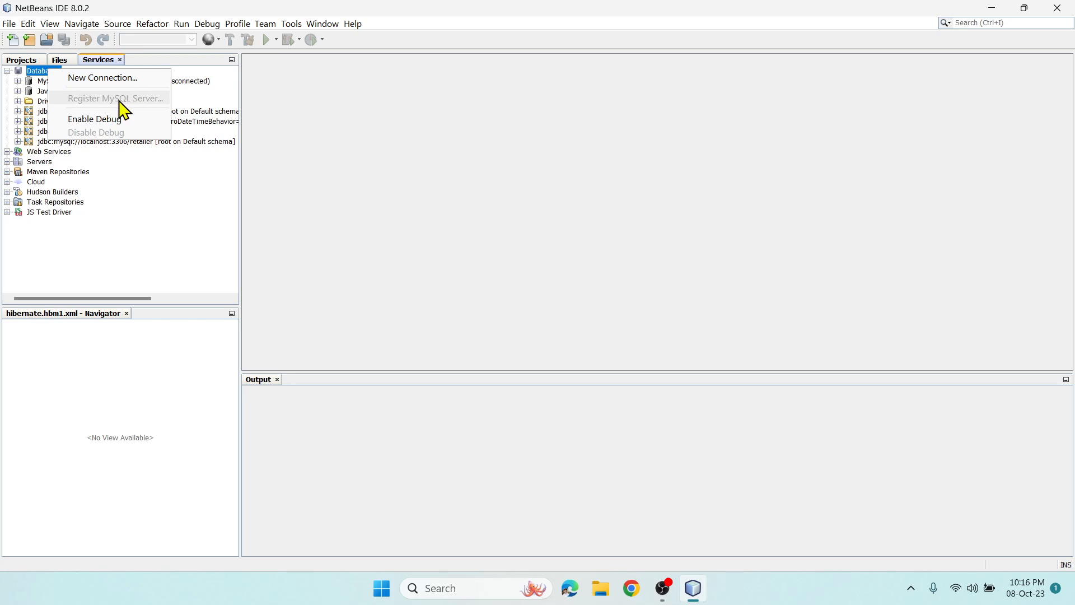
mouse_move(116, 107)
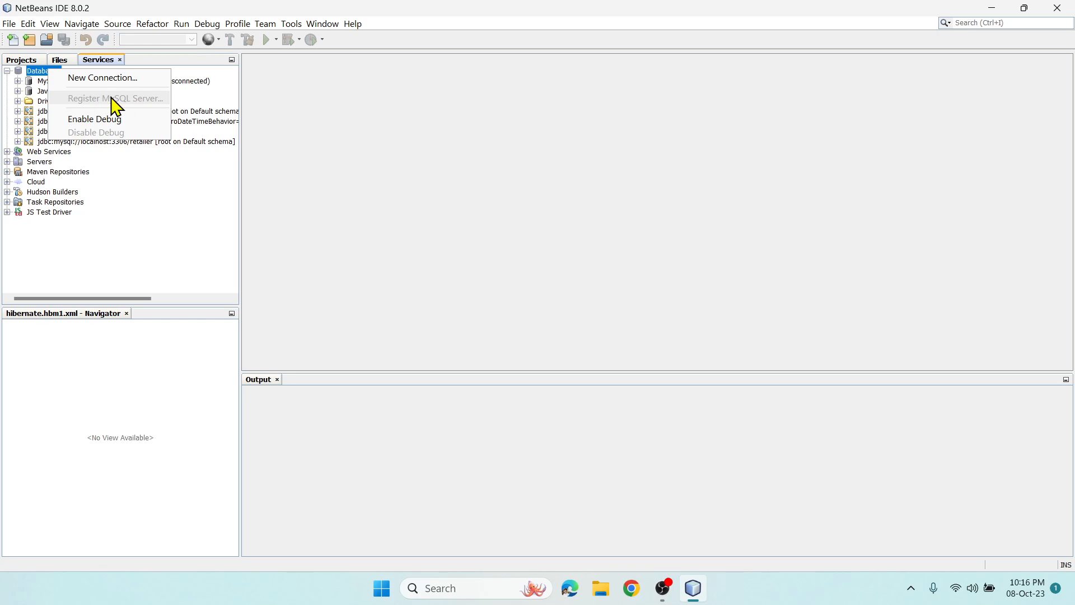
mouse_move(43, 92)
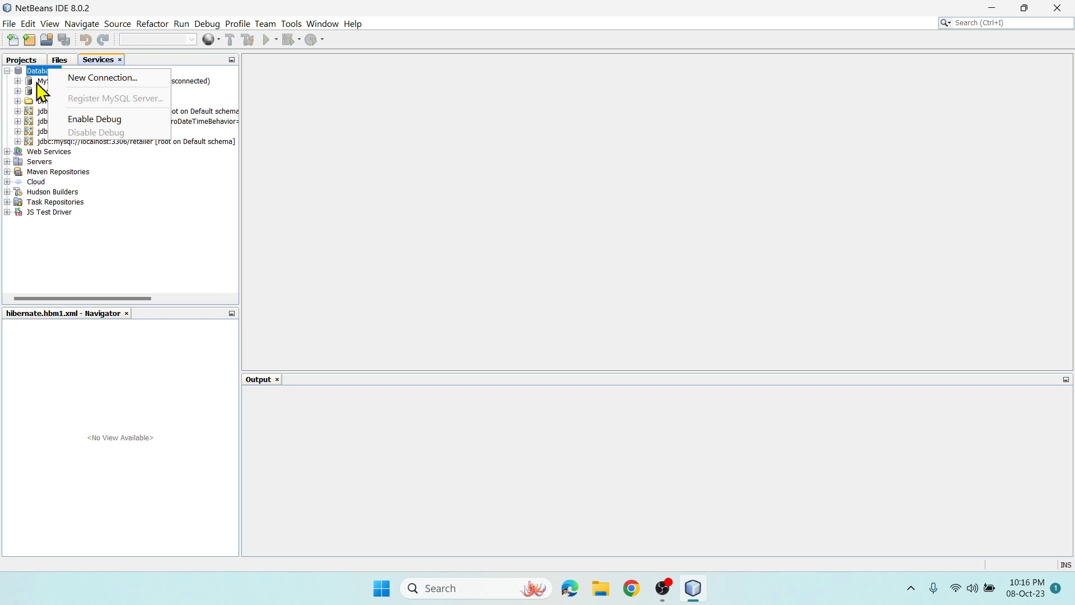
click(54, 81)
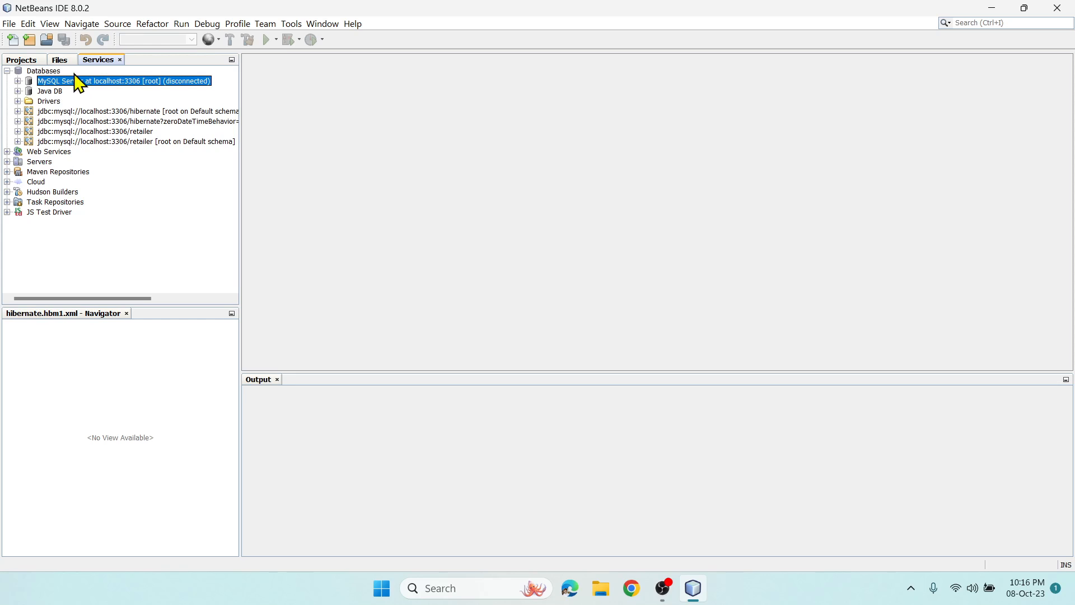
mouse_move(78, 92)
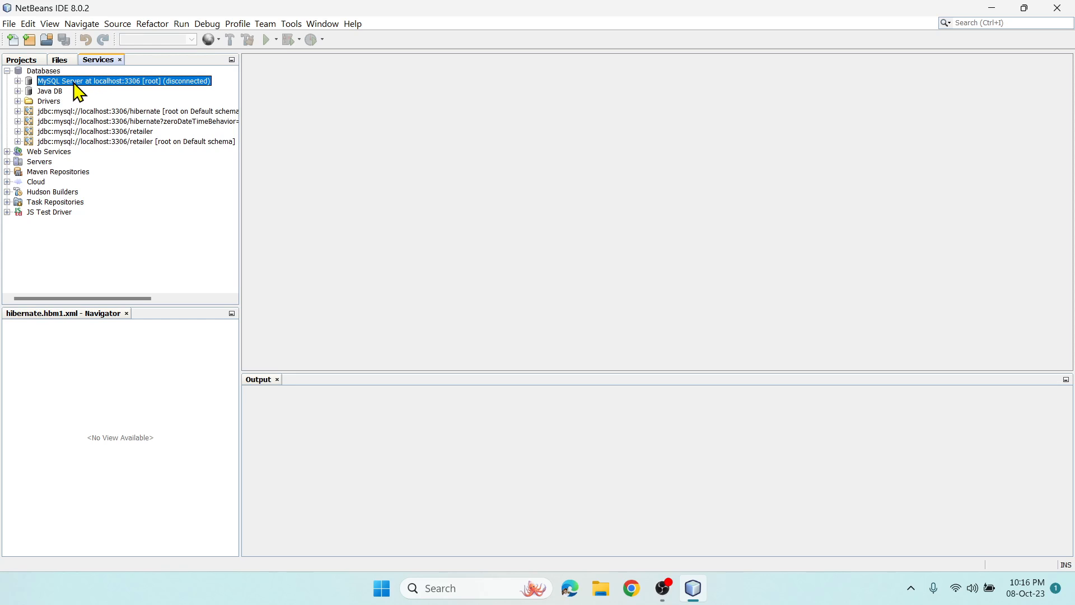
mouse_move(91, 92)
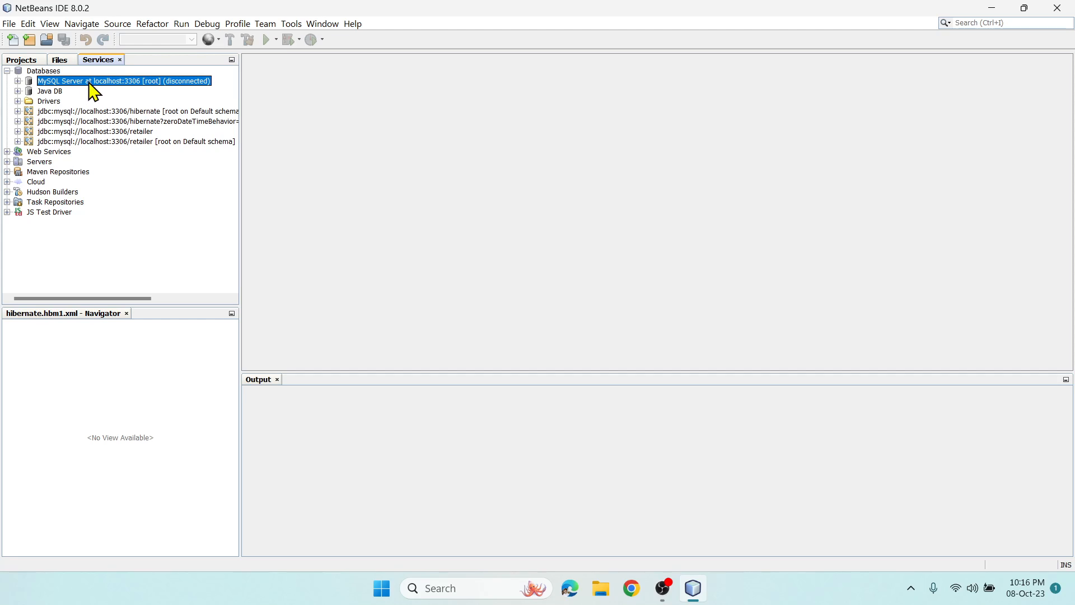
mouse_move(123, 81)
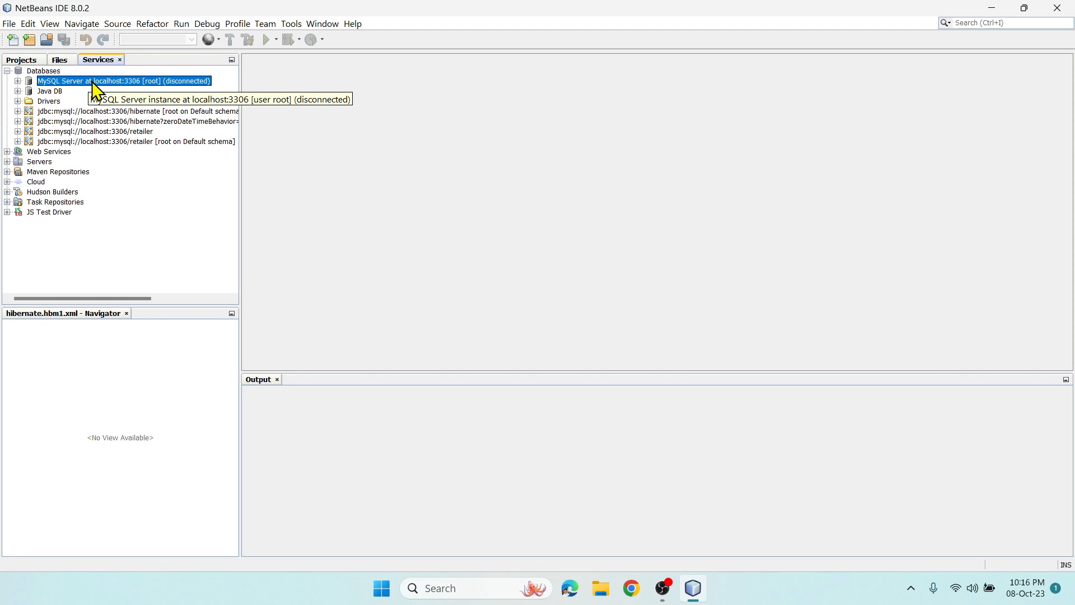
In MySQL Server Properties, set the stop command arguments to '-u root stop'
right_click(122, 81)
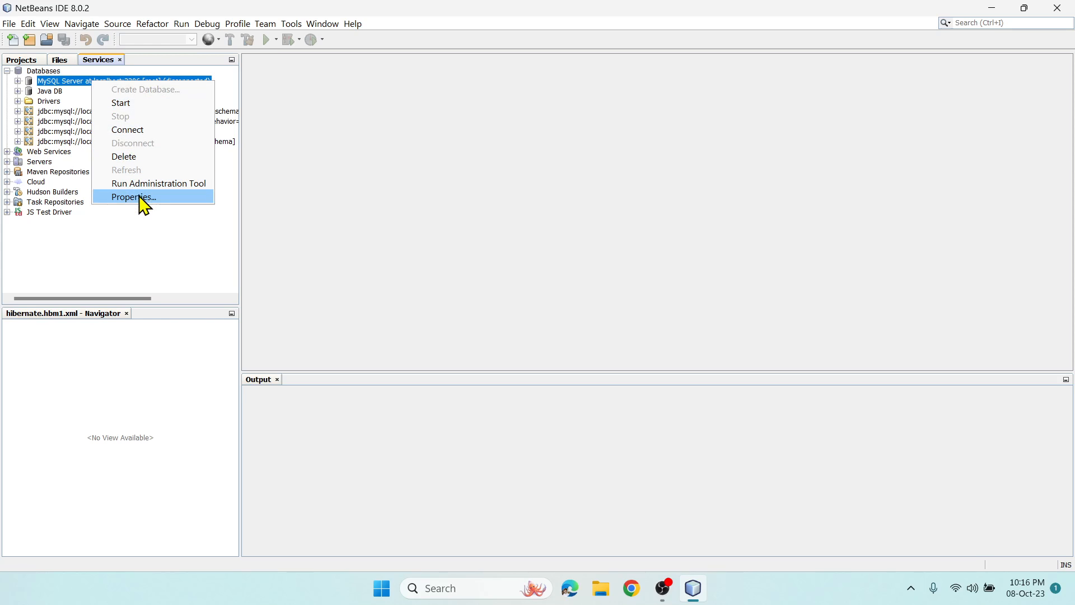
click(132, 197)
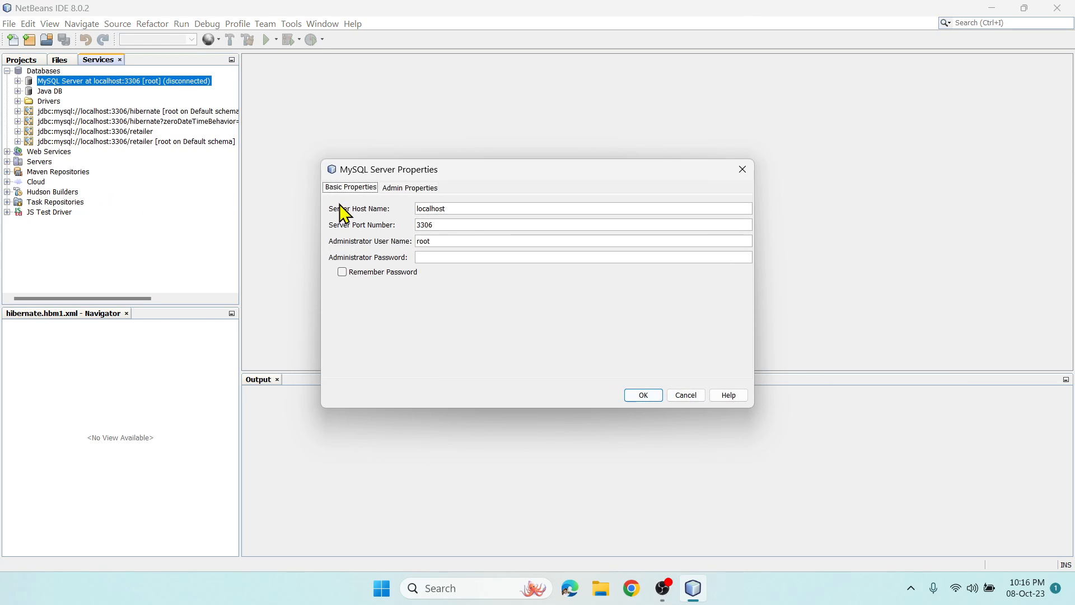
mouse_move(421, 305)
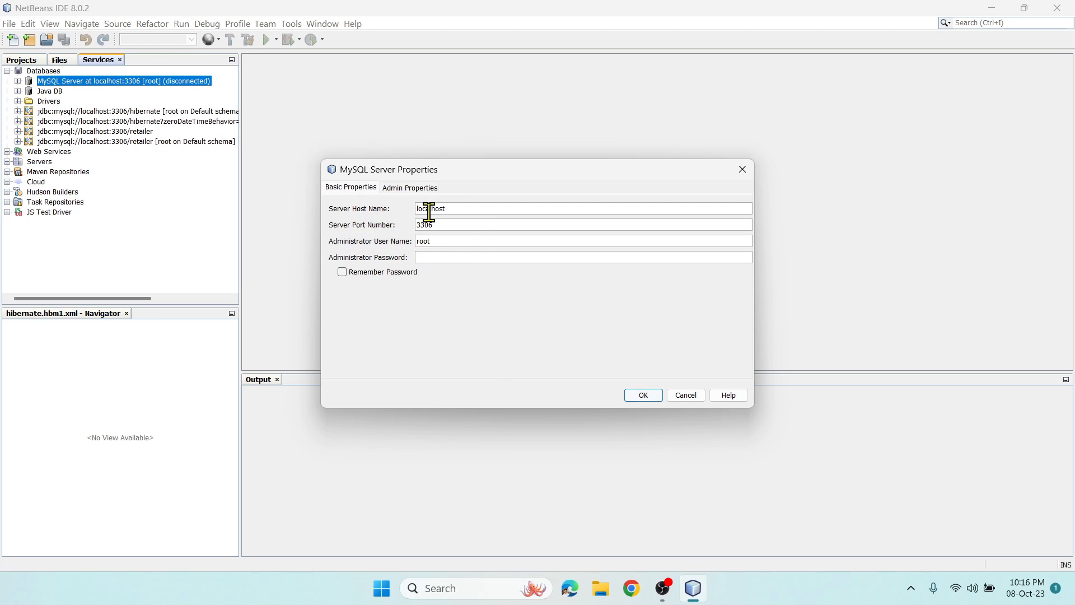
double_click(430, 209)
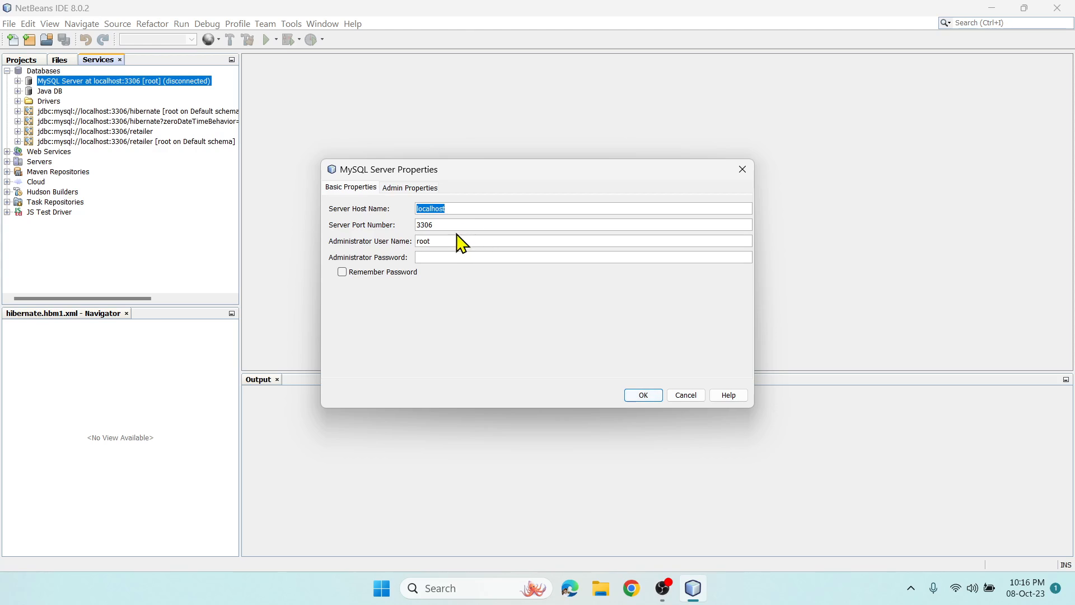
click(583, 224)
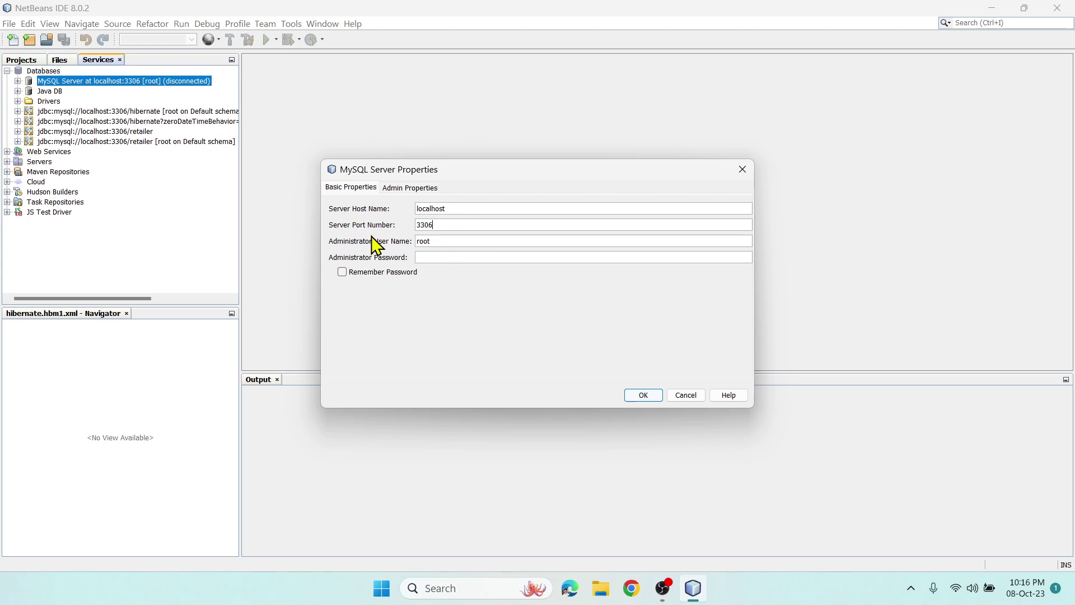
mouse_move(399, 228)
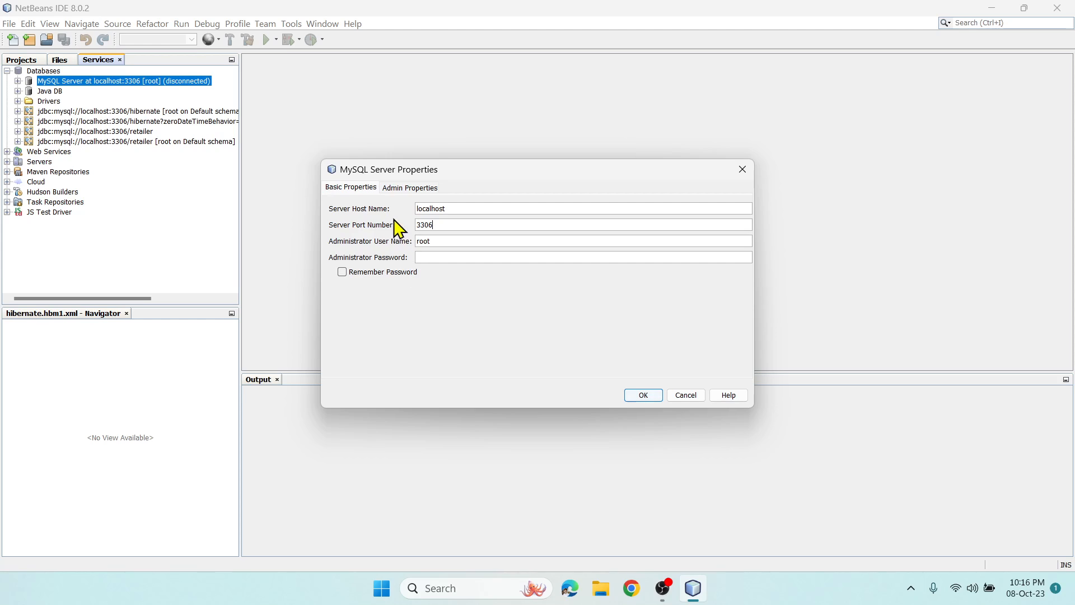
click(409, 187)
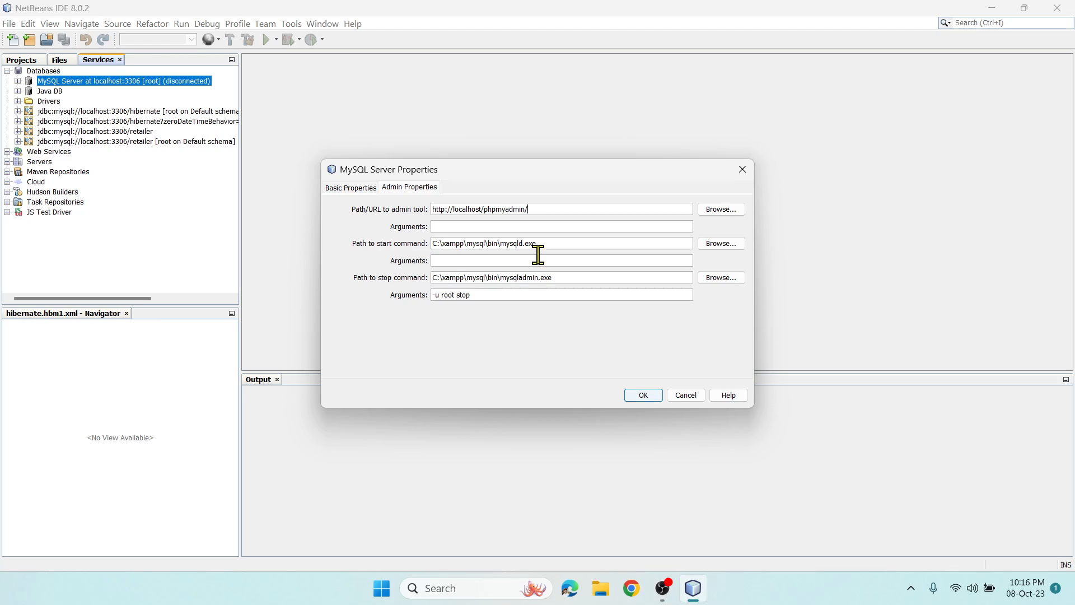
mouse_move(435, 277)
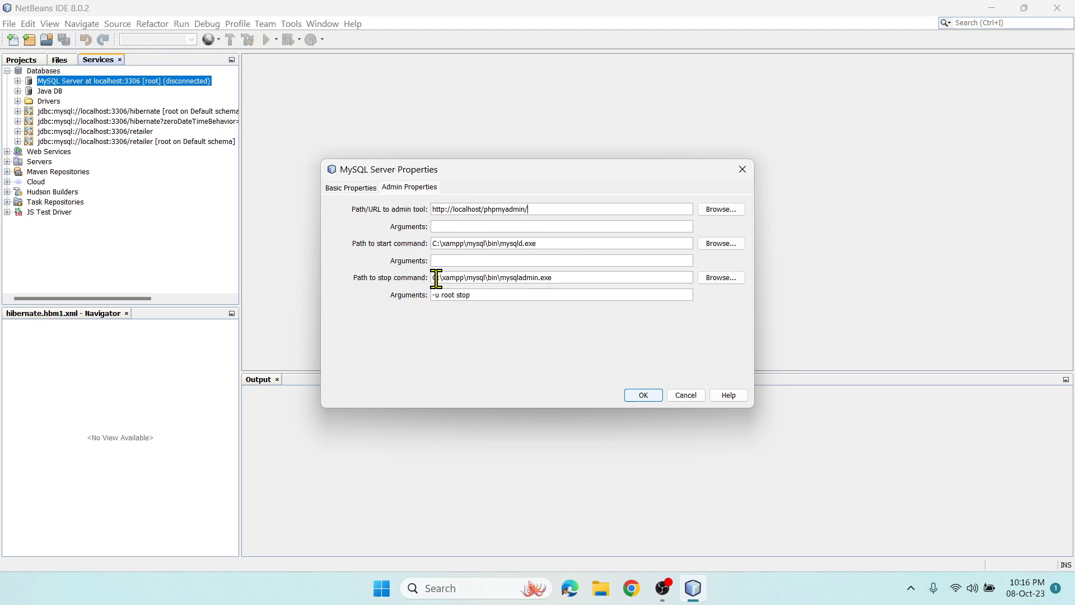
mouse_move(406, 218)
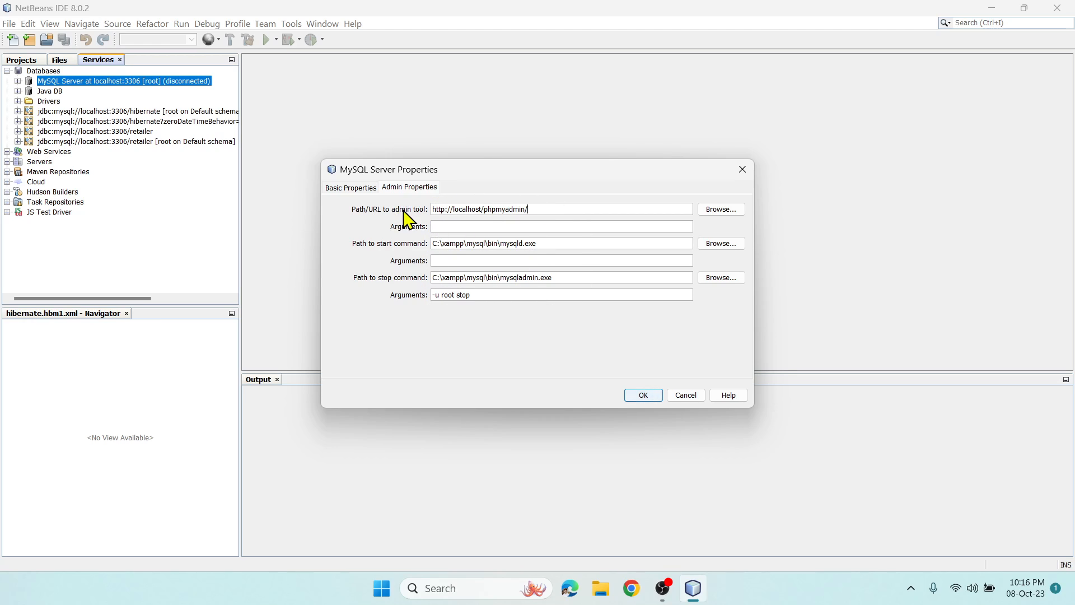
mouse_move(546, 220)
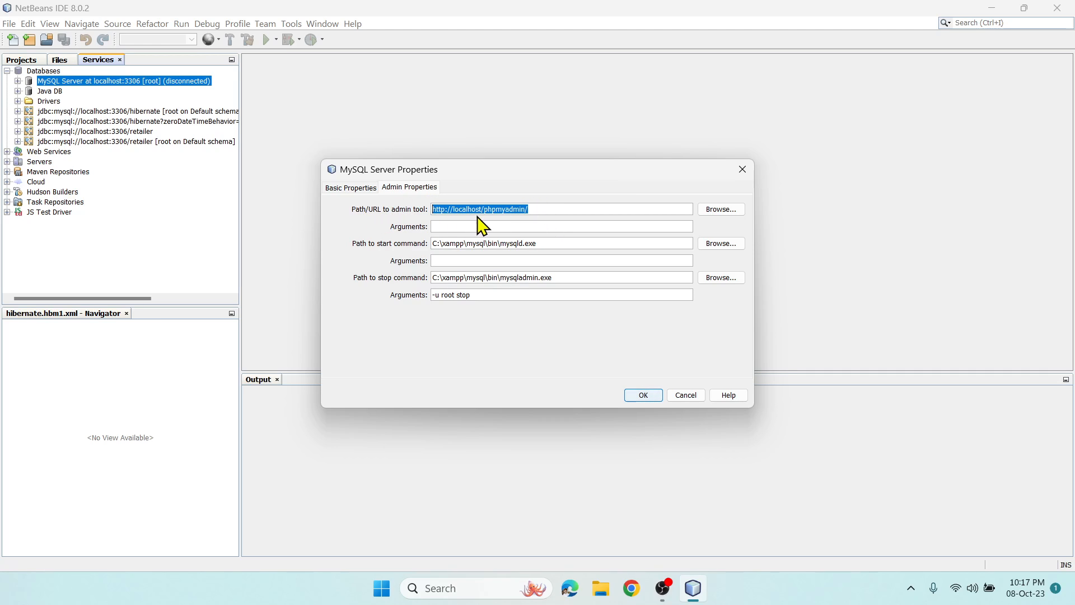
mouse_move(545, 211)
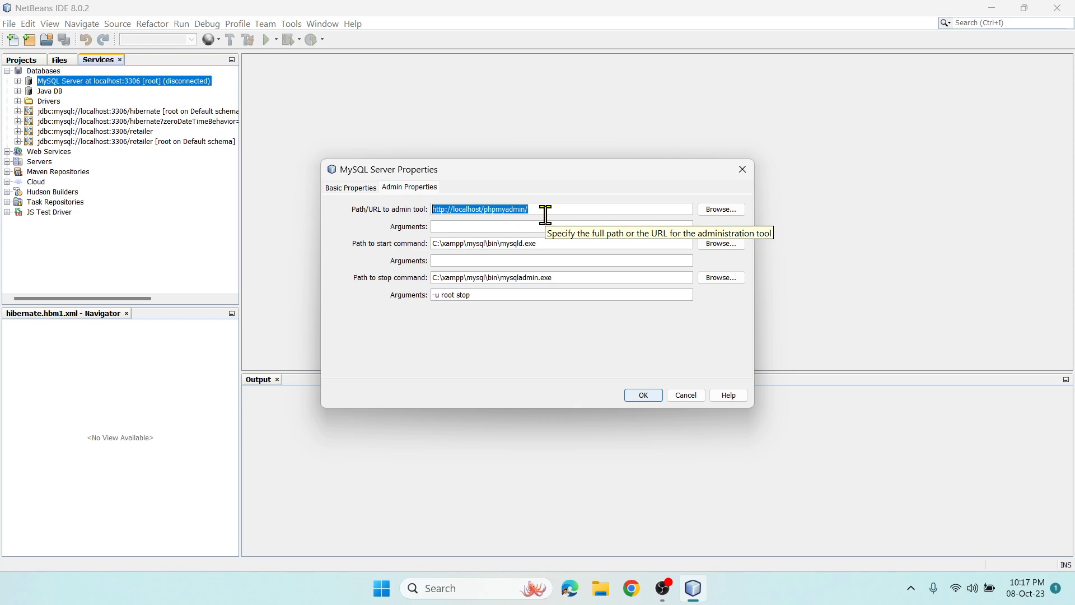
mouse_move(385, 256)
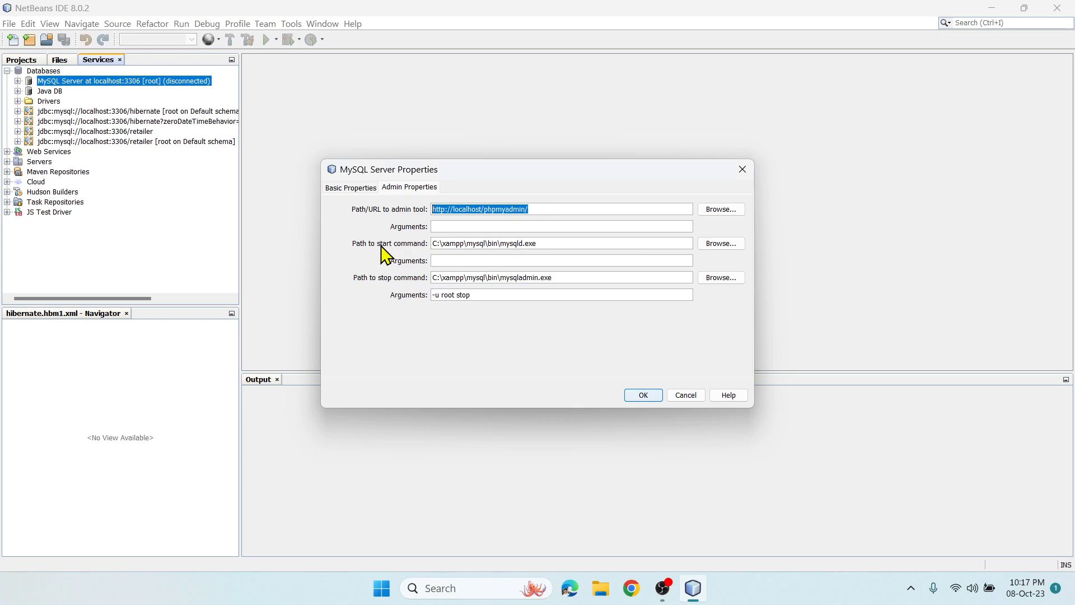
mouse_move(483, 278)
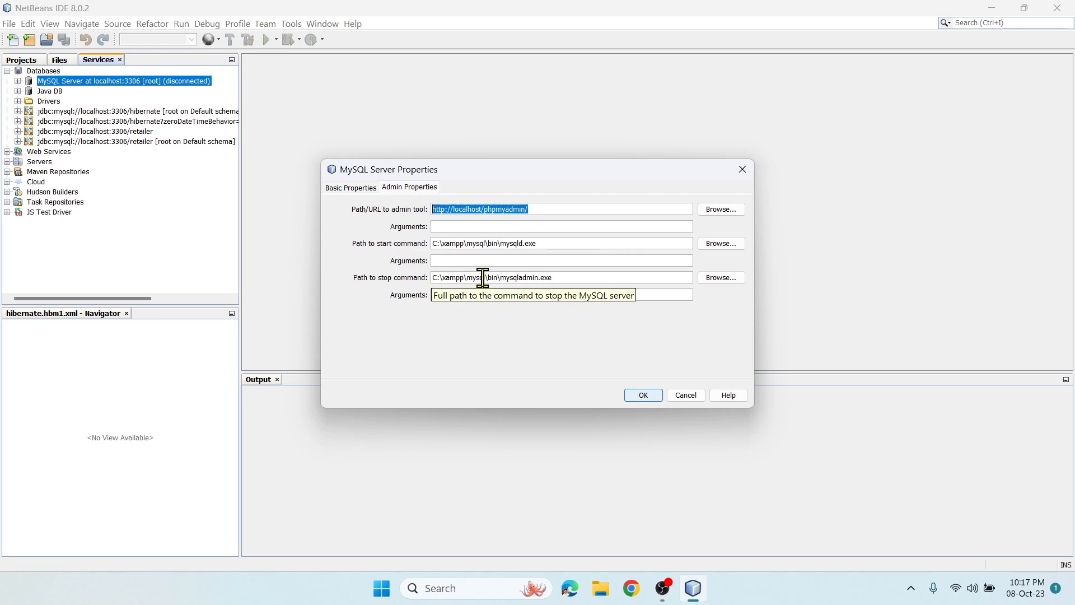
text(-u root stop)
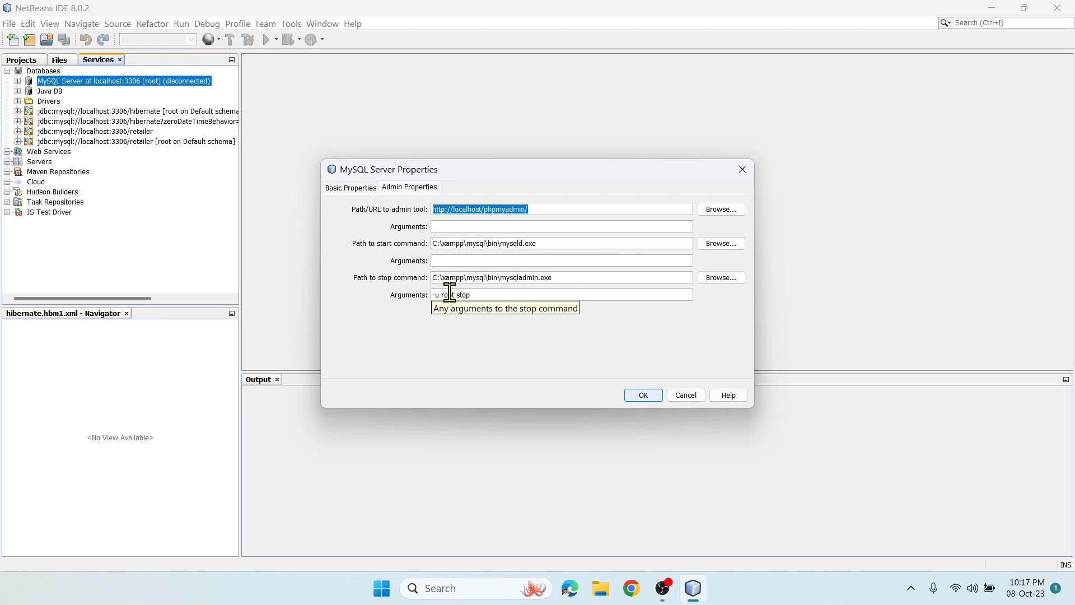
mouse_move(562, 263)
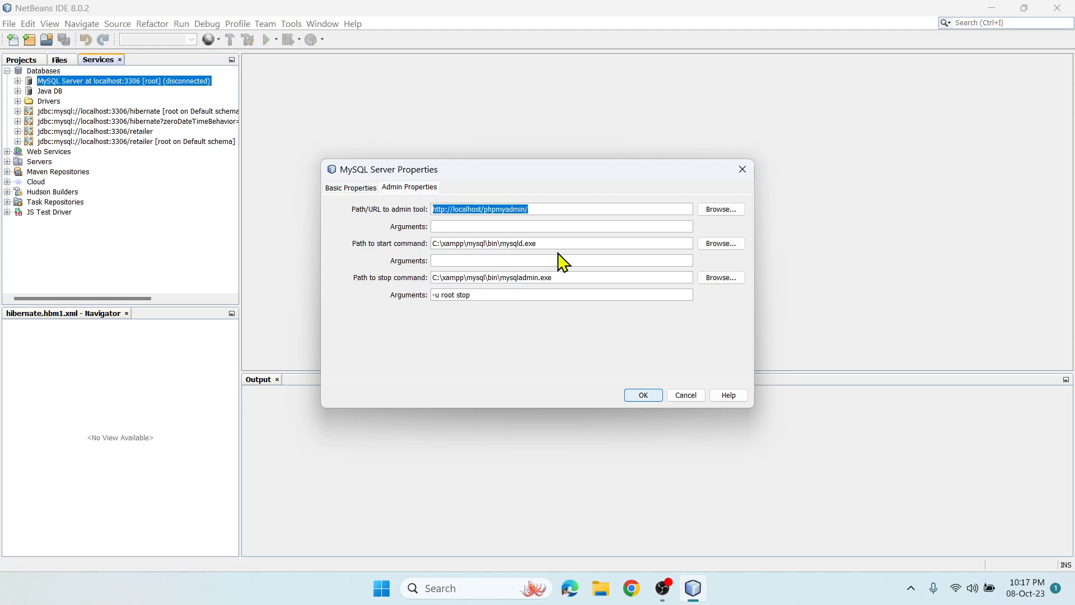
mouse_move(593, 242)
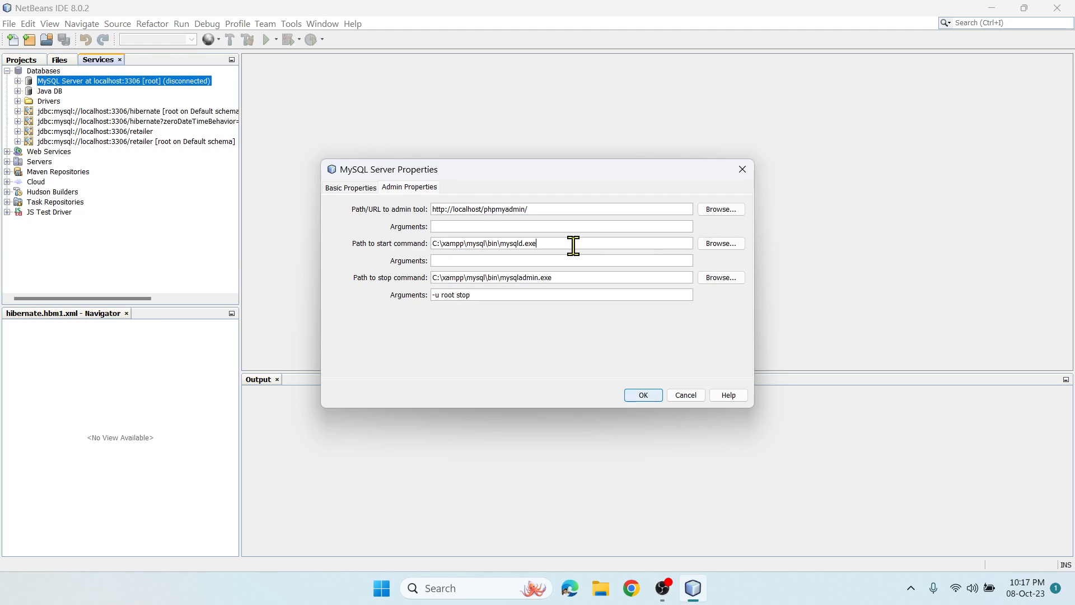
mouse_move(706, 263)
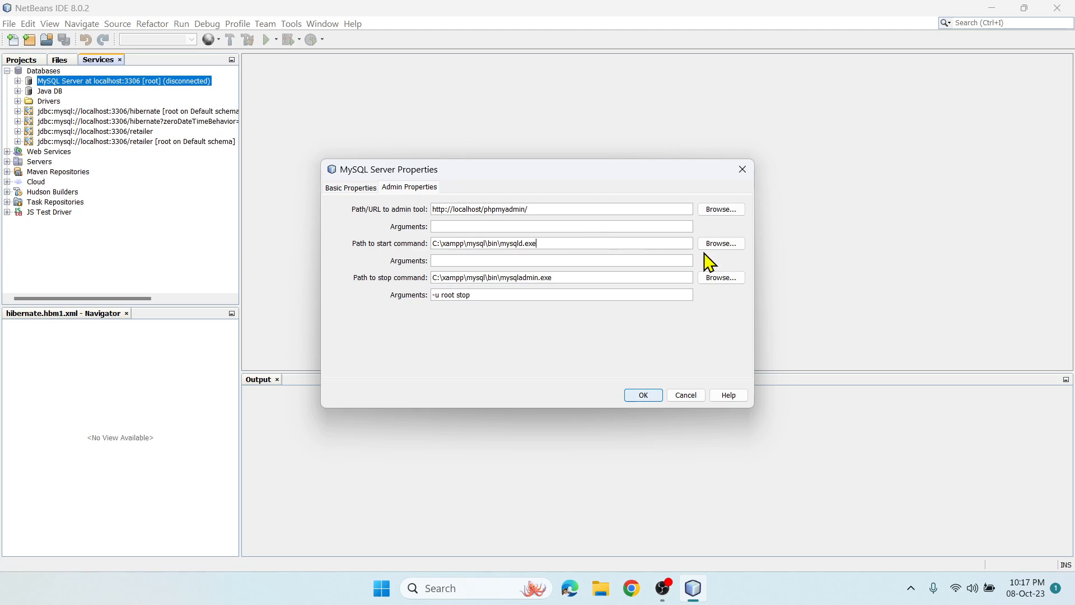
mouse_move(492, 260)
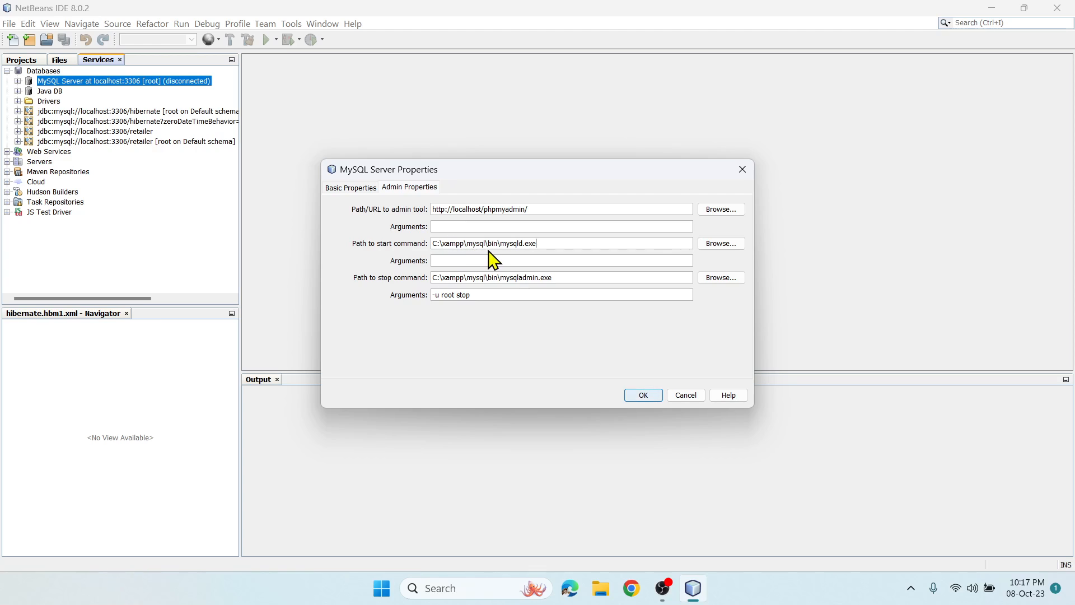
mouse_move(706, 256)
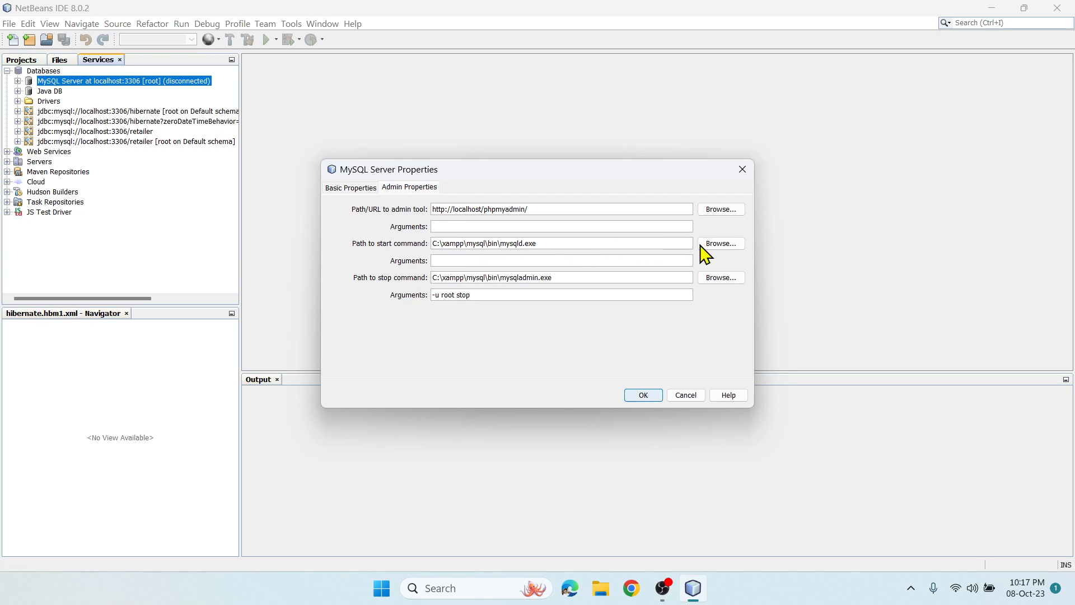
click(721, 243)
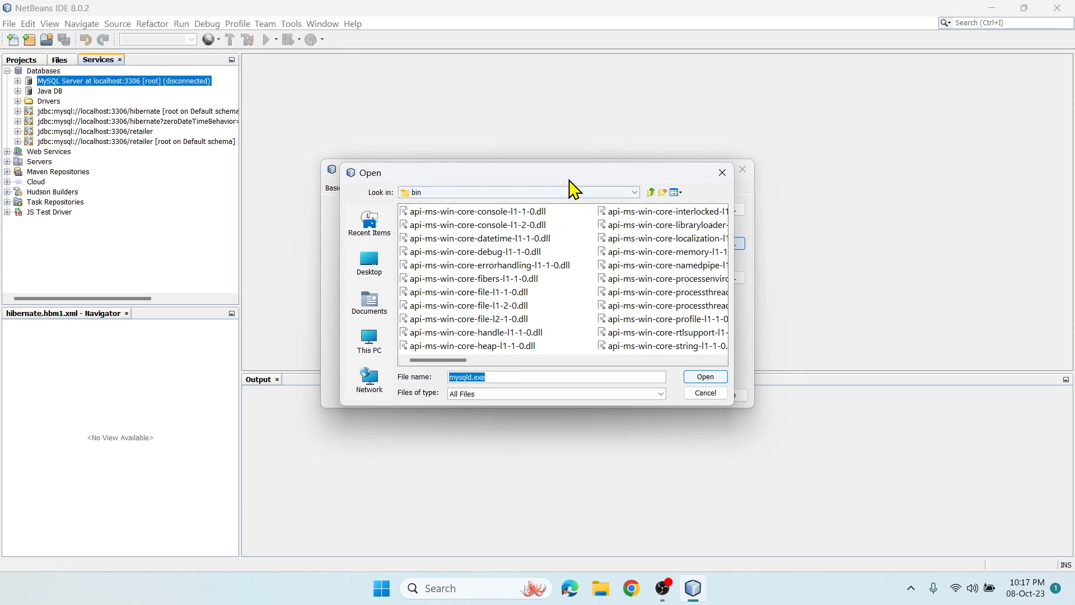
click(729, 355)
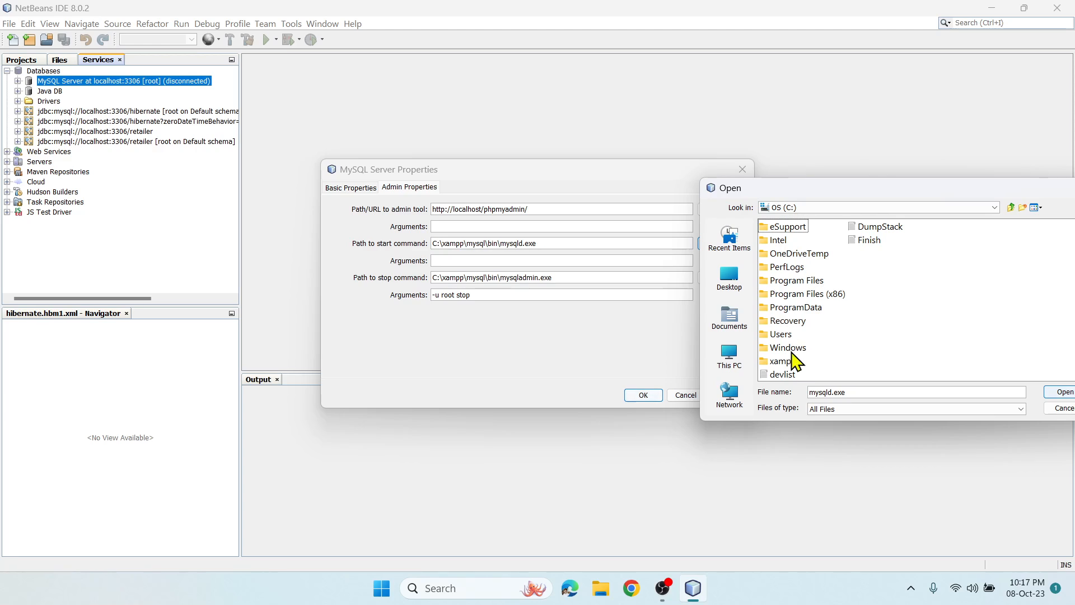
double_click(782, 361)
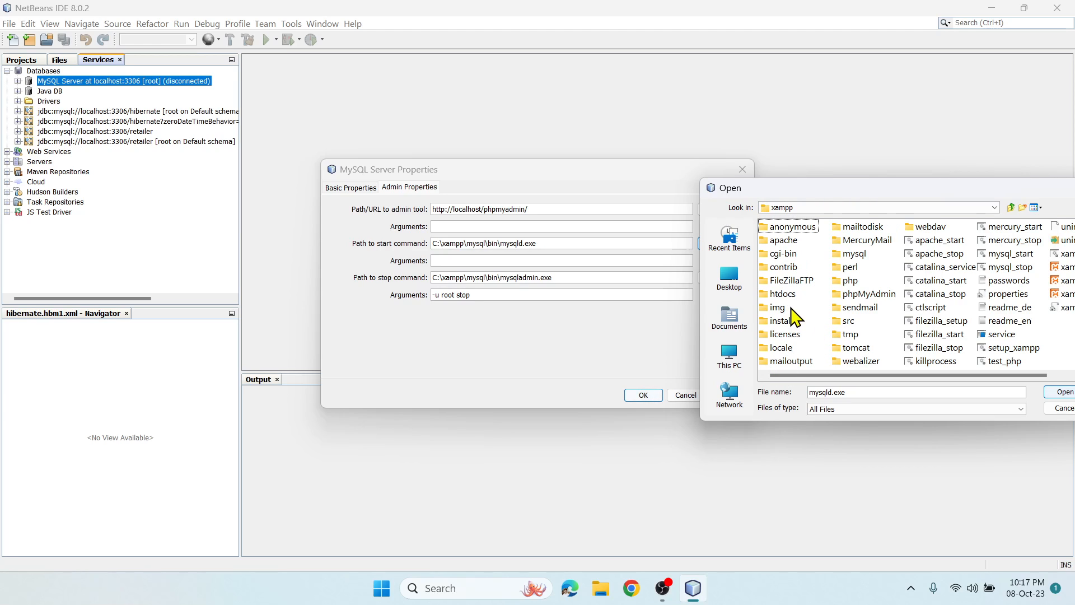
mouse_move(821, 324)
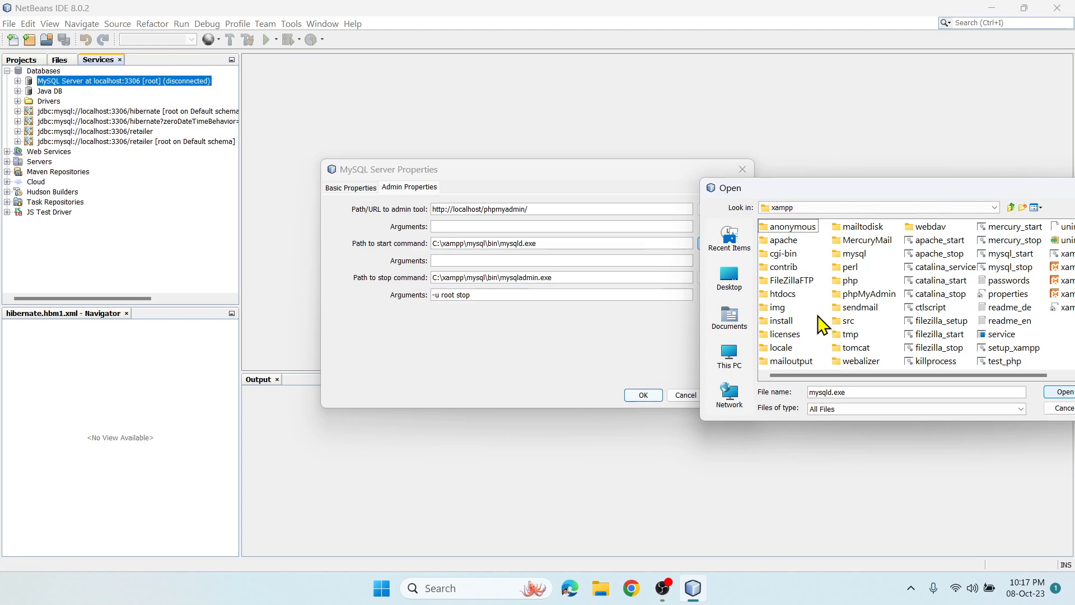
double_click(853, 254)
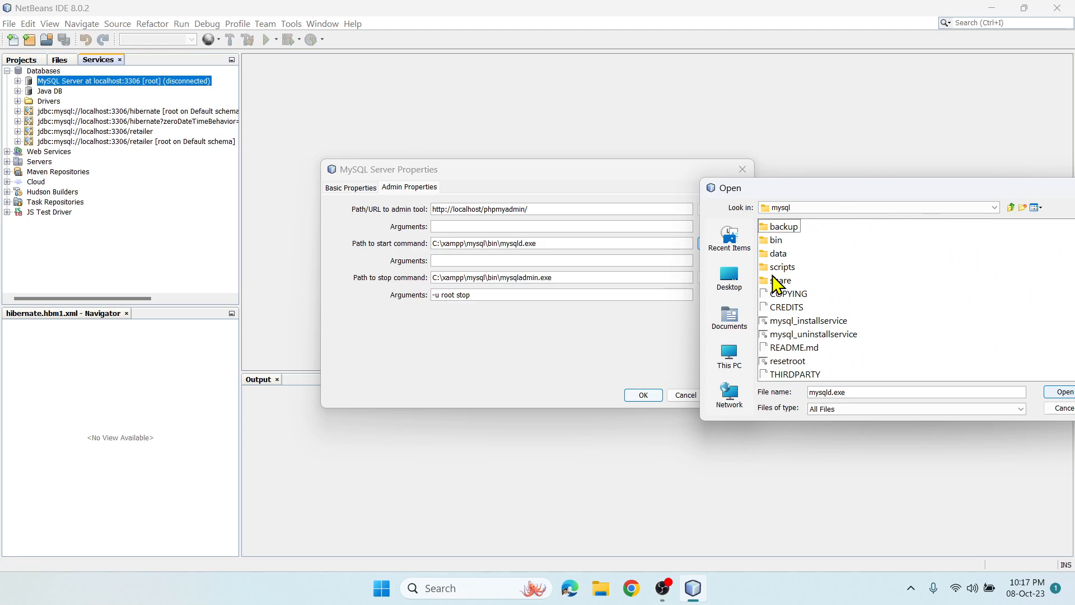
click(777, 240)
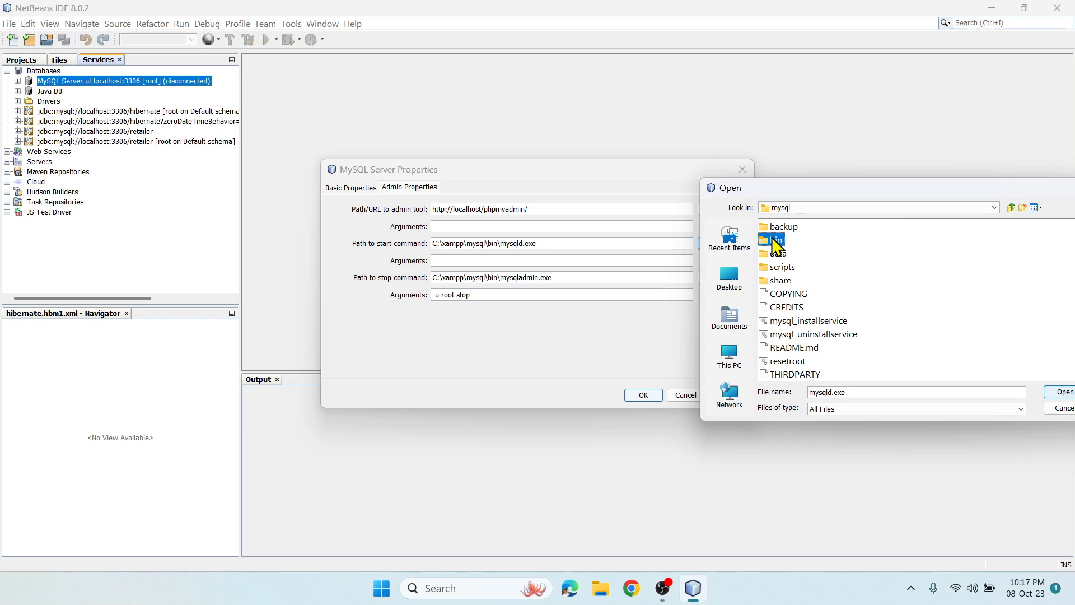
double_click(774, 240)
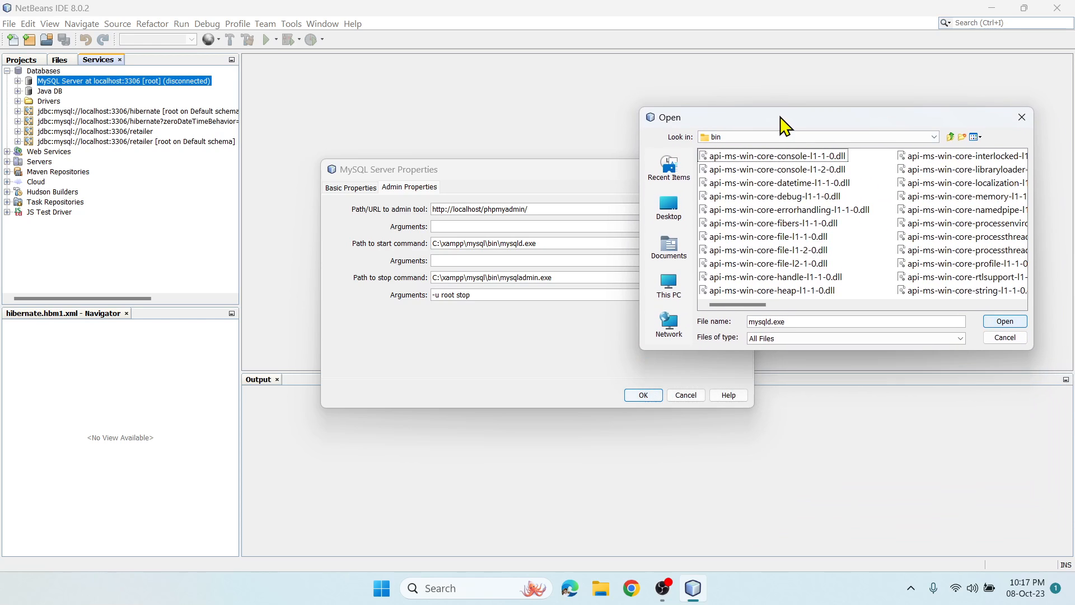
click(867, 221)
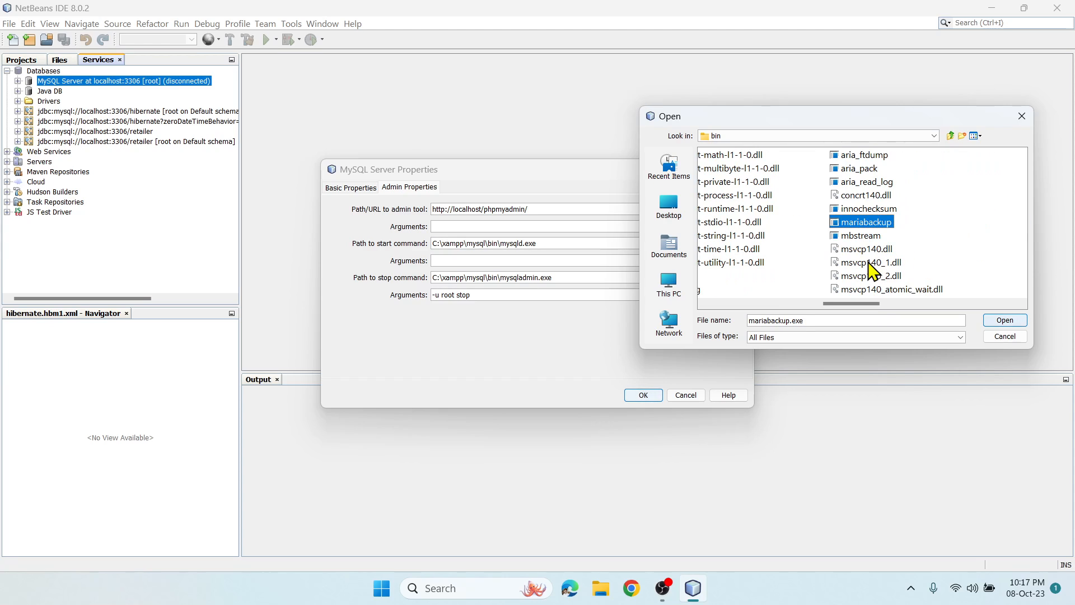
click(867, 249)
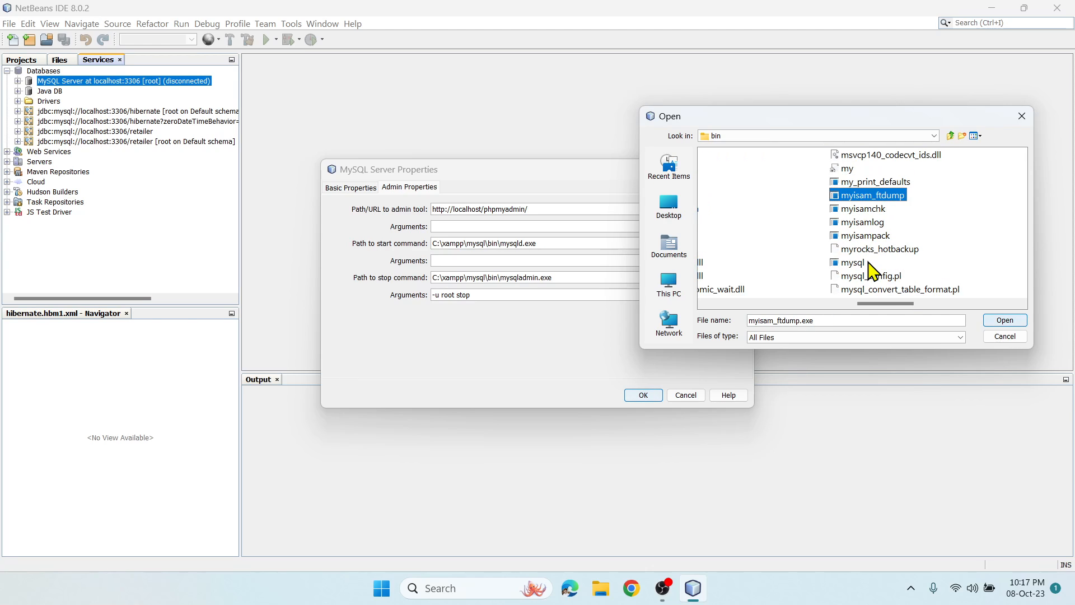
click(880, 248)
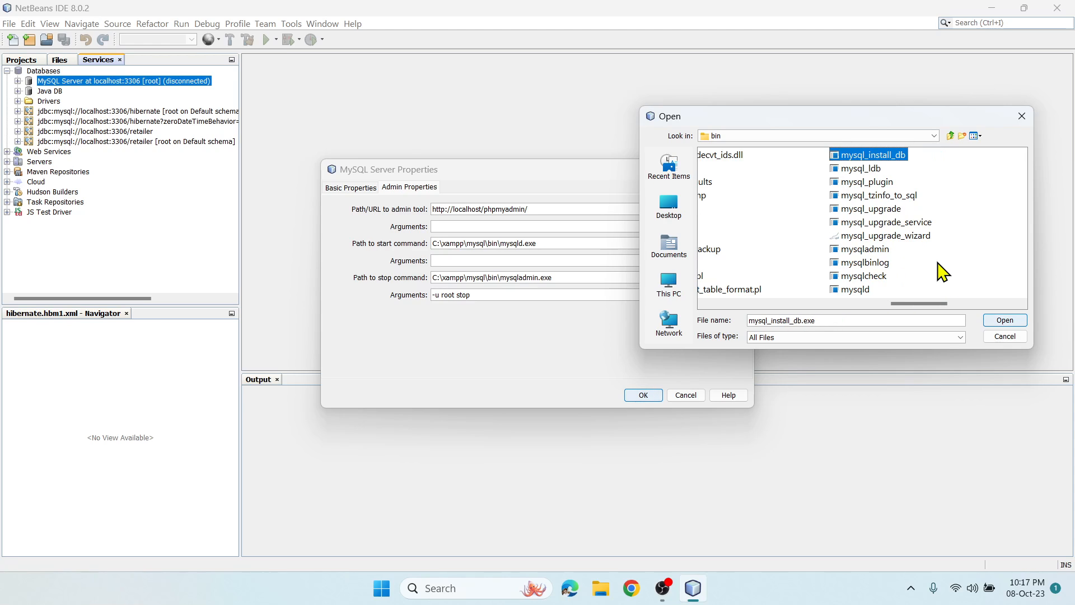
click(855, 289)
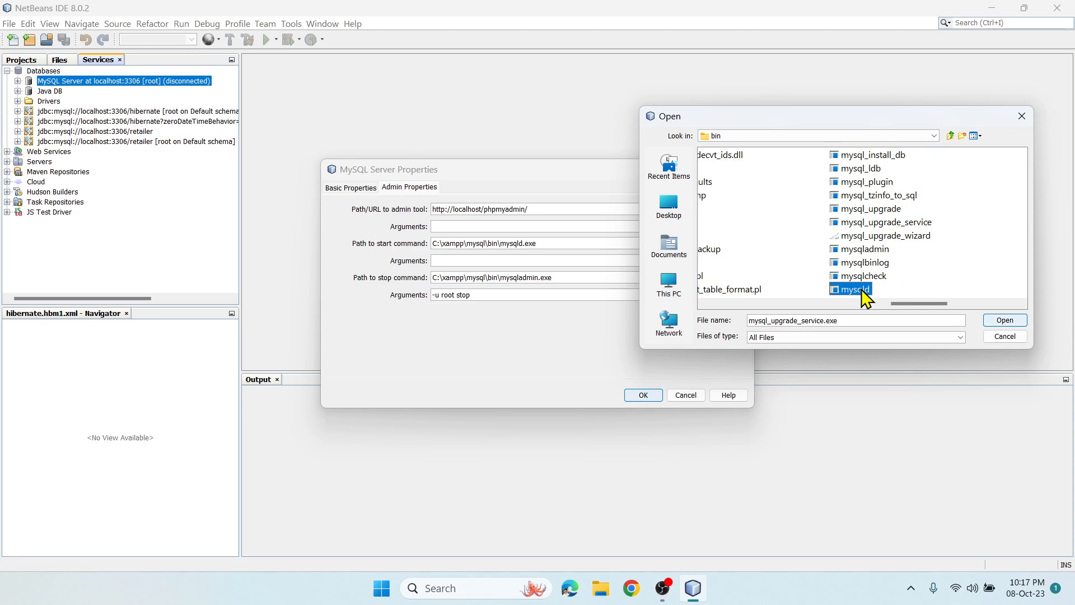
click(850, 289)
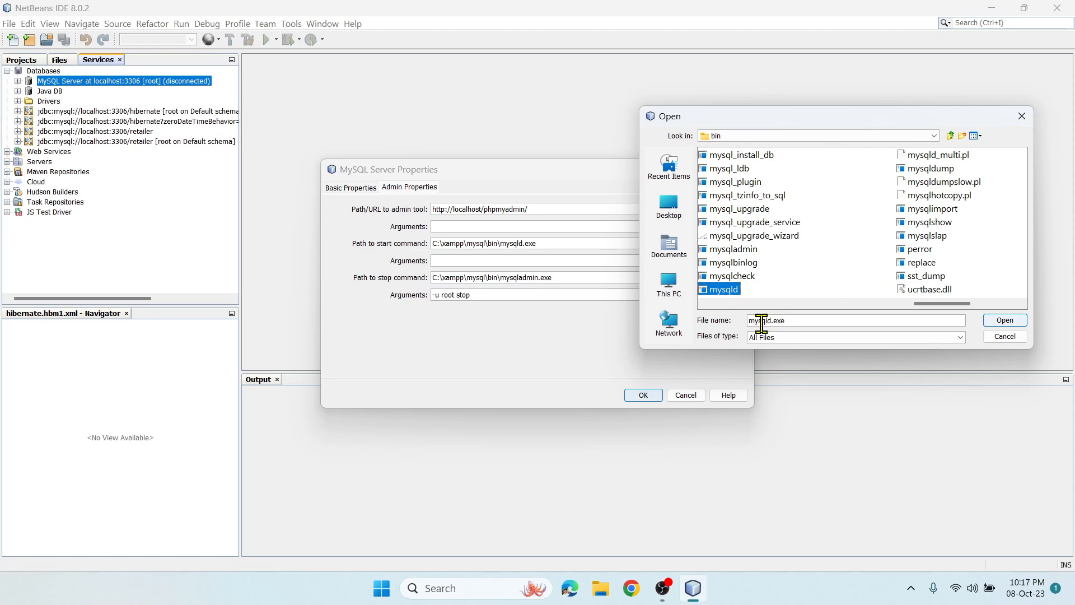
mouse_move(1004, 320)
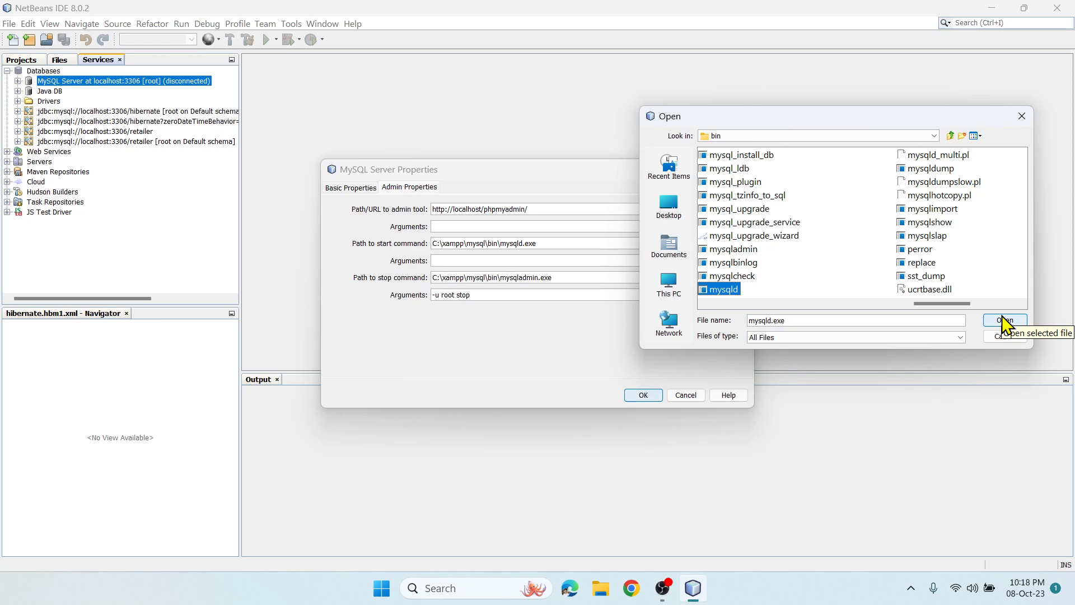
click(1003, 321)
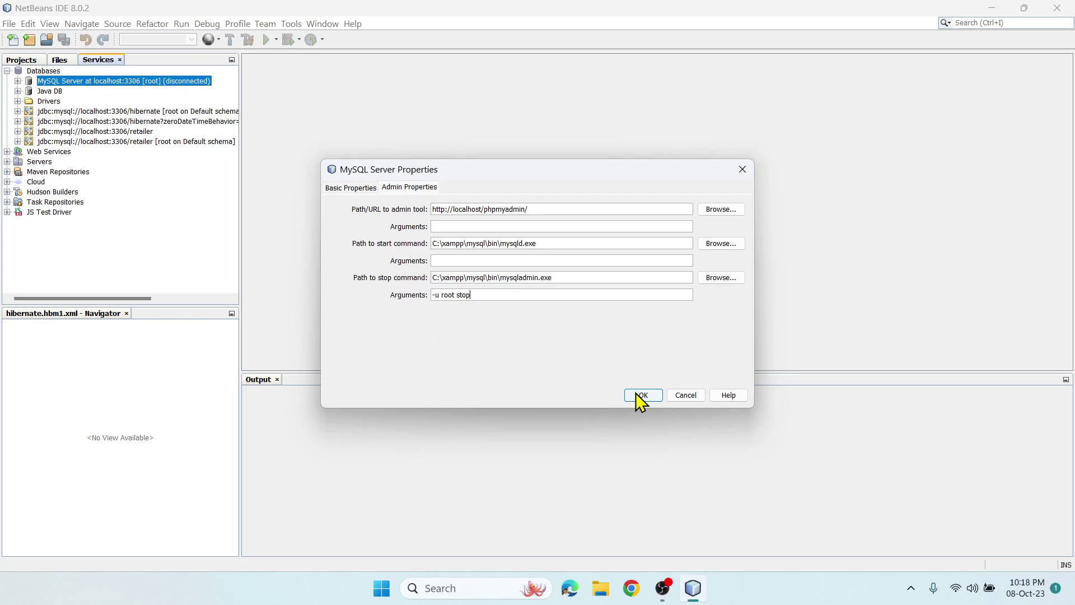
Save the MySQL server properties and start the MySQL server
click(642, 397)
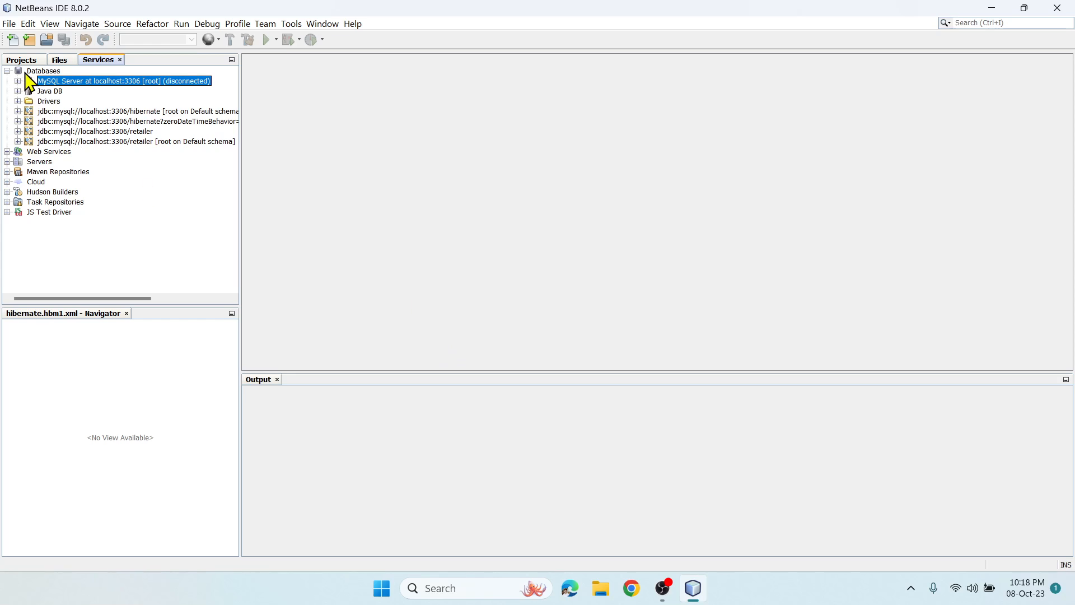
mouse_move(88, 84)
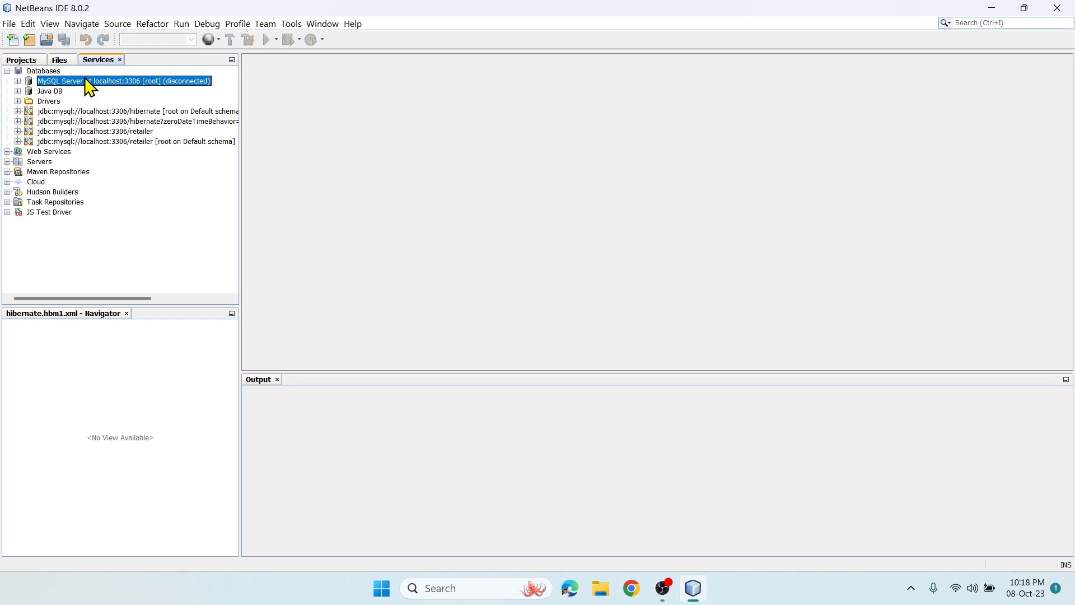
mouse_move(89, 93)
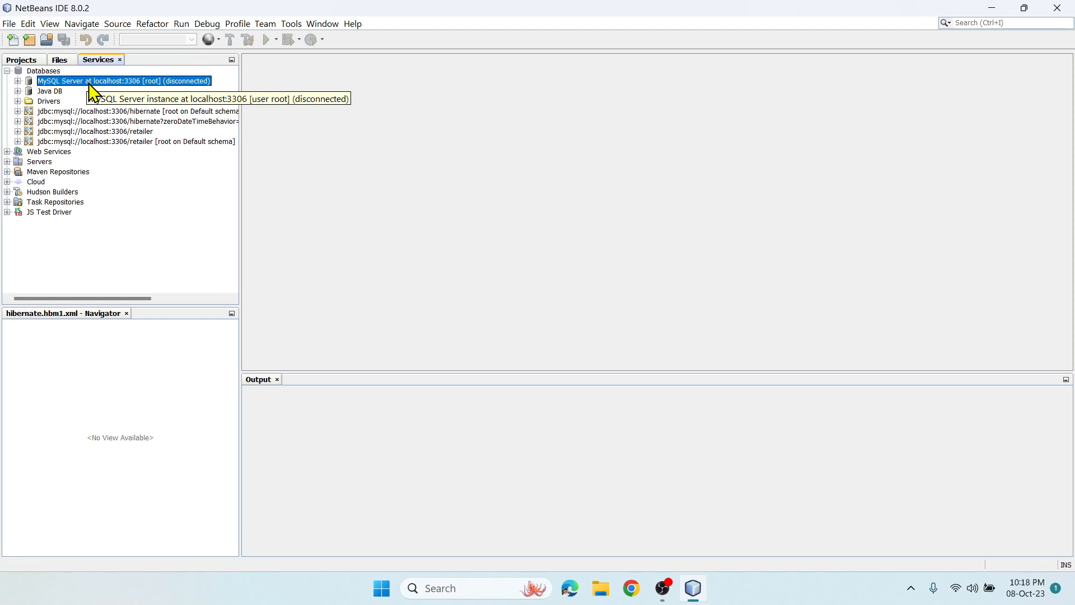
right_click(123, 80)
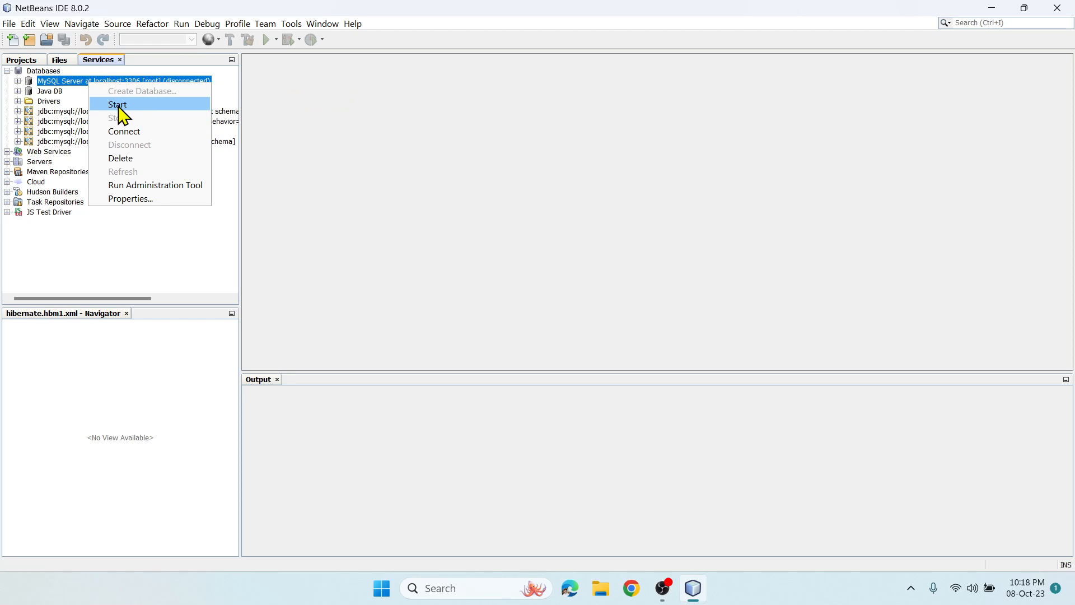
mouse_move(67, 89)
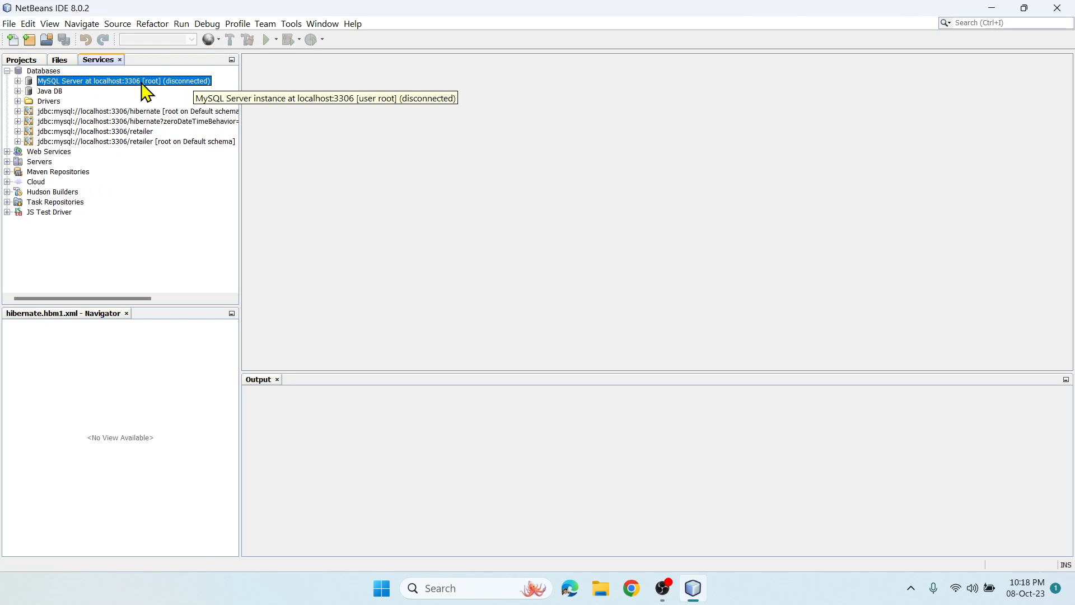
right_click(123, 80)
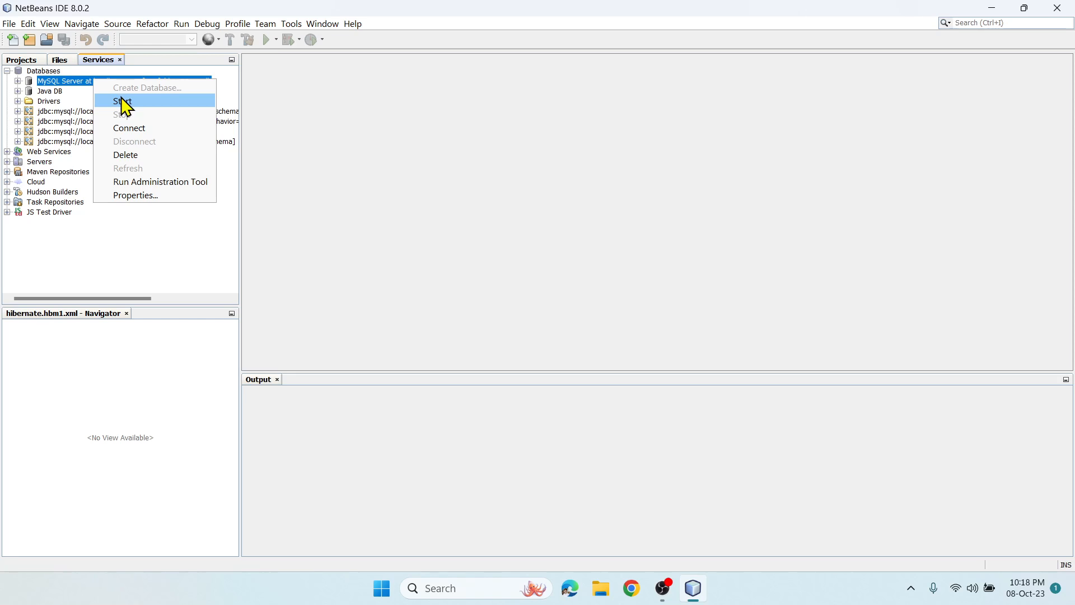
click(122, 101)
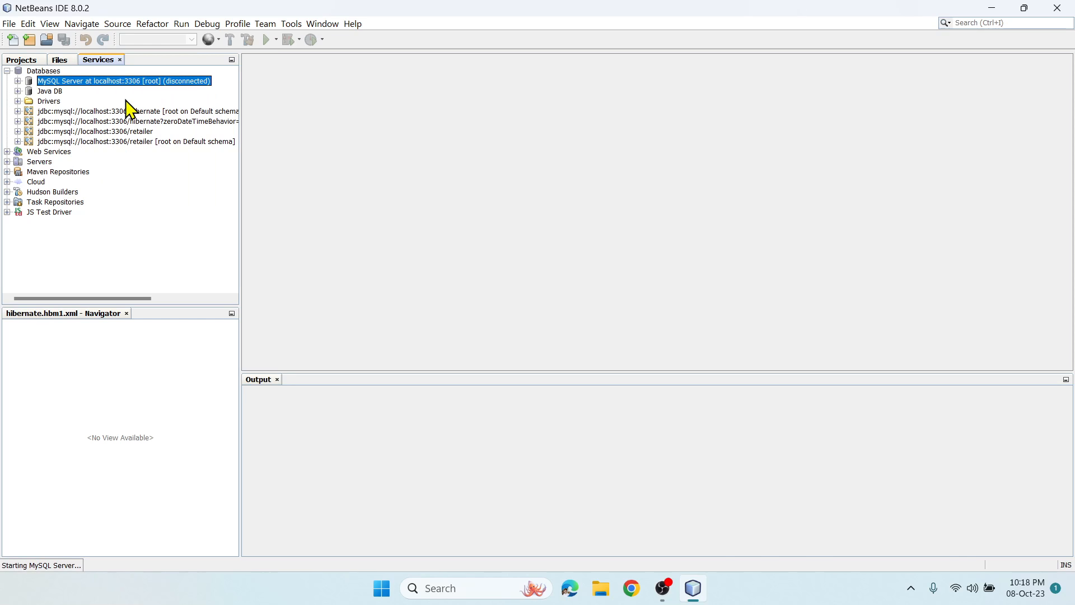
mouse_move(158, 96)
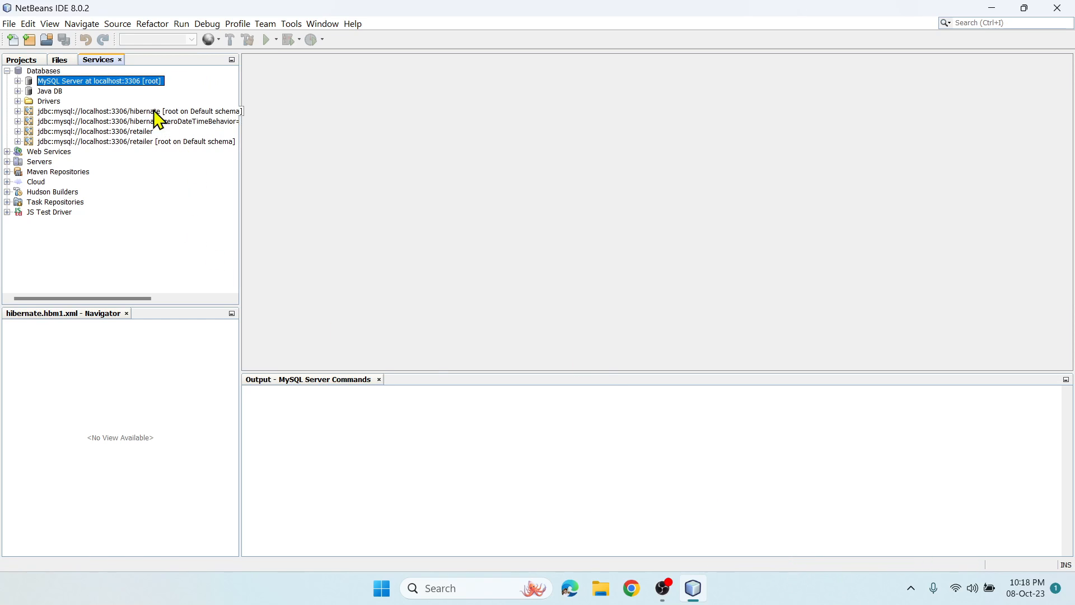
mouse_move(171, 88)
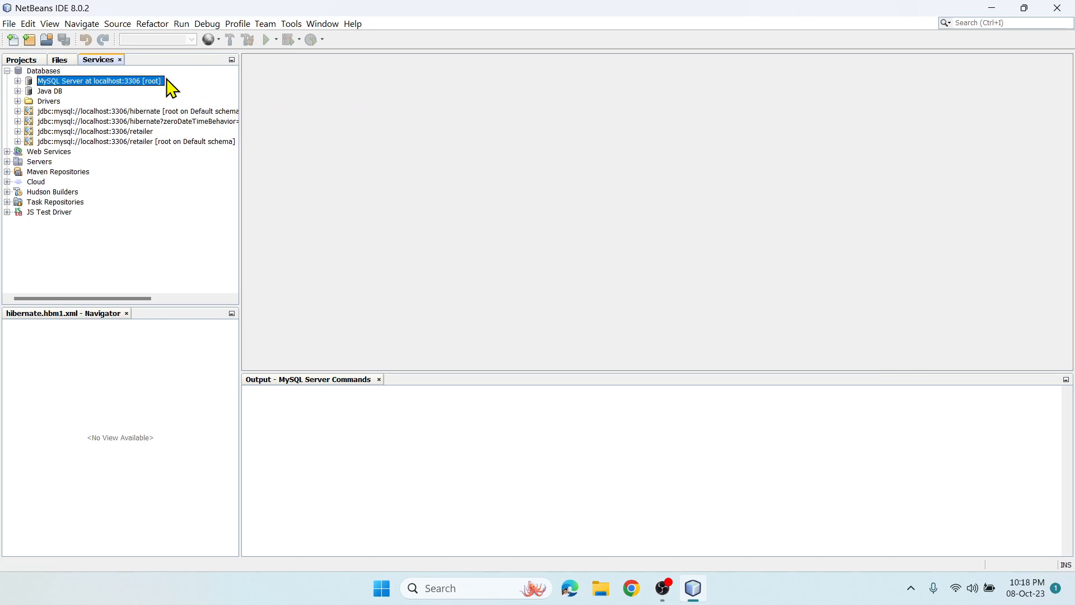
mouse_move(191, 89)
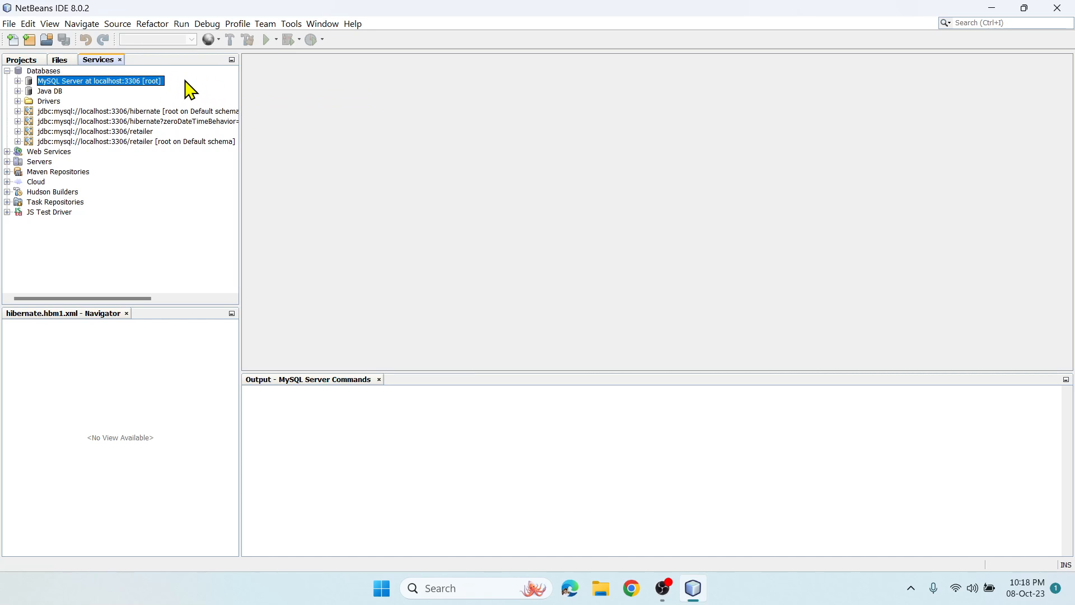
mouse_move(19, 88)
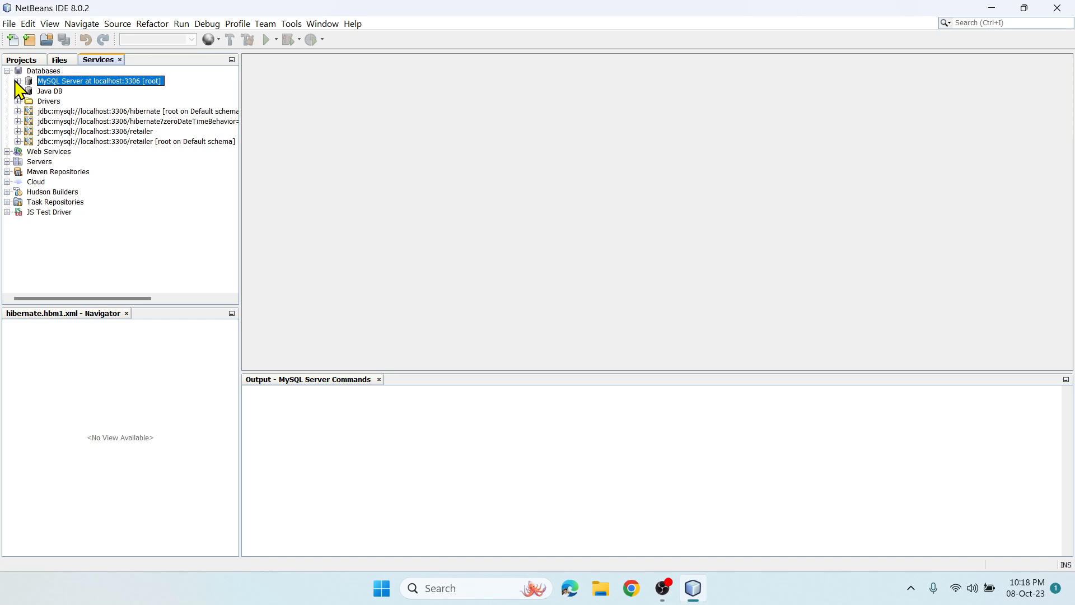
Expand MySQL Server at localhost:3306 to list hibernate, information_schema, mysql, phpmyadmin, retailer, test
click(16, 81)
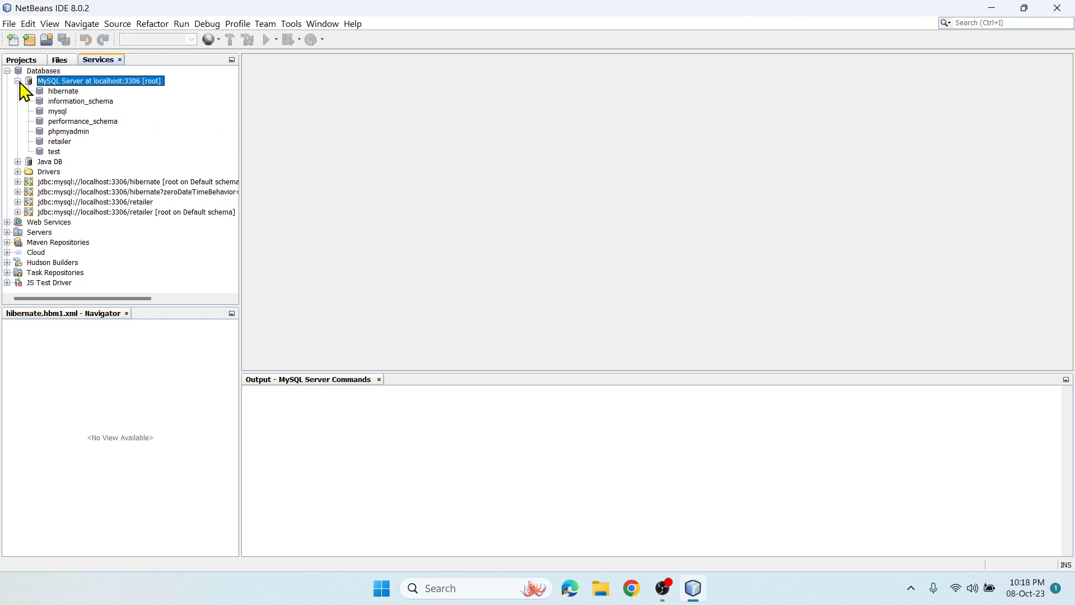
mouse_move(74, 121)
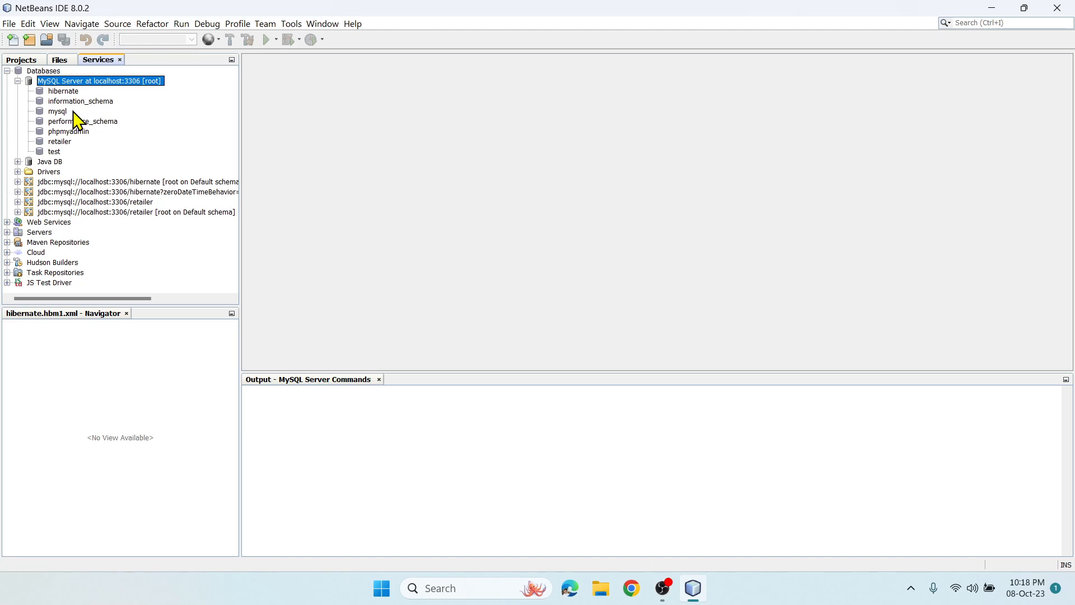
mouse_move(77, 141)
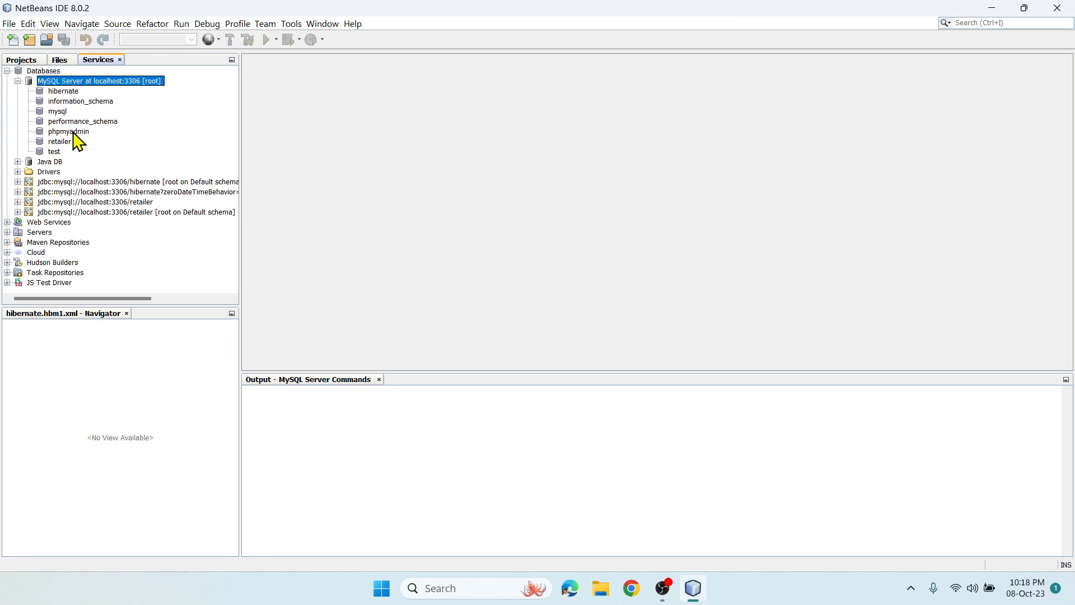
mouse_move(88, 93)
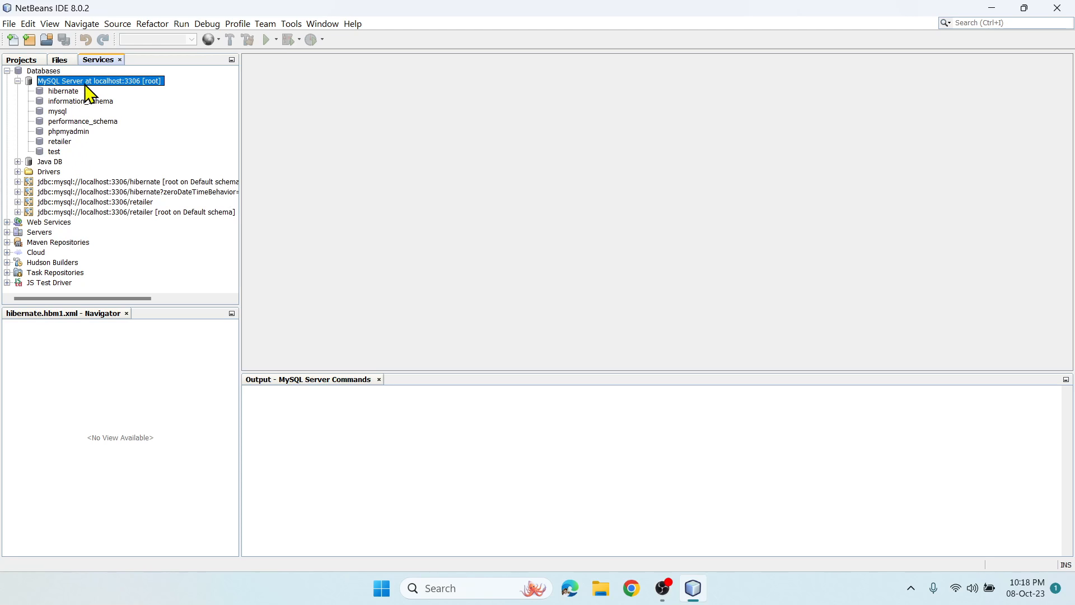
mouse_move(124, 89)
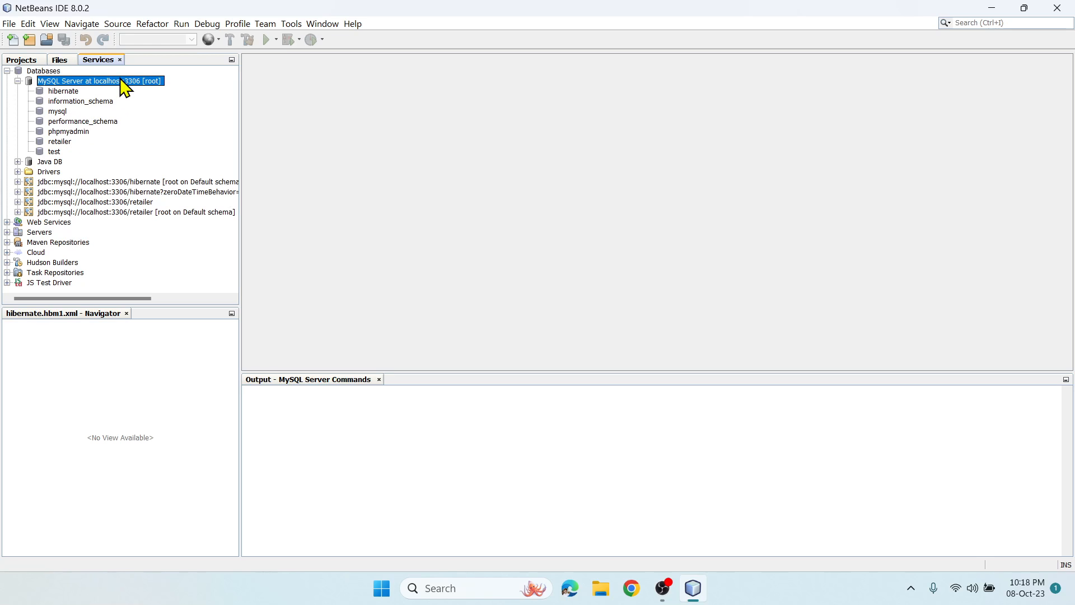
Create database 'rk' with Grant Full Access ticked, then dismiss the grant-rights error
right_click(77, 80)
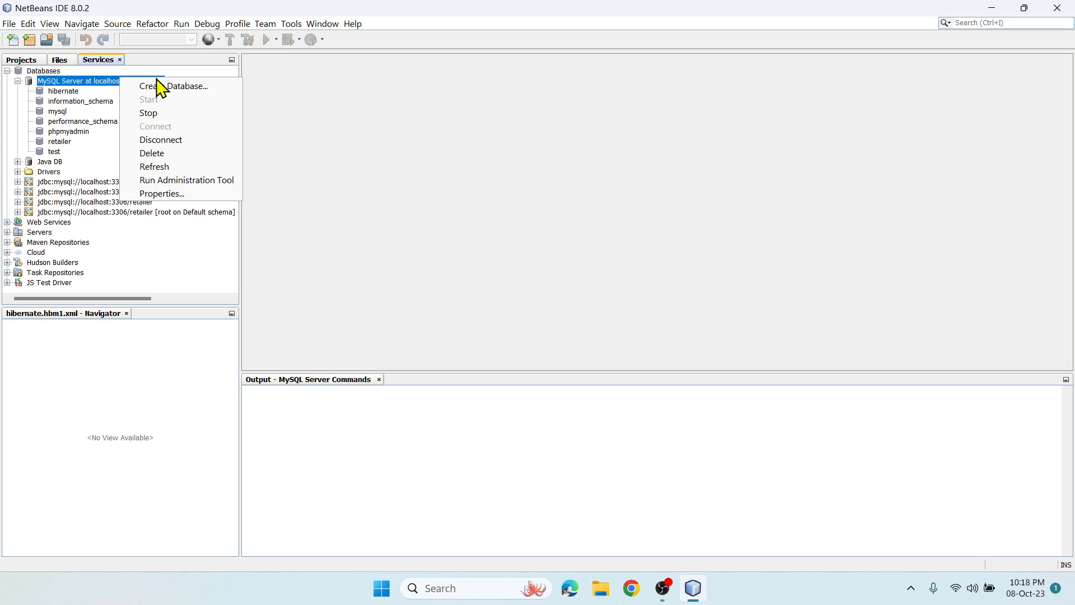
click(173, 86)
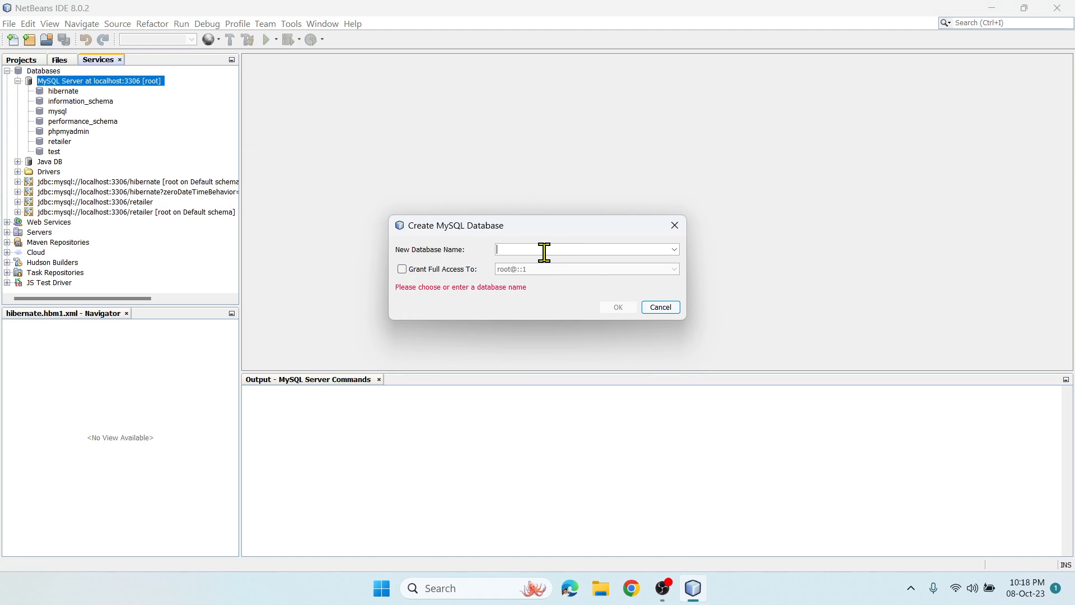
text(r)
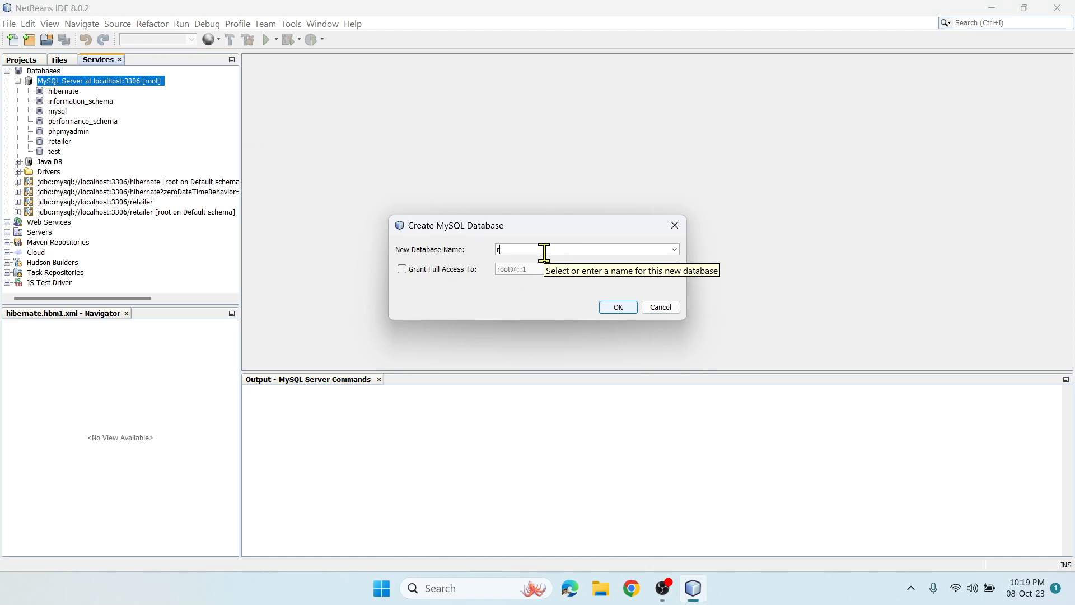
text(k)
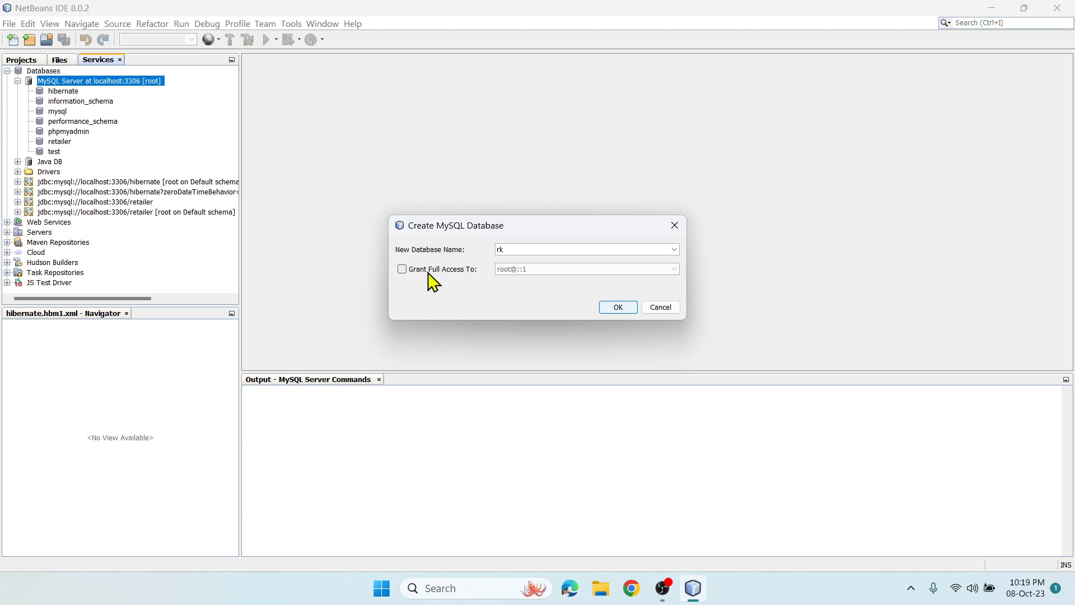
click(402, 269)
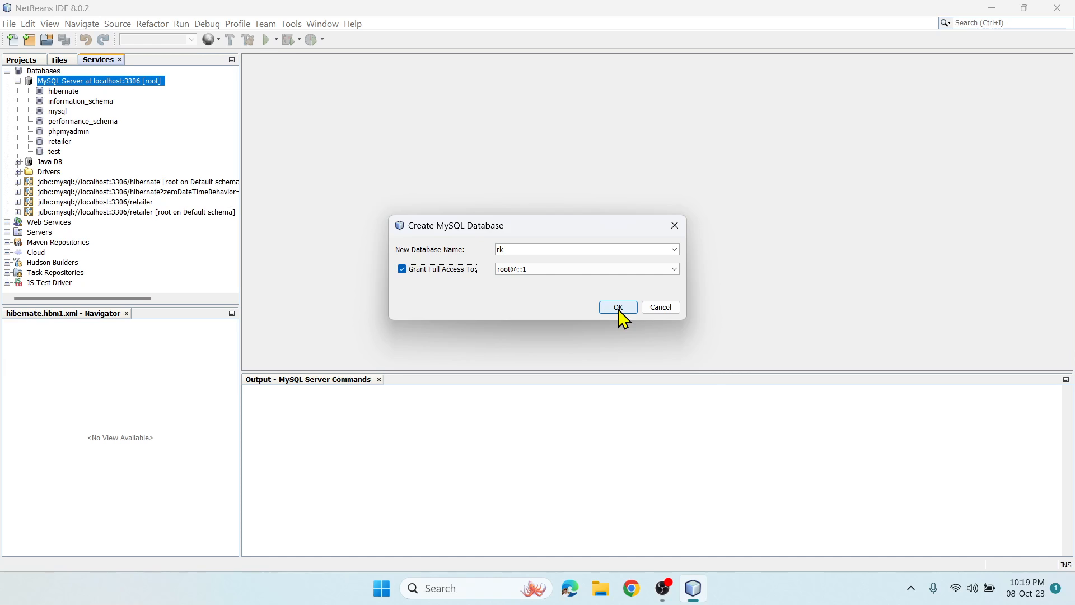
click(616, 307)
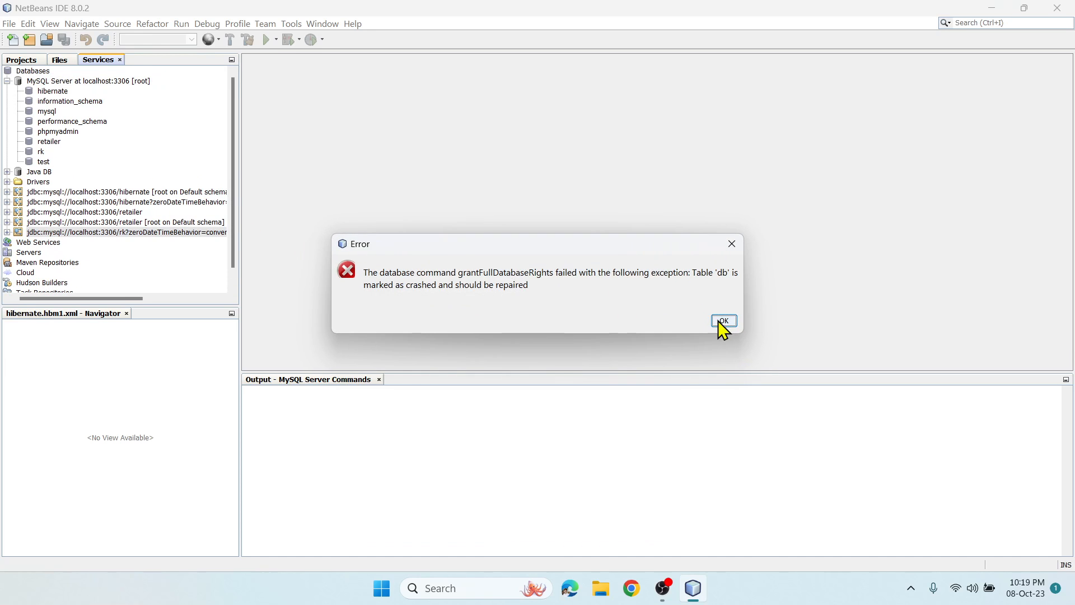
click(723, 321)
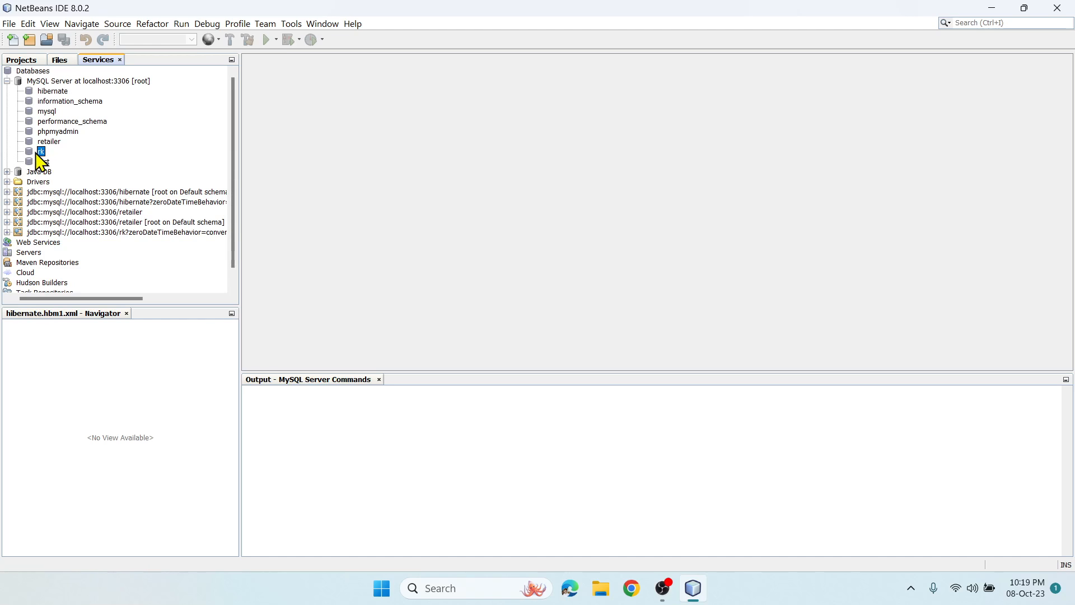
right_click(39, 151)
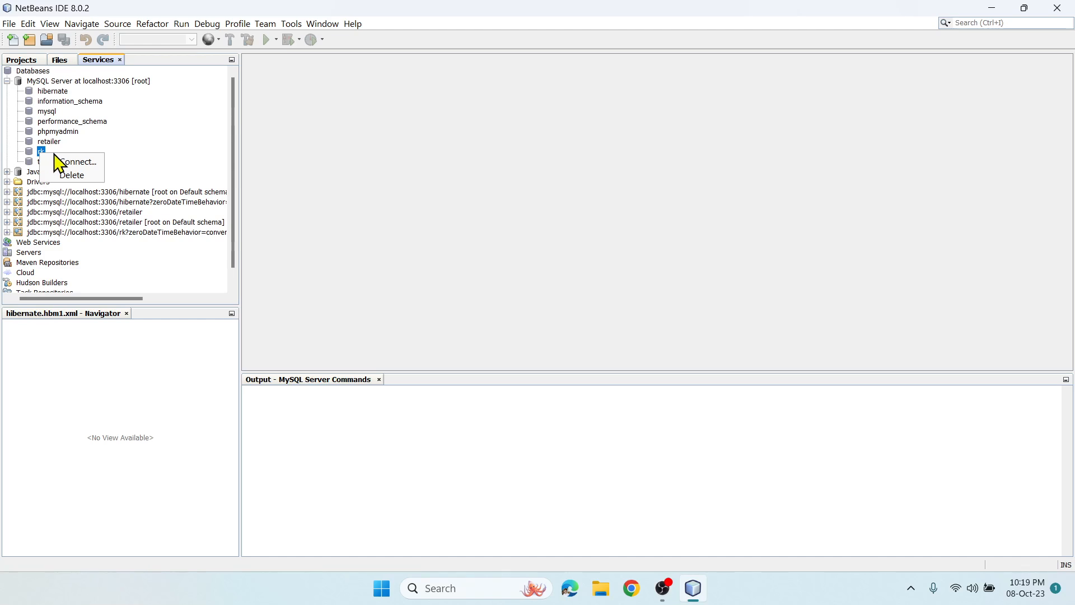
mouse_move(85, 187)
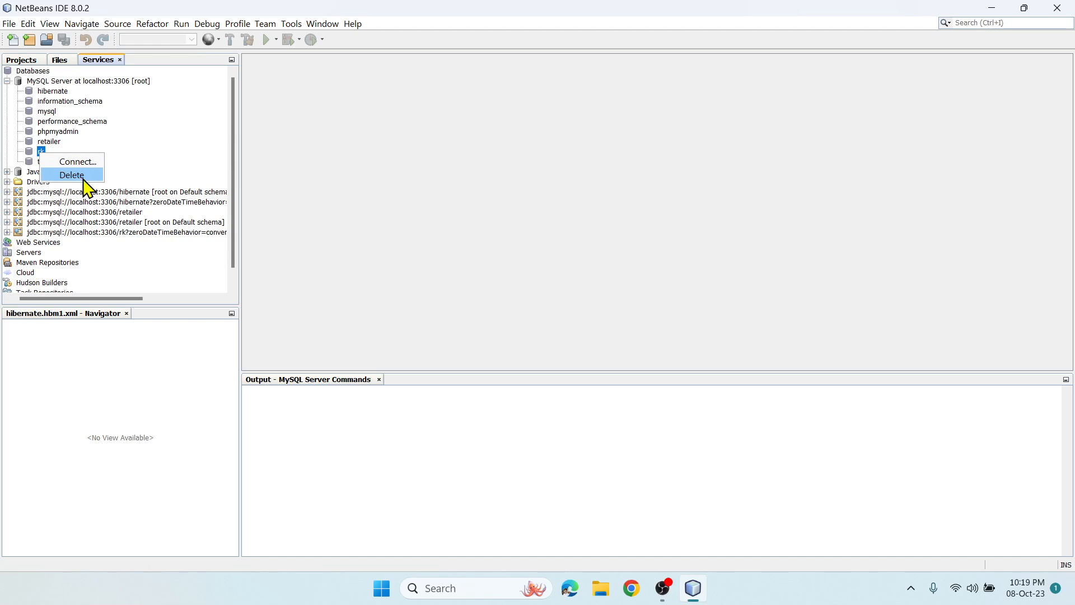
mouse_move(64, 147)
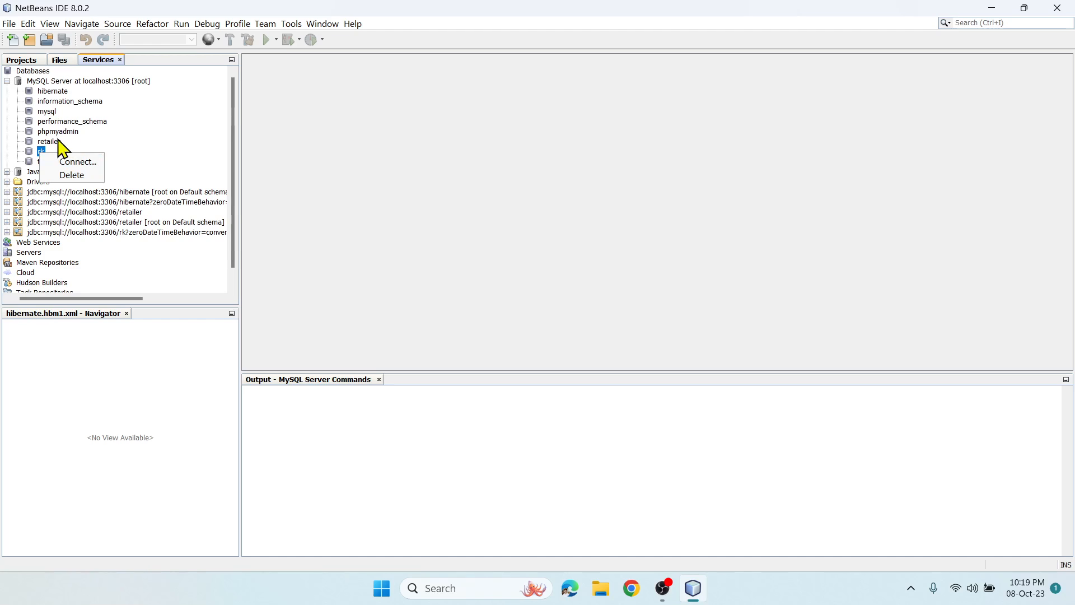
mouse_move(71, 175)
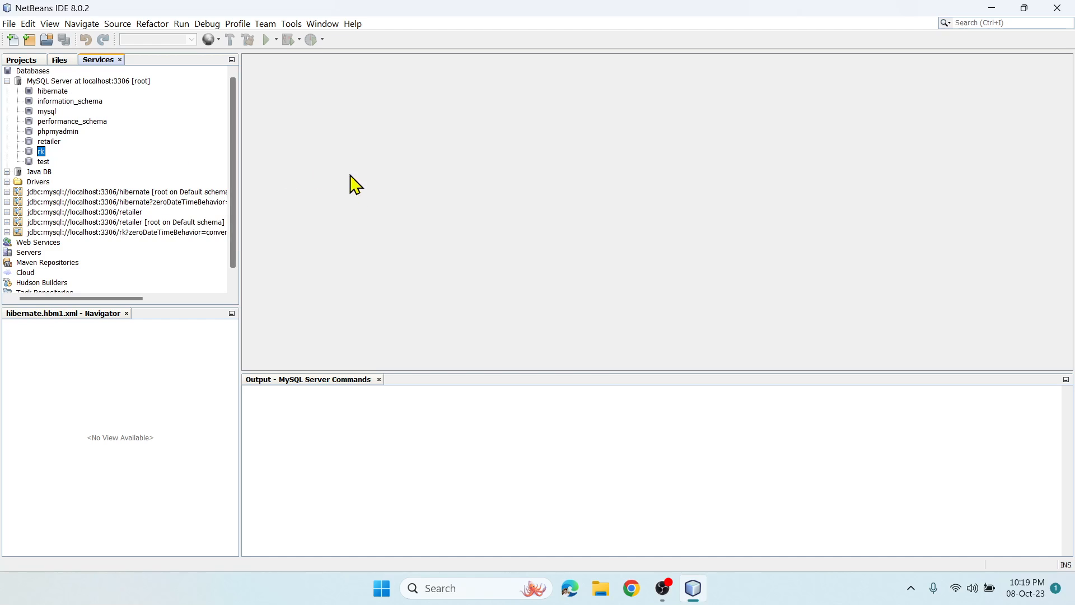
mouse_move(161, 236)
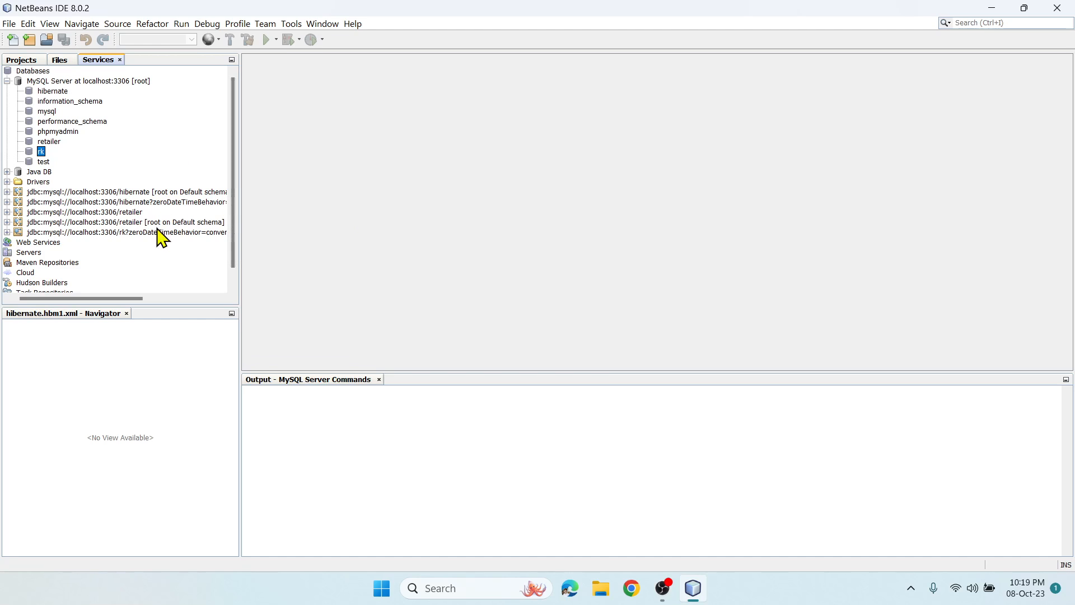
mouse_move(89, 241)
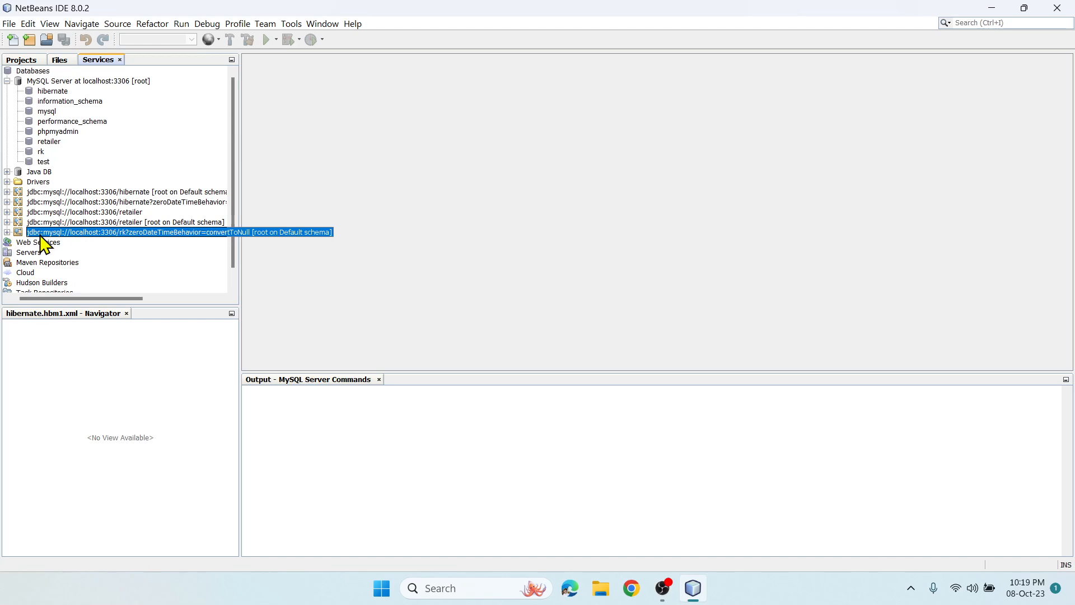
mouse_move(129, 242)
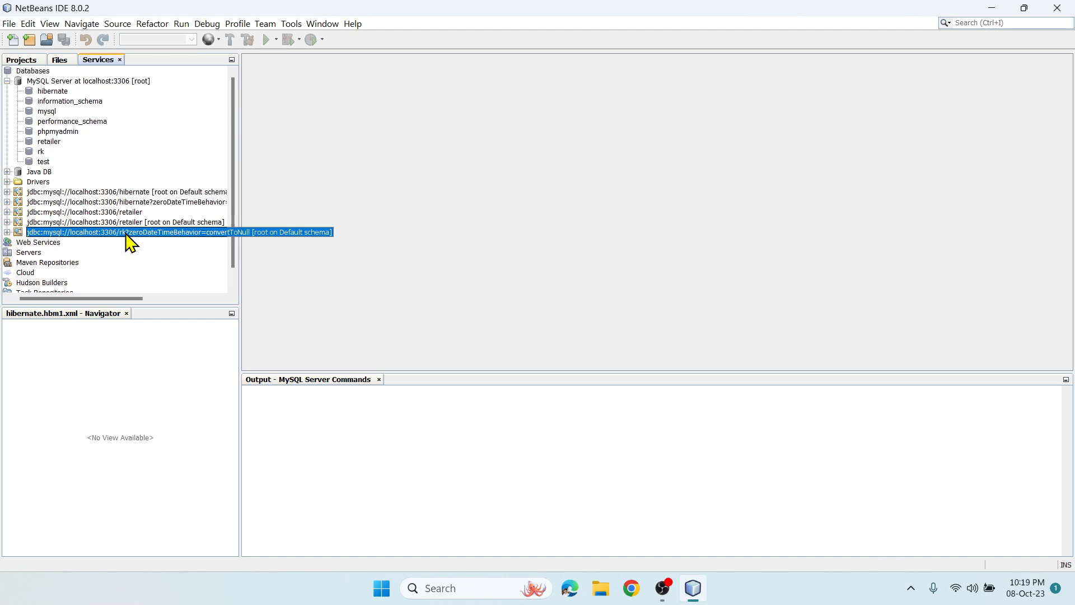
mouse_move(165, 236)
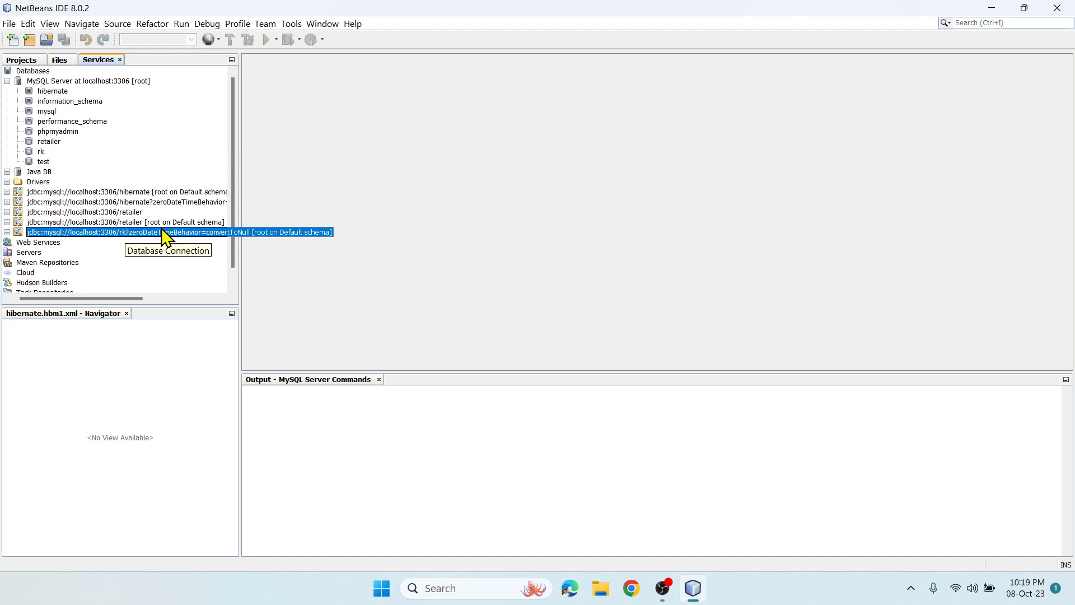
mouse_move(240, 155)
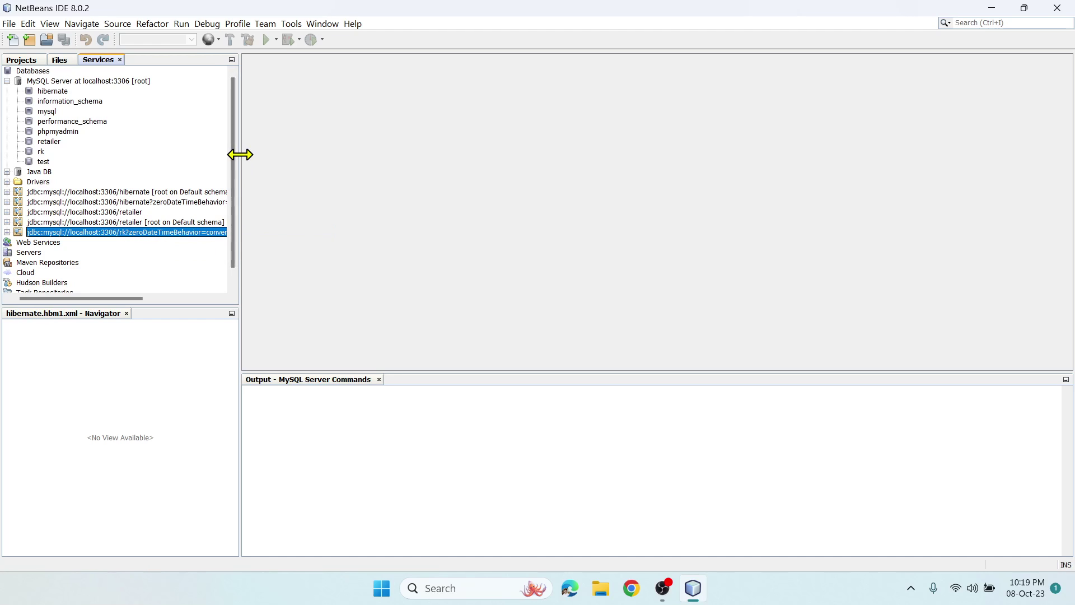
Widen the Services panel, then expand the rk connection and its rk schema
drag(240, 154, 281, 155)
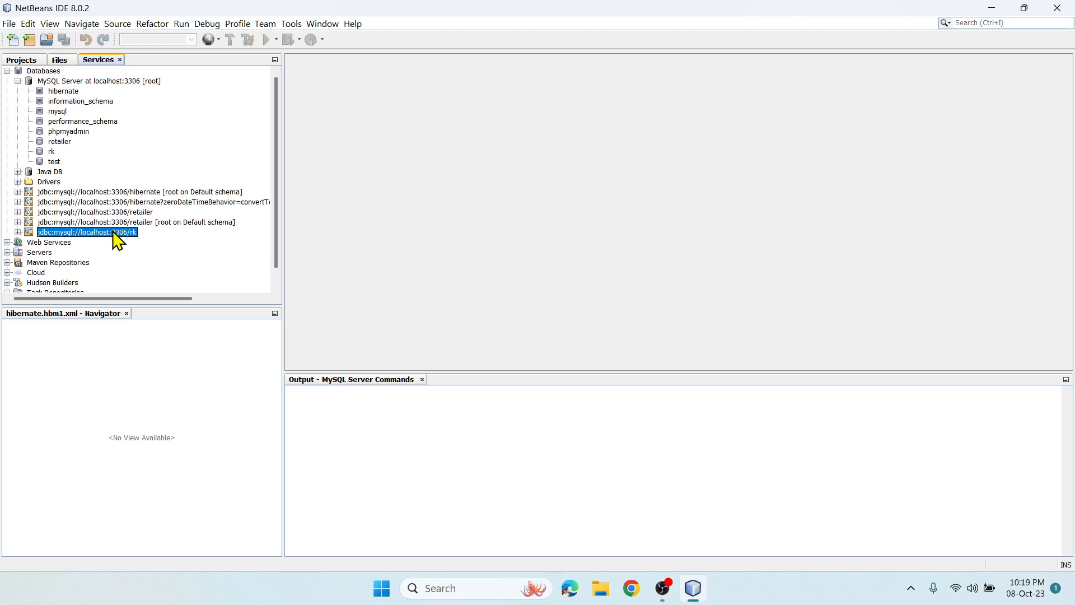
right_click(86, 232)
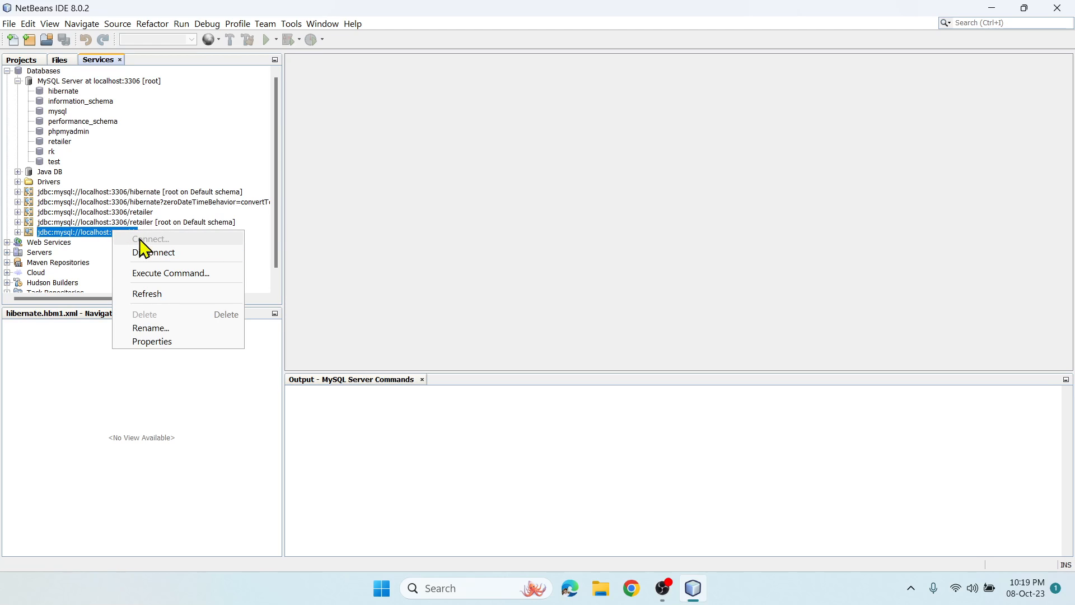
mouse_move(147, 294)
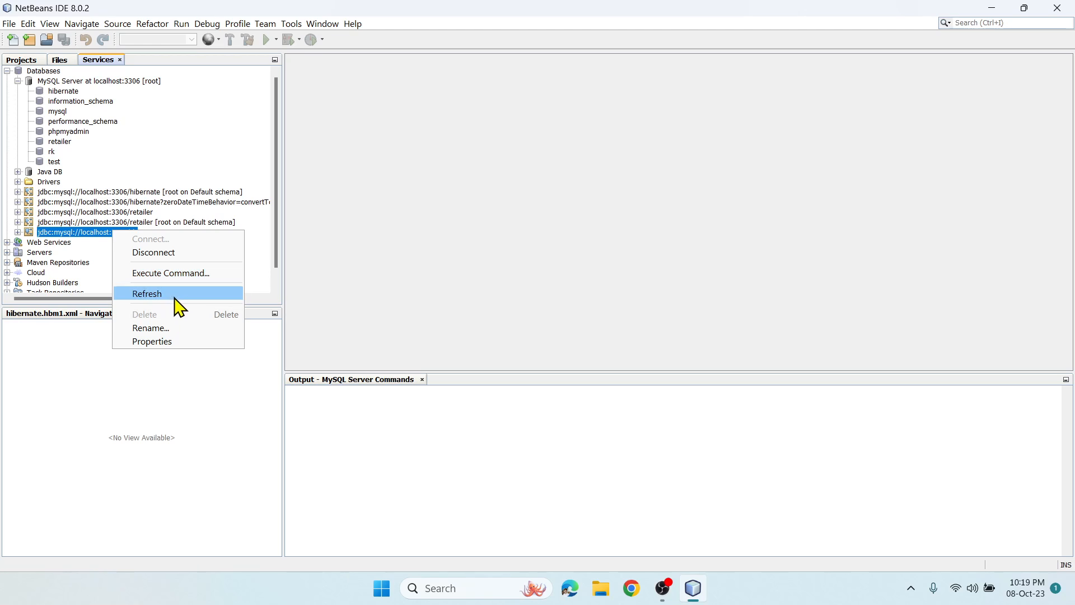
mouse_move(19, 238)
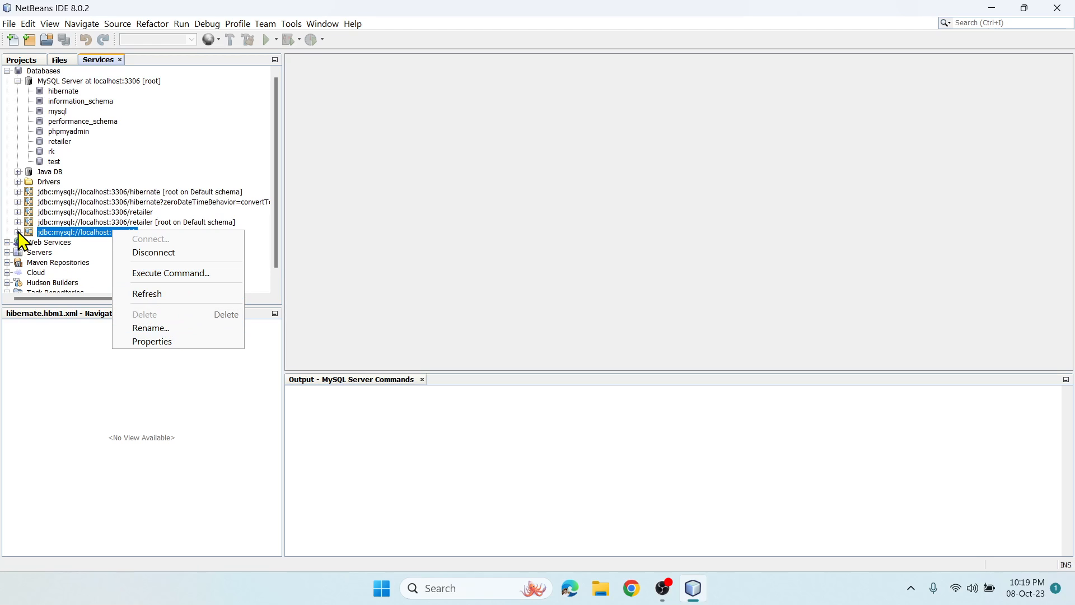
mouse_move(165, 253)
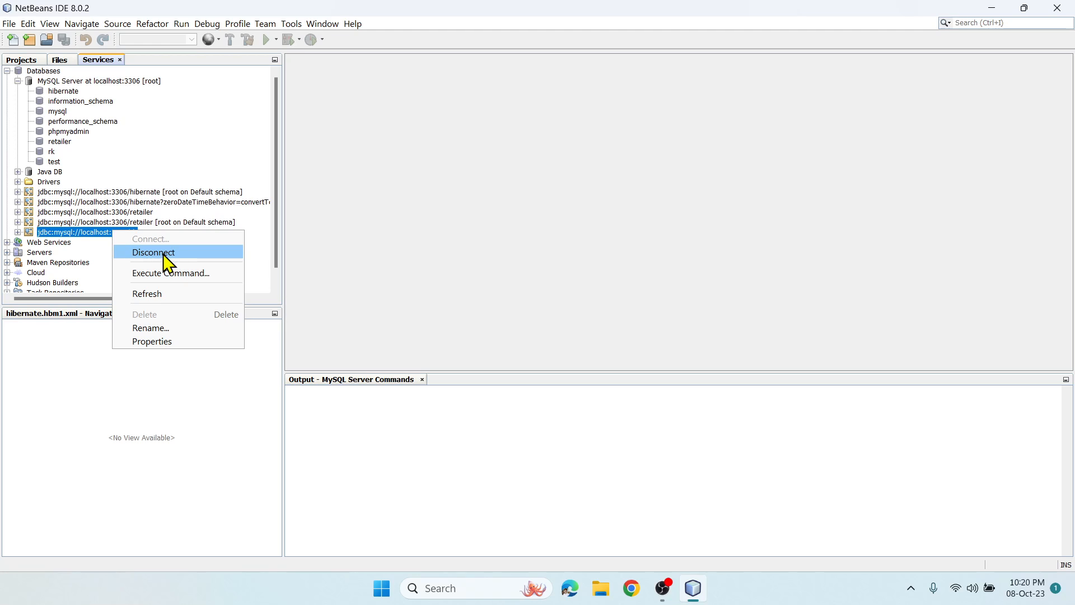
mouse_move(175, 300)
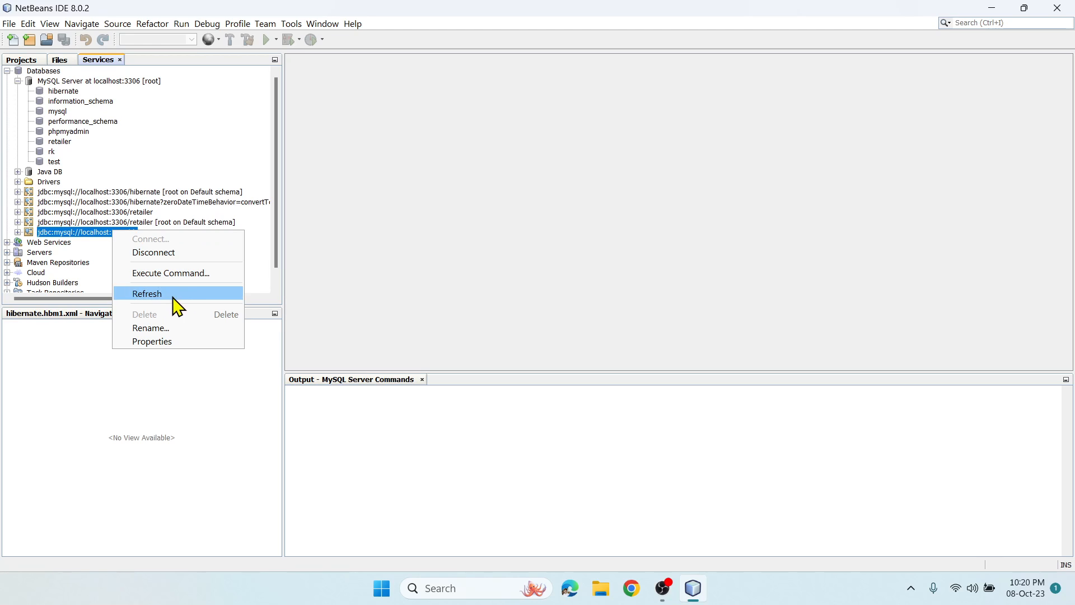
mouse_move(170, 349)
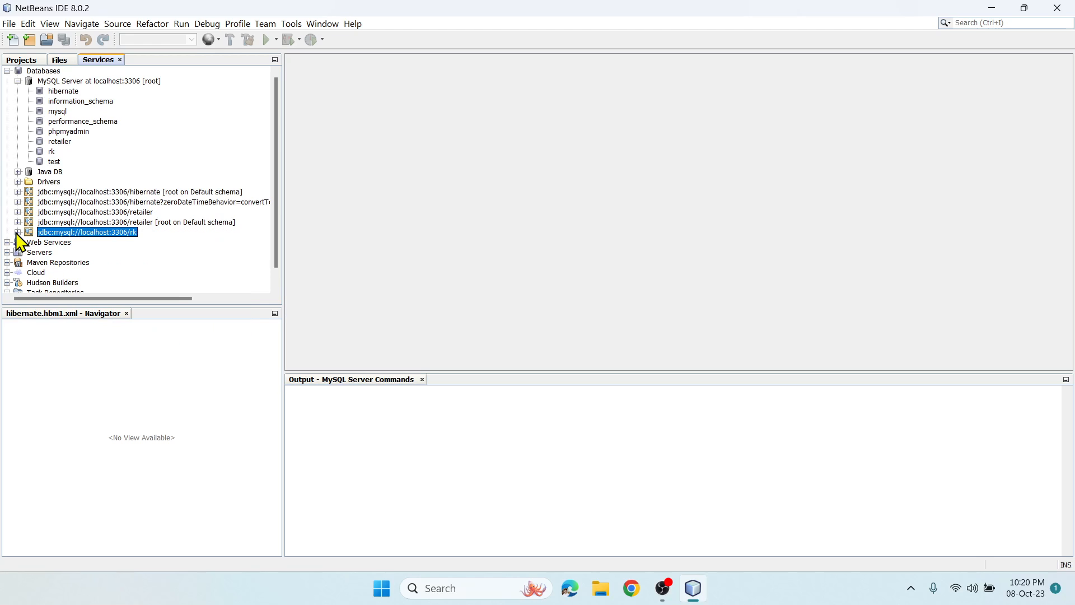
click(16, 232)
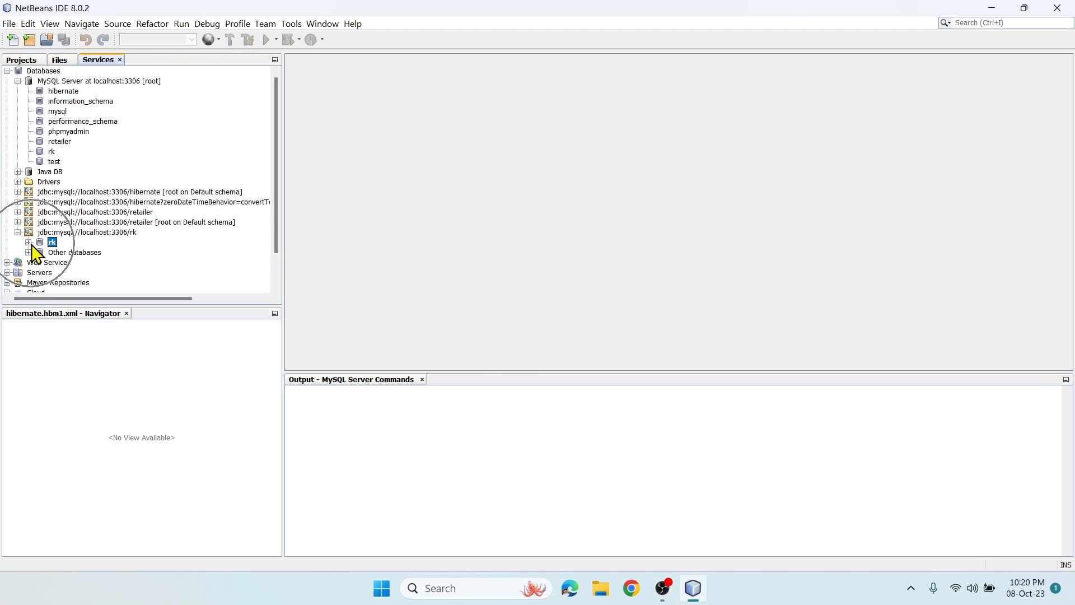
mouse_move(175, 265)
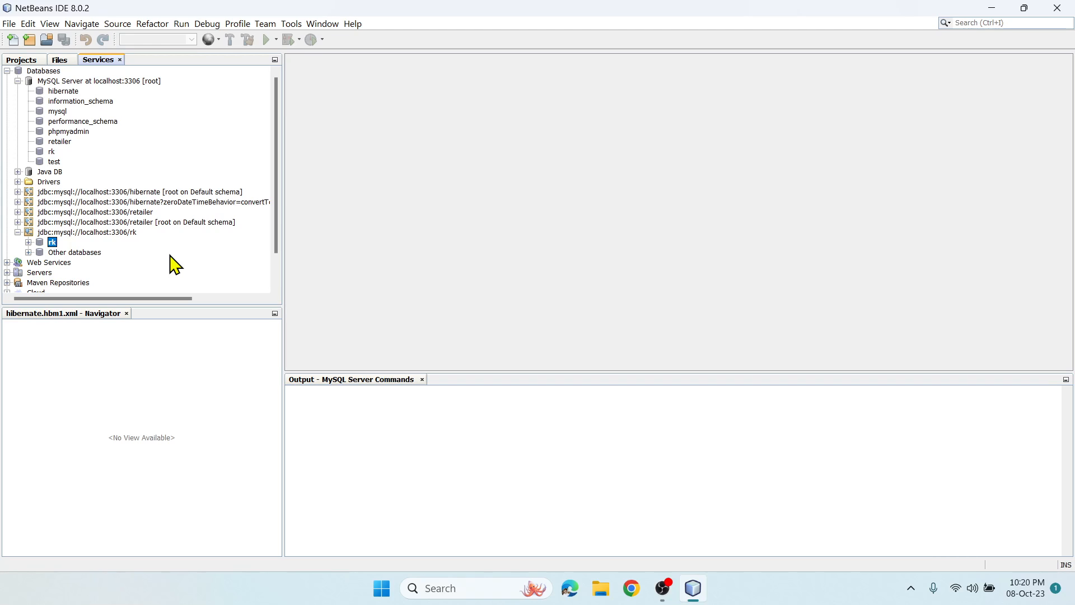
mouse_move(169, 262)
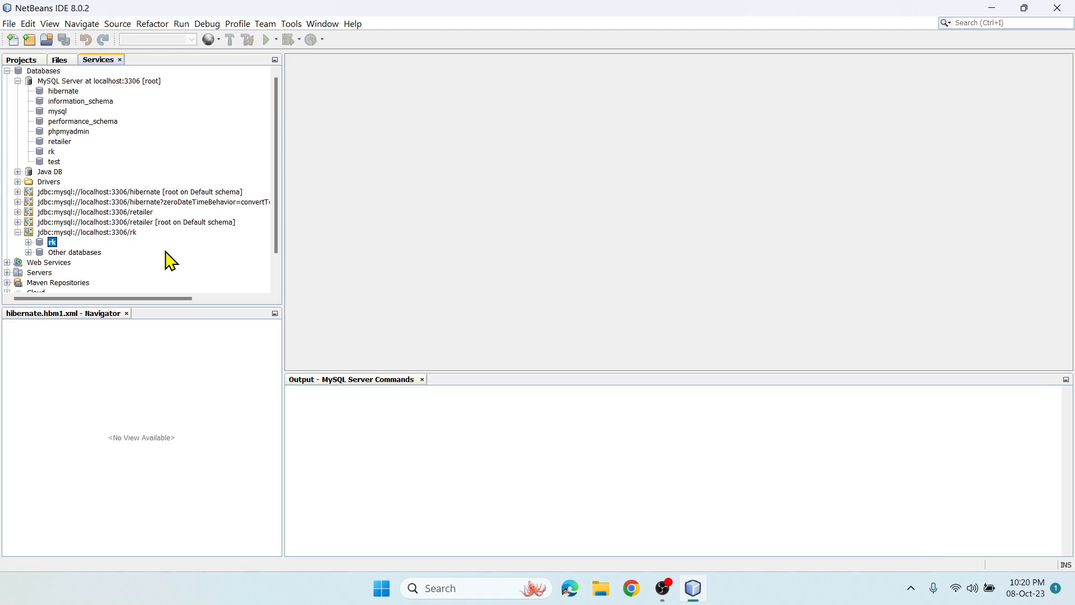
mouse_move(157, 244)
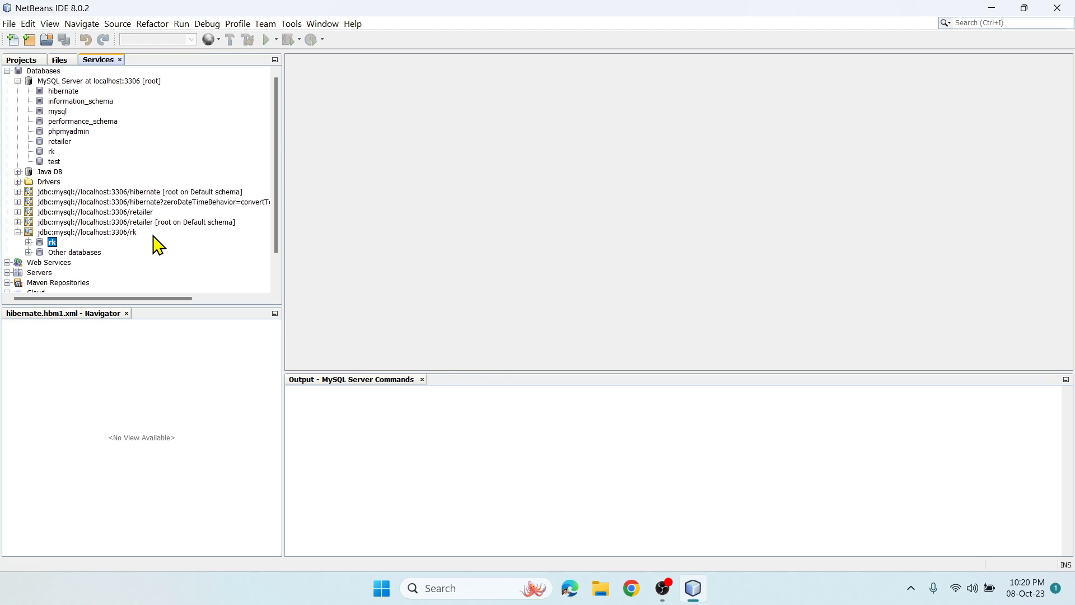
mouse_move(42, 256)
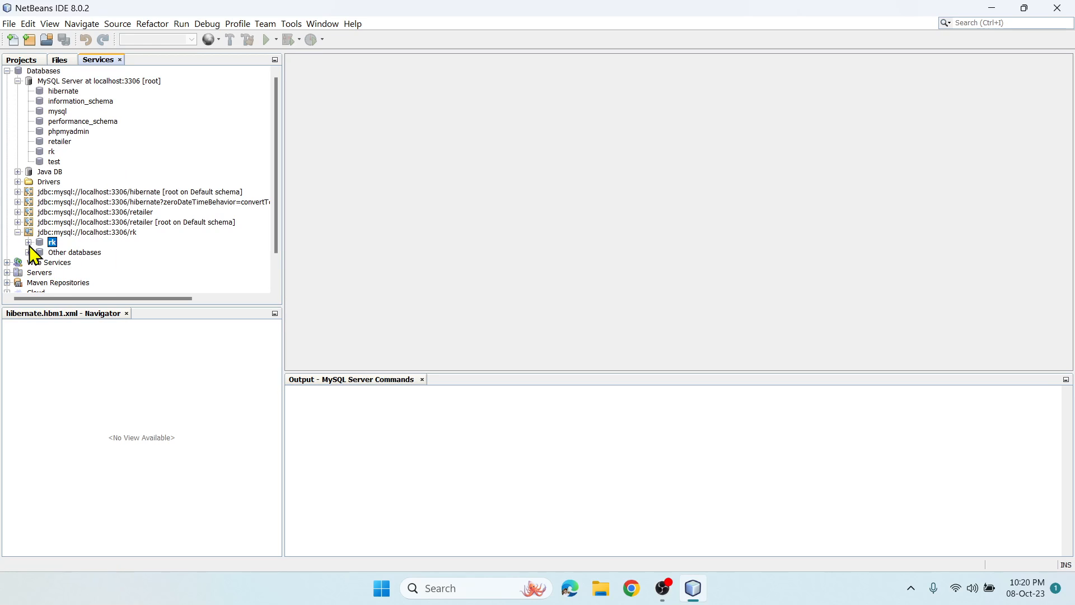
click(29, 242)
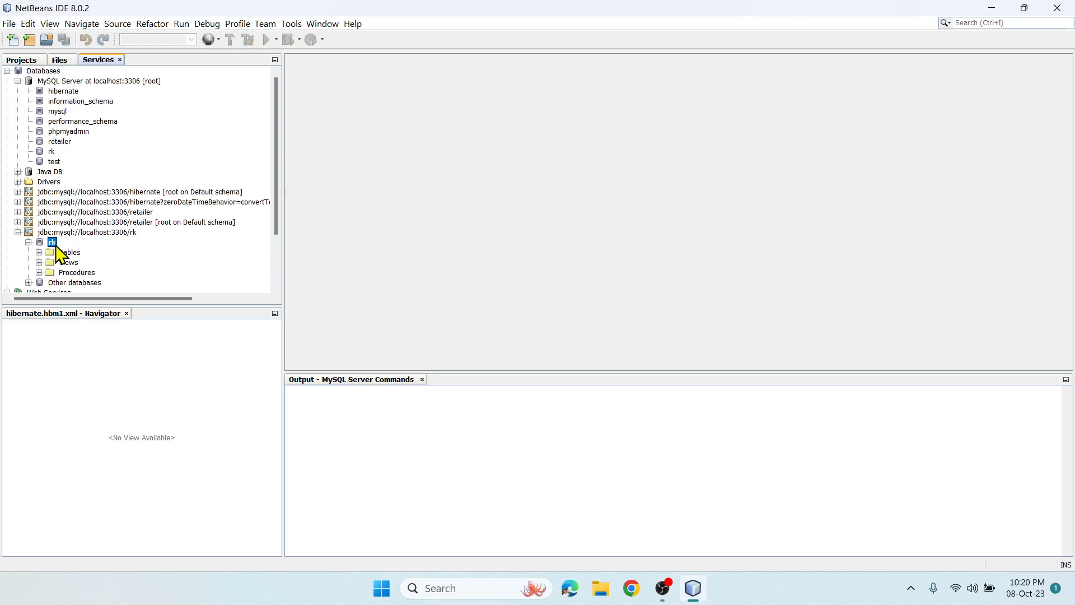
mouse_move(84, 268)
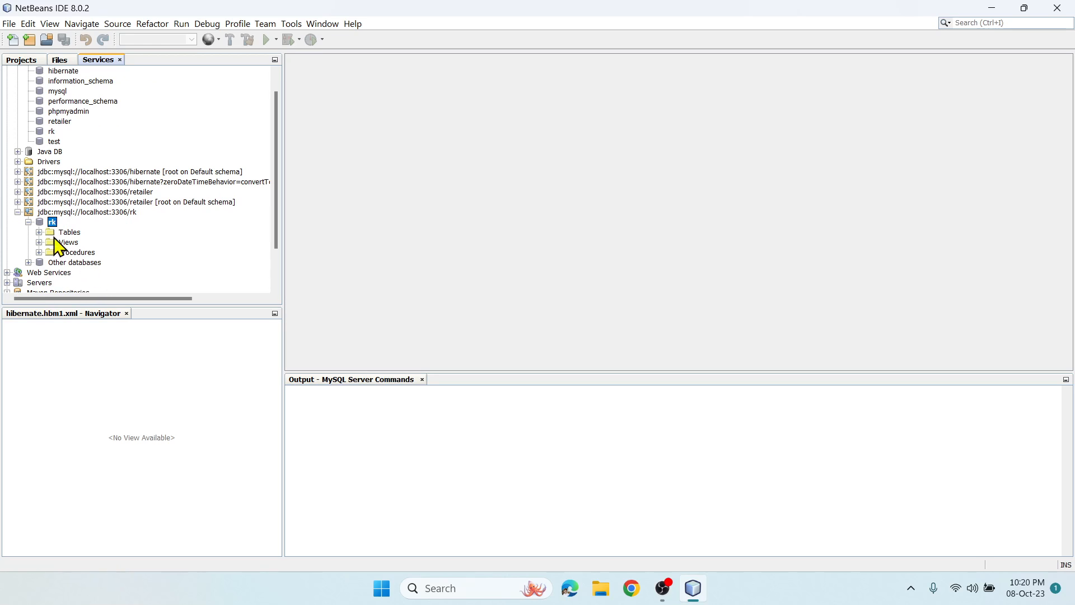
mouse_move(45, 241)
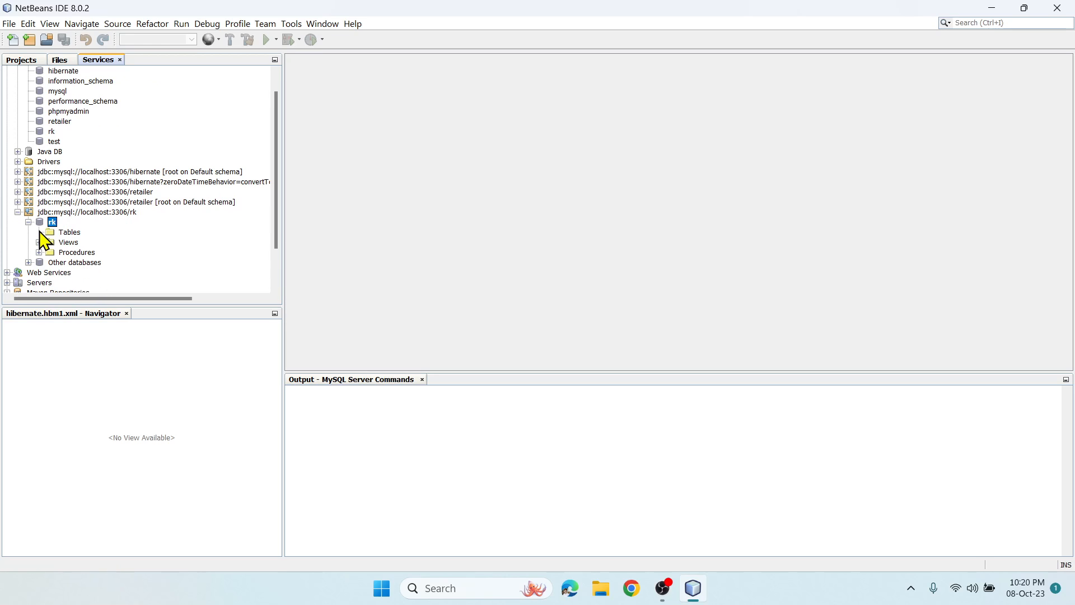
Start a new table from rk's Tables folder and name it RKKEYNOTES
click(69, 232)
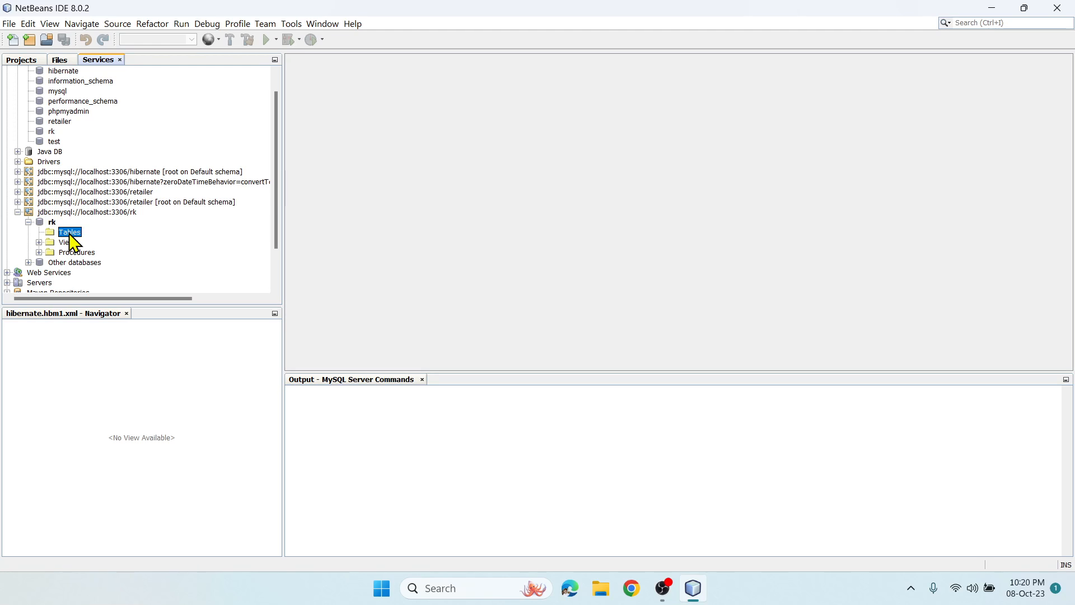
right_click(68, 232)
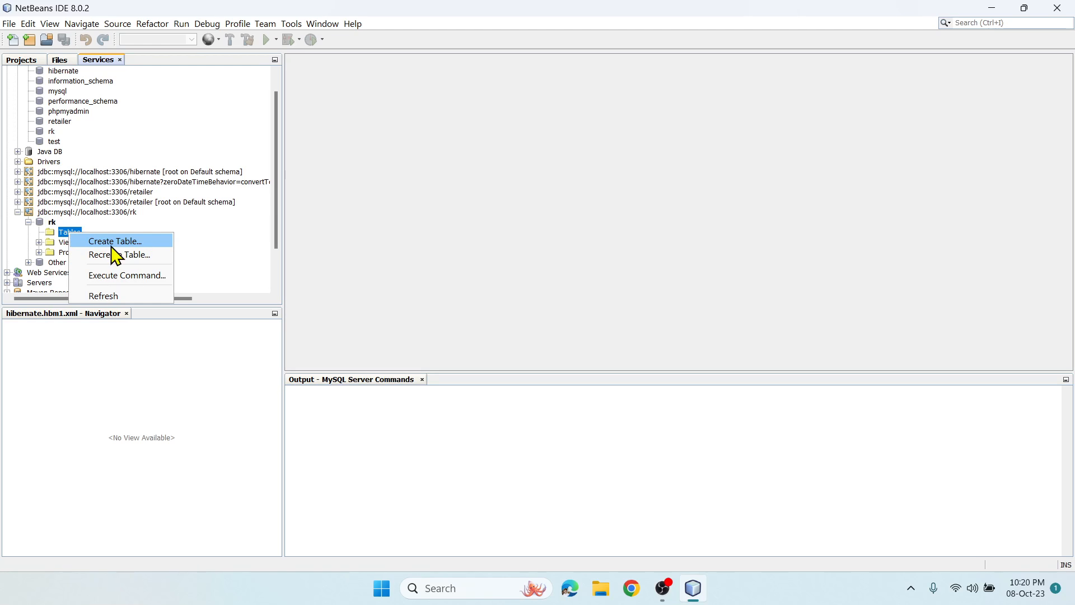
click(114, 240)
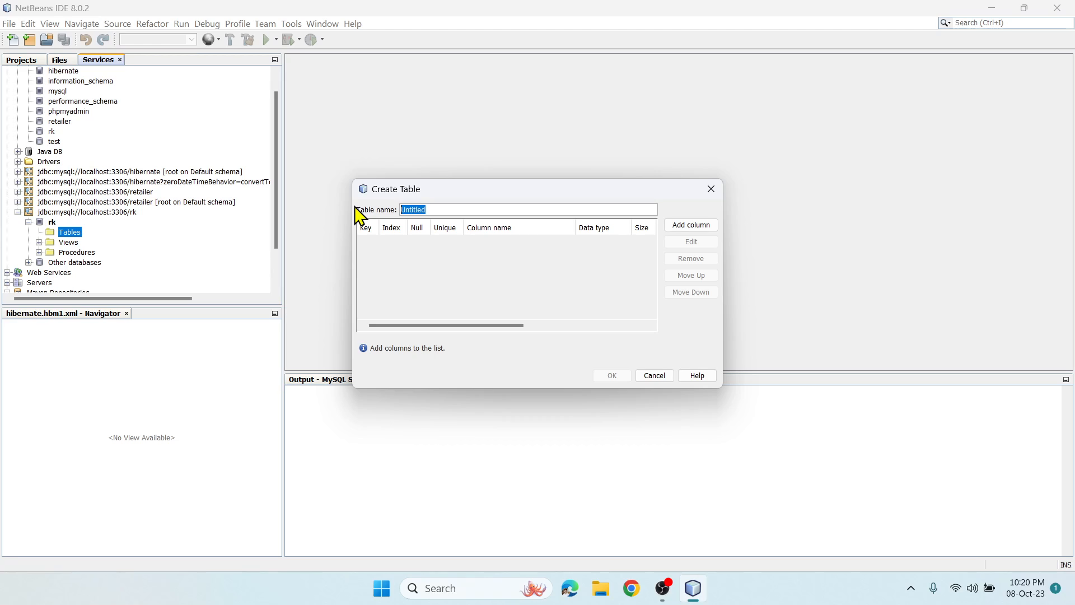
text(RKK)
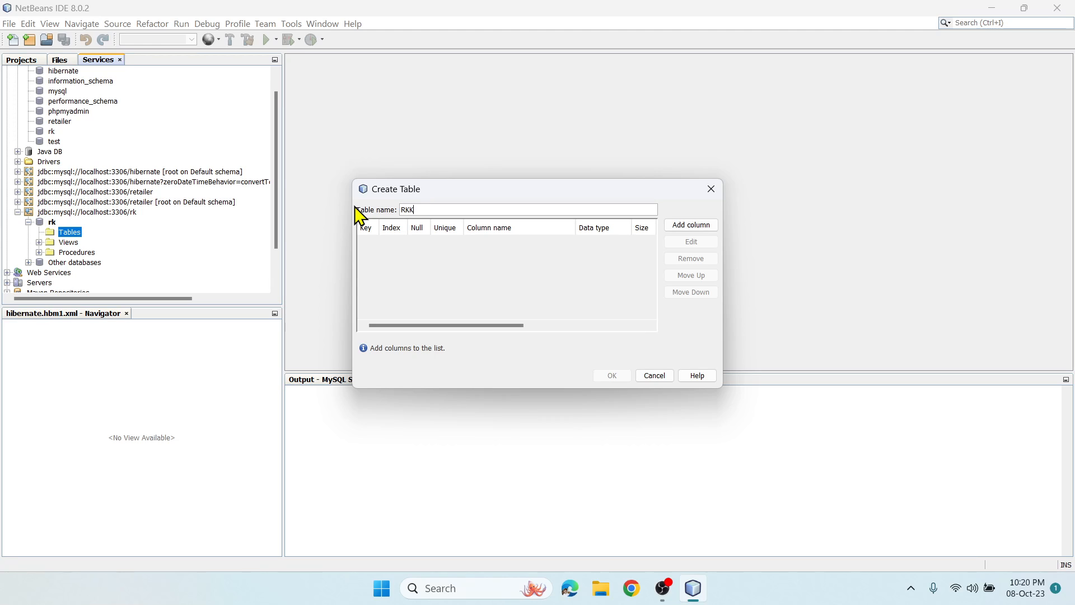
text(EYNOTES)
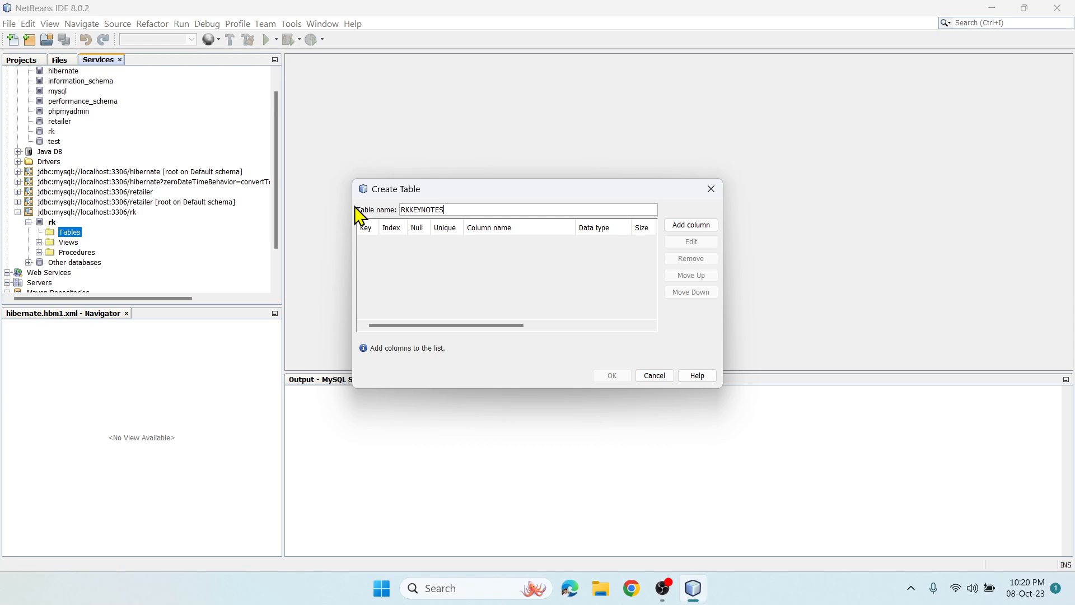
Add an 'id' column of type INT marked as the primary key
click(690, 224)
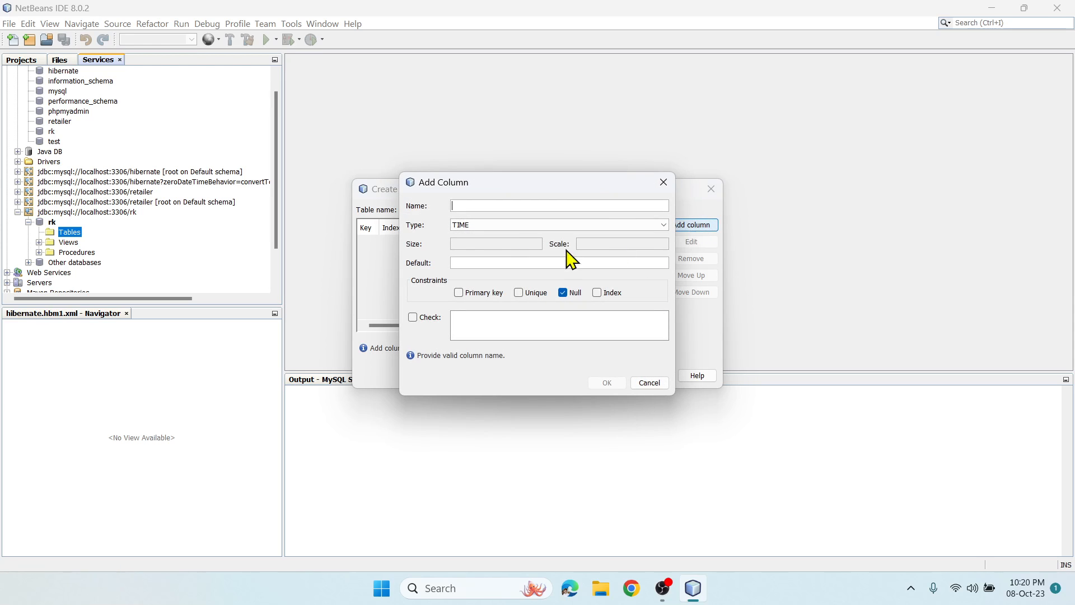
text(id)
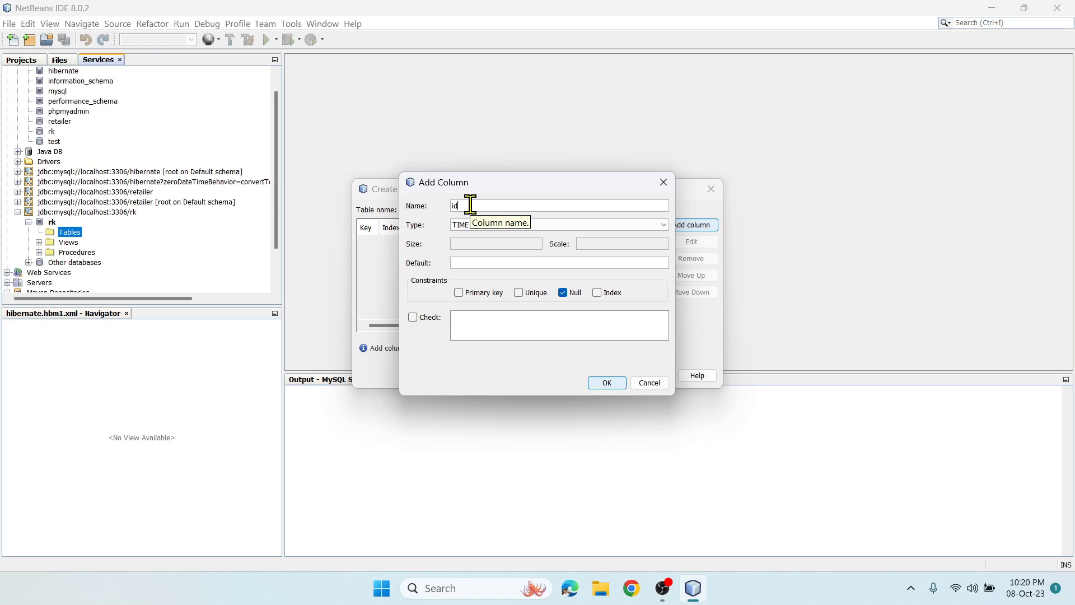
click(660, 224)
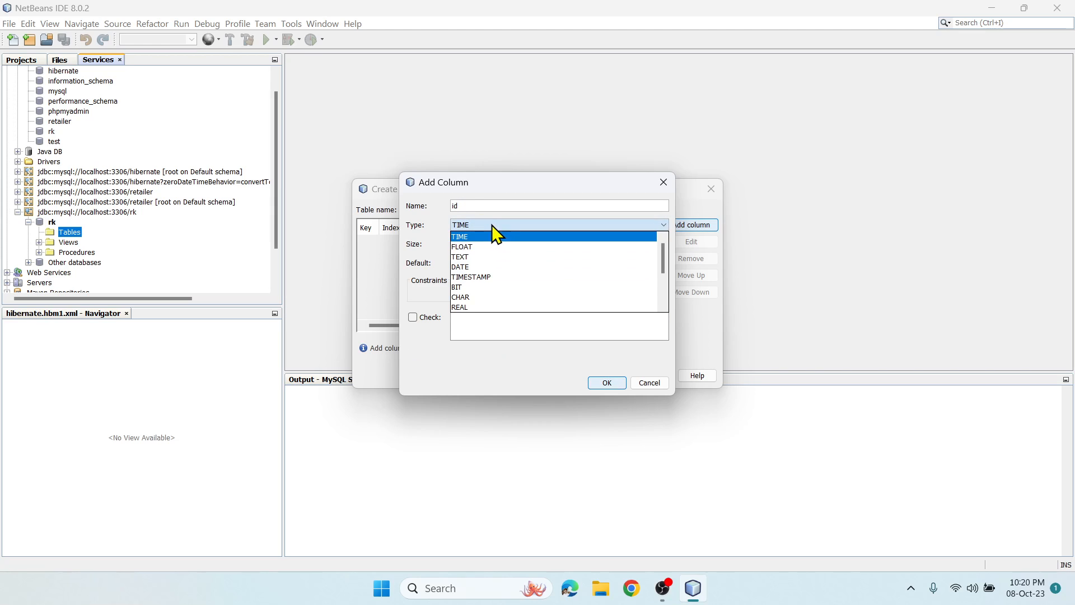
mouse_move(504, 246)
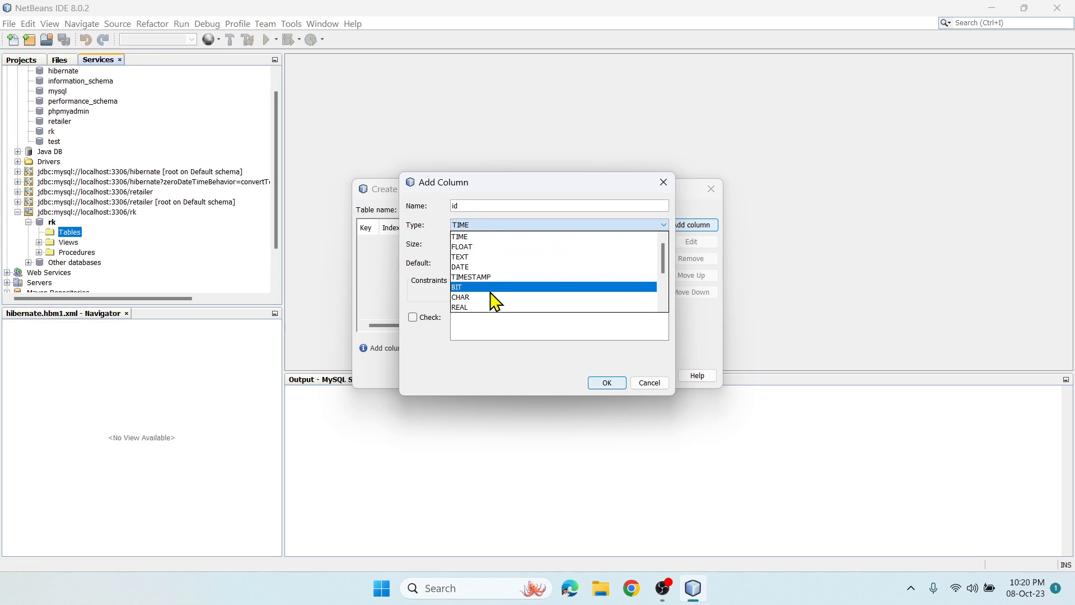
scroll(down, 3)
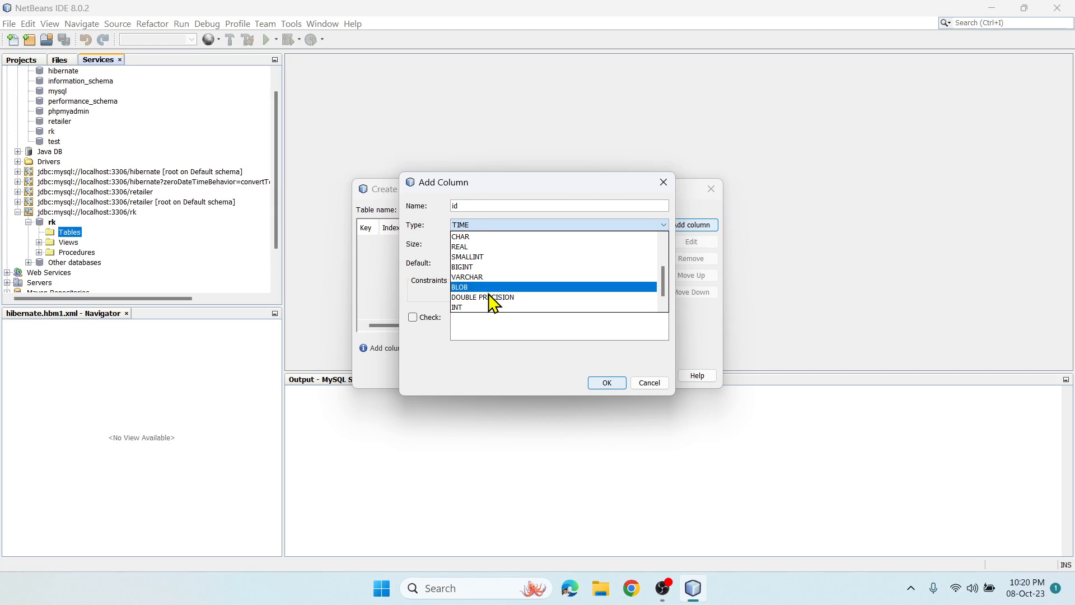
click(458, 308)
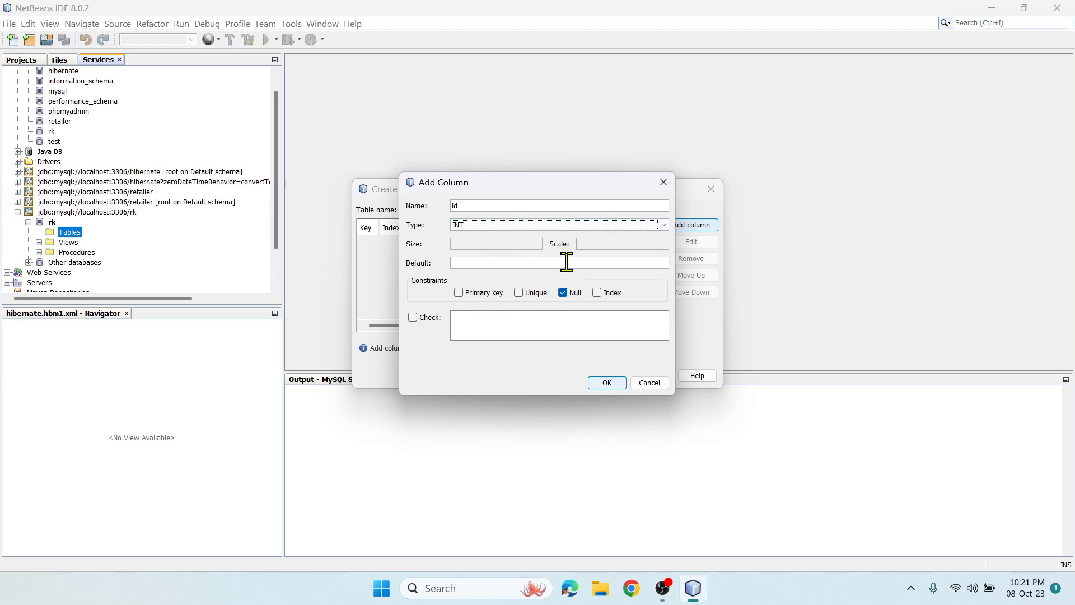
mouse_move(476, 302)
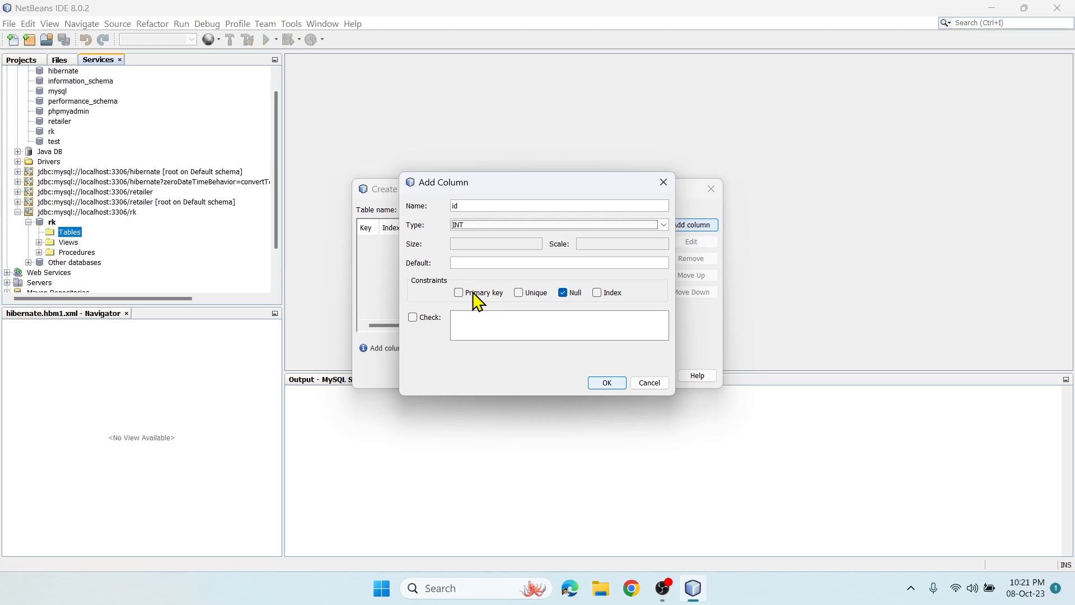
click(458, 293)
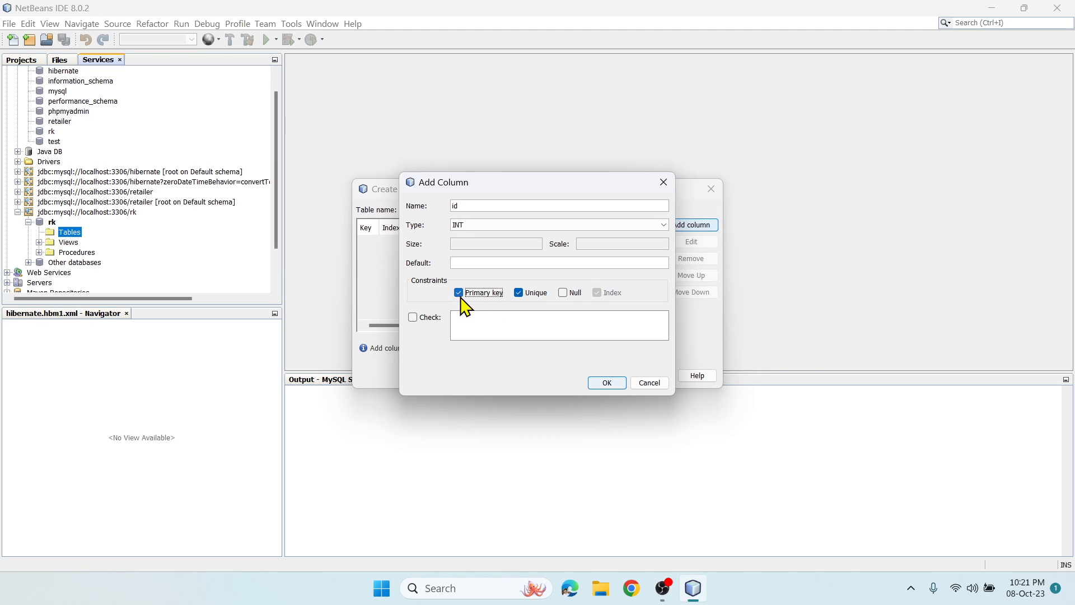
mouse_move(606, 382)
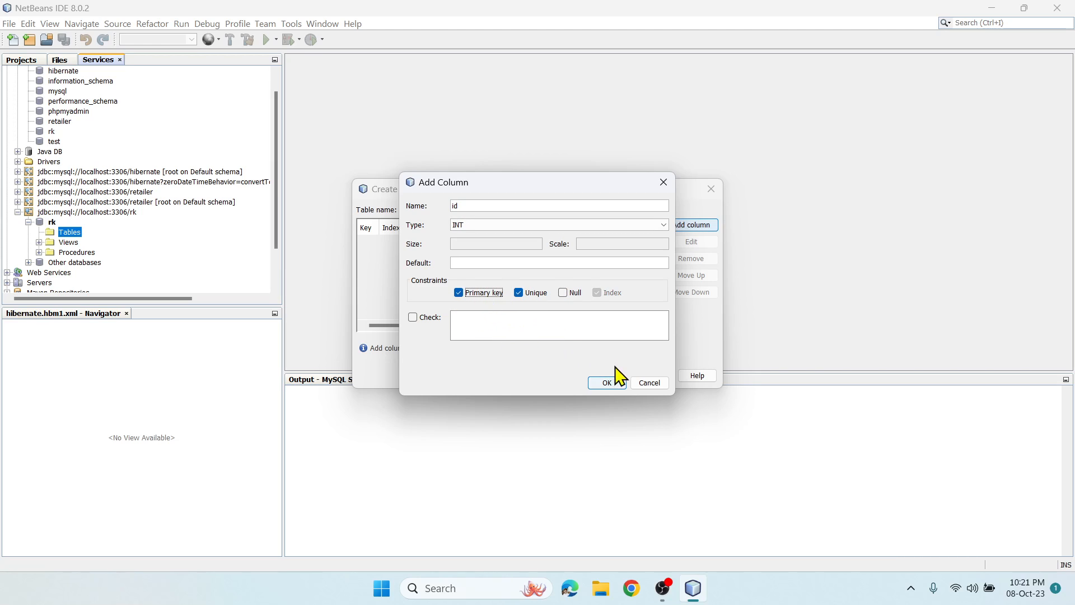
click(606, 382)
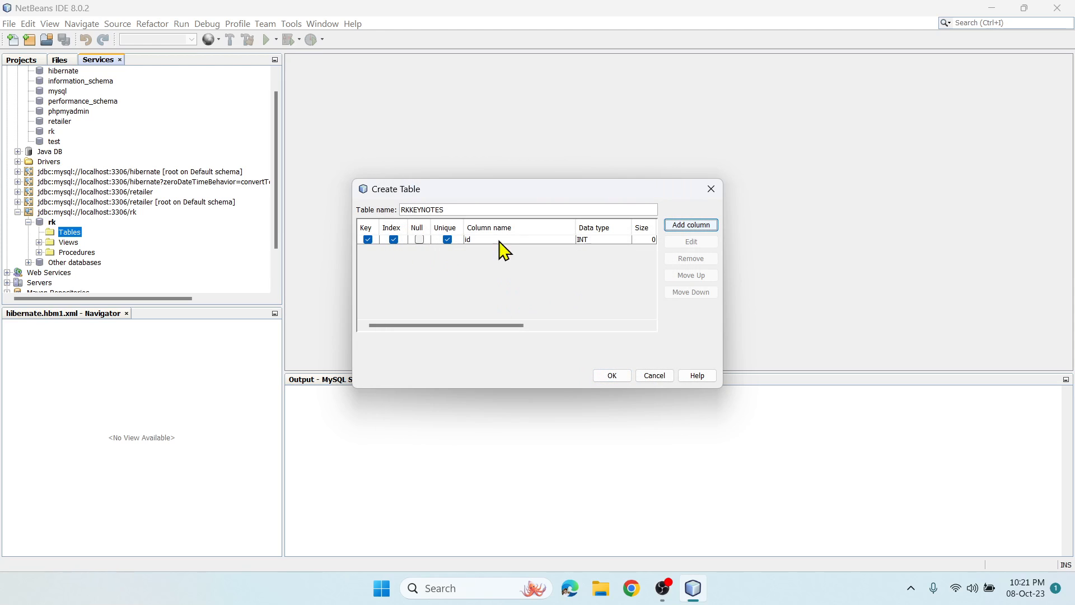
mouse_move(690, 225)
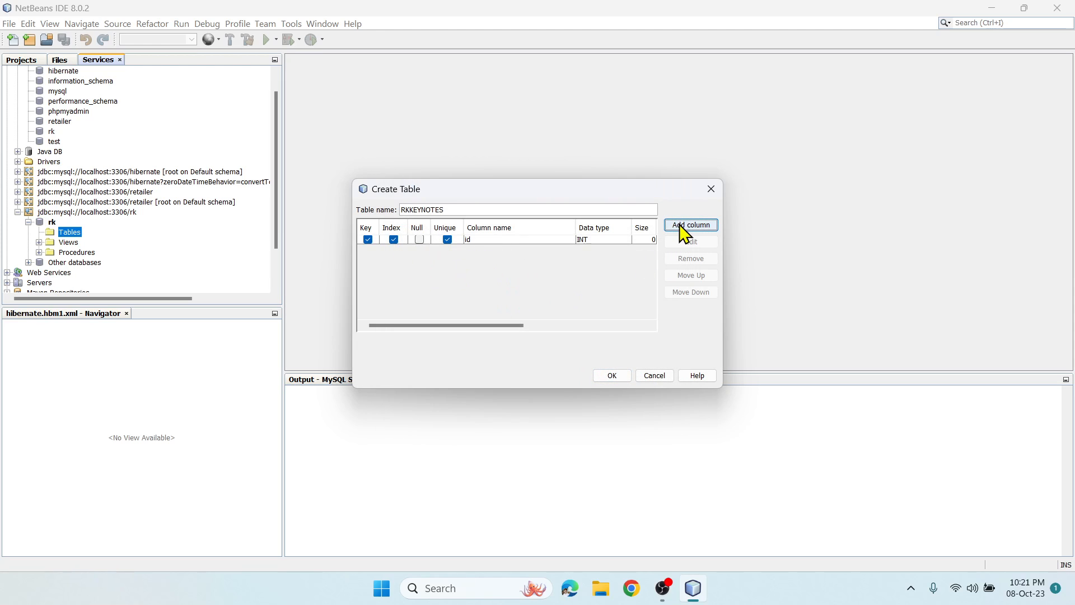
Add a nullable 'Name' column of type VARCHAR with size 20 below id
click(691, 225)
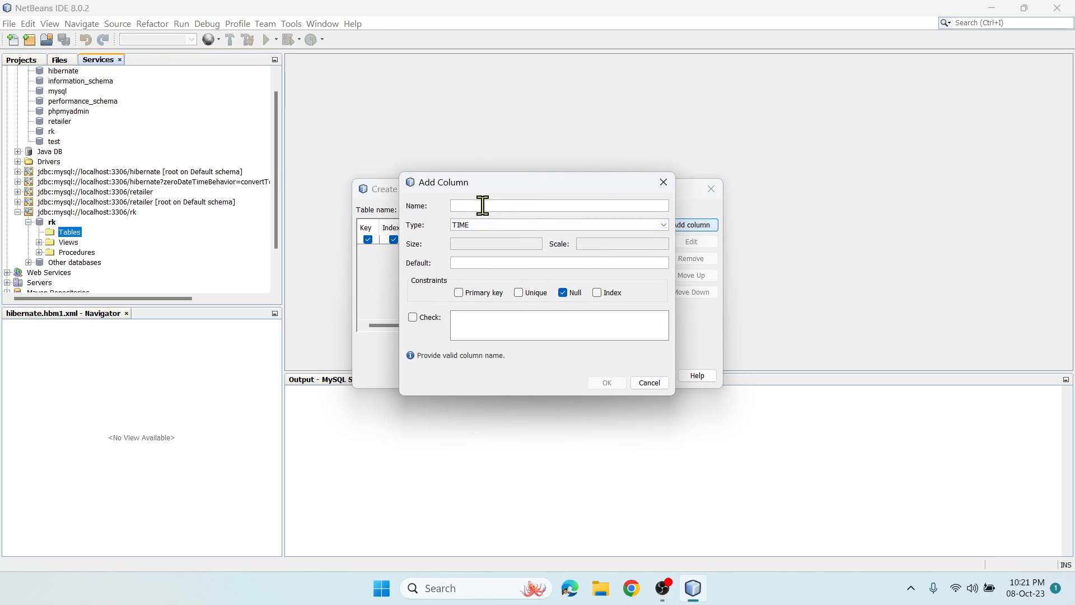
text(Name)
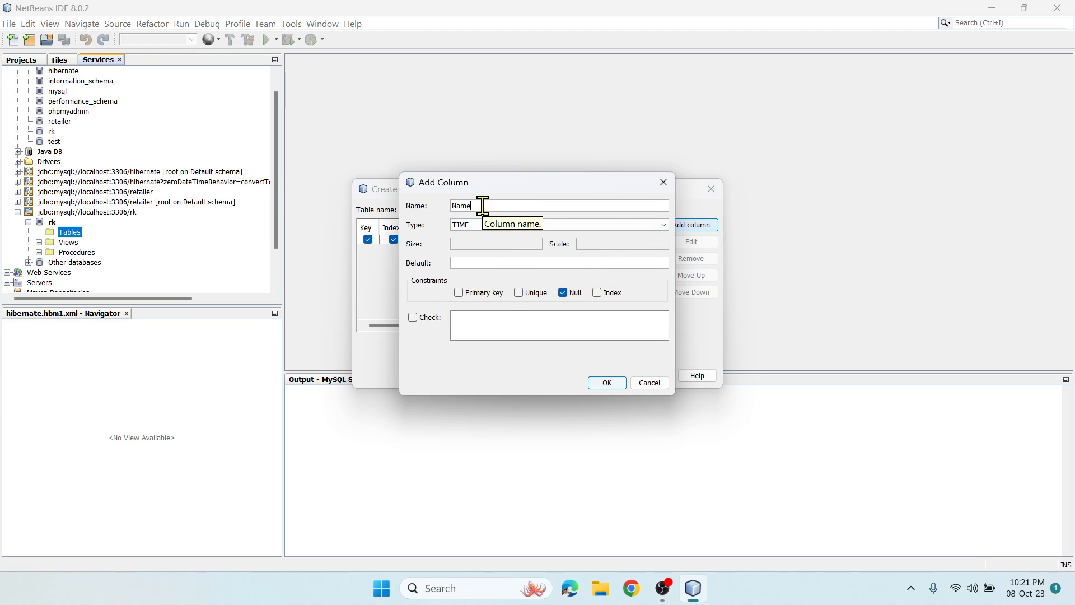
click(660, 225)
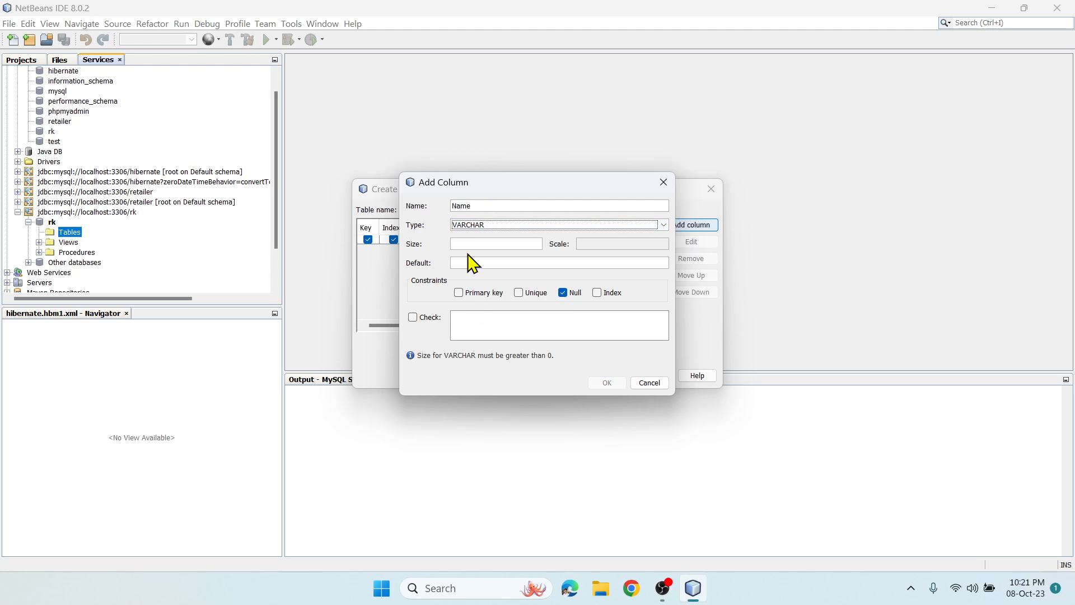
text(20)
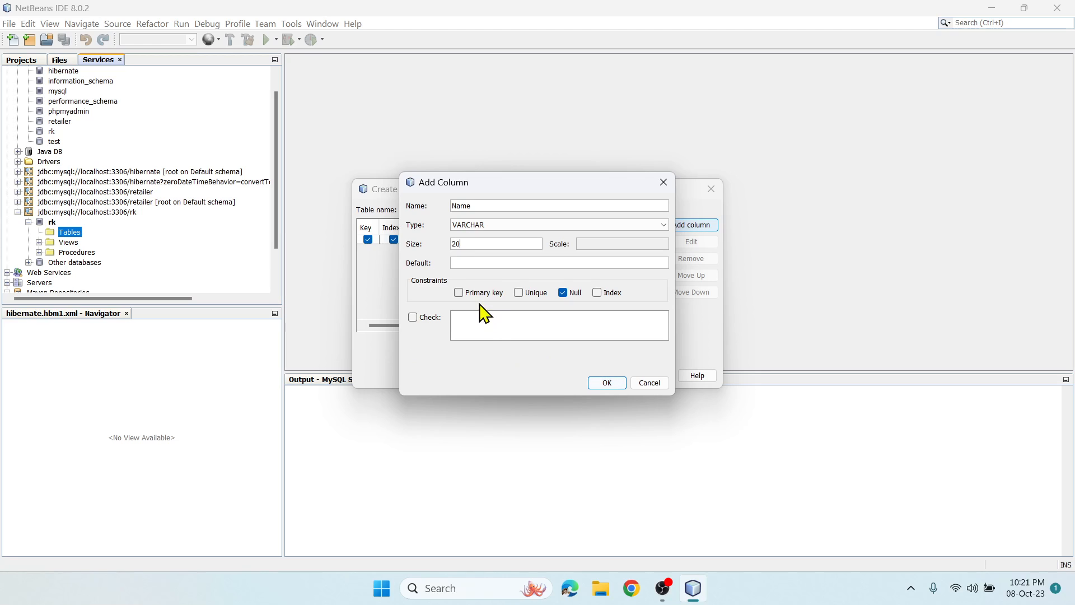
mouse_move(589, 370)
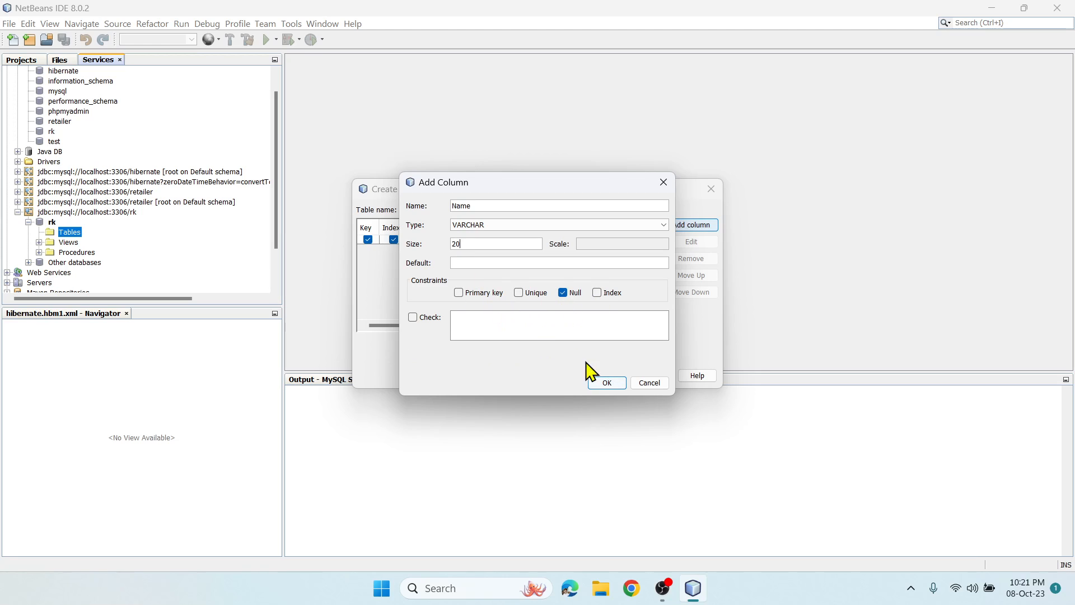
click(605, 383)
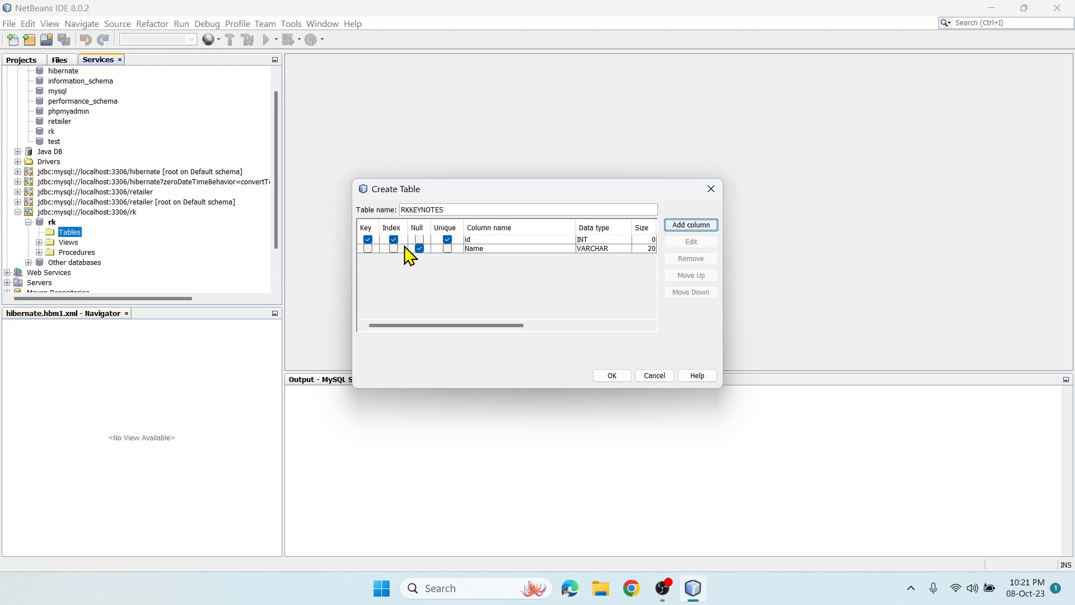
mouse_move(379, 259)
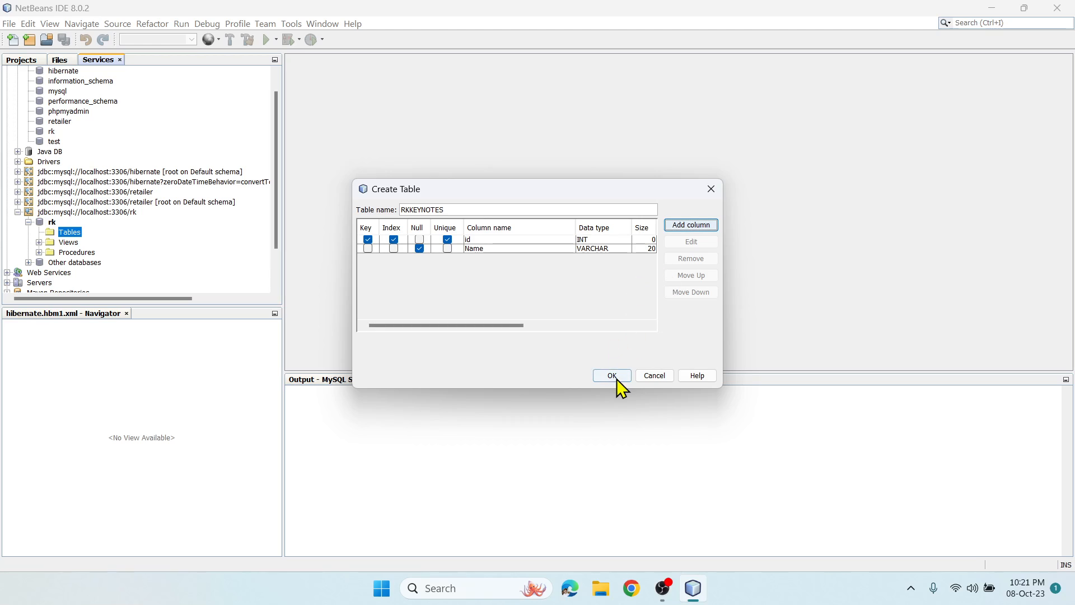
mouse_move(452, 257)
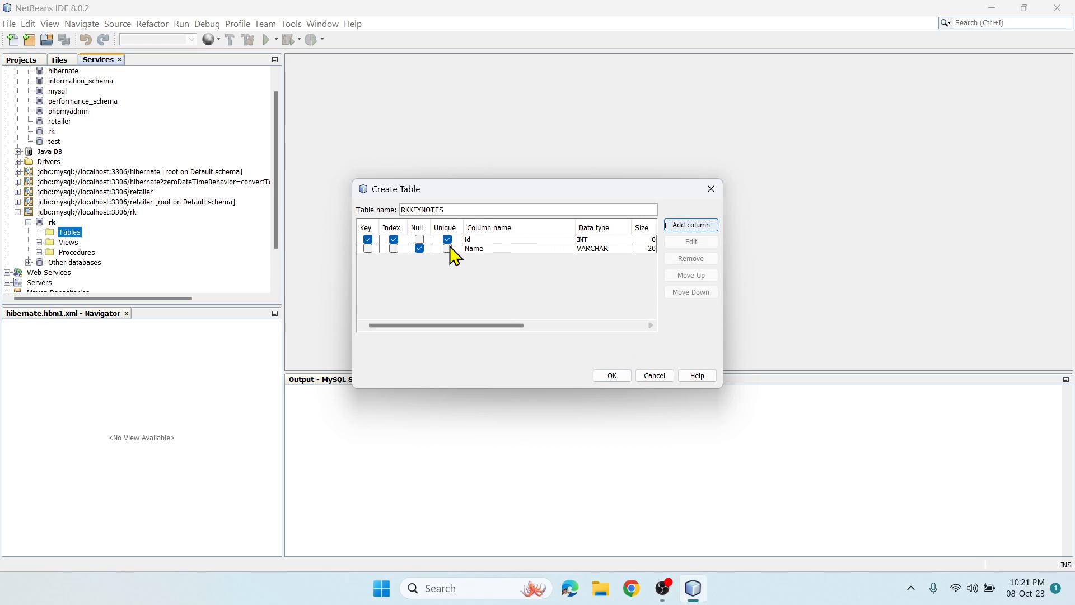
click(473, 248)
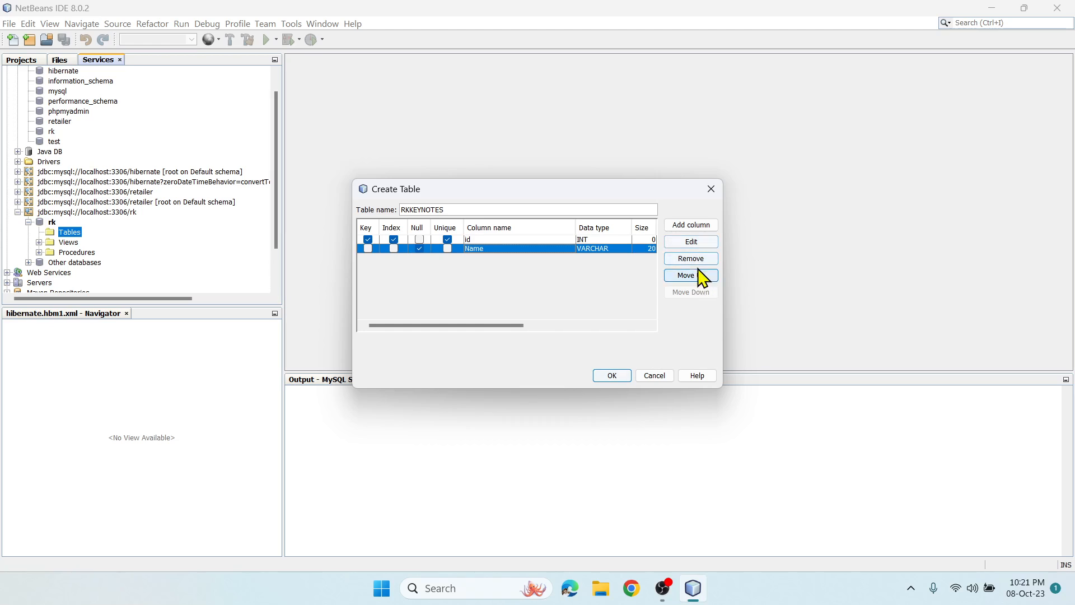
click(690, 275)
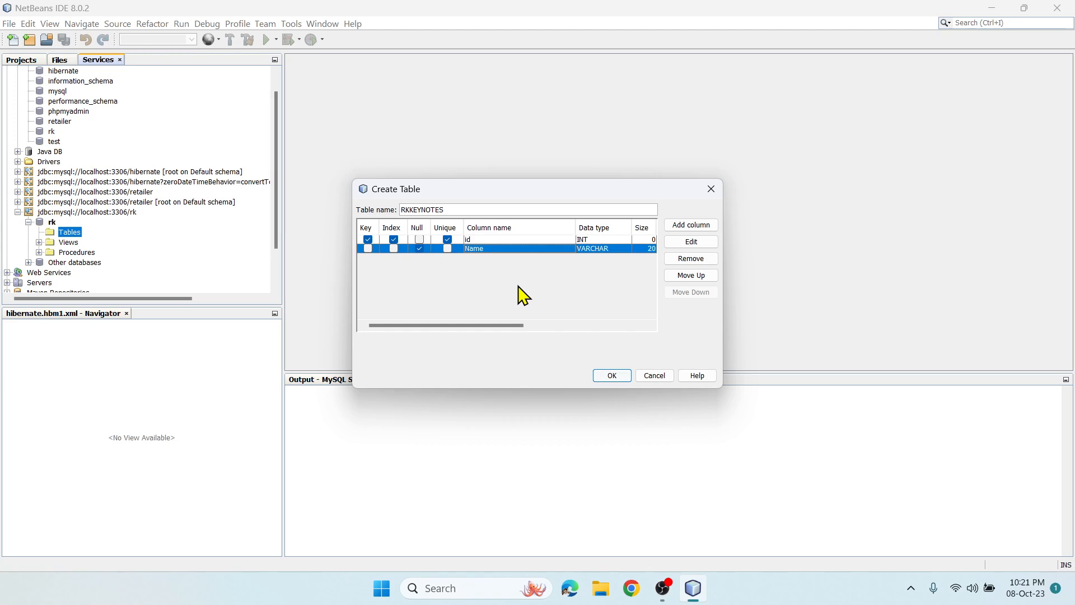
mouse_move(538, 285)
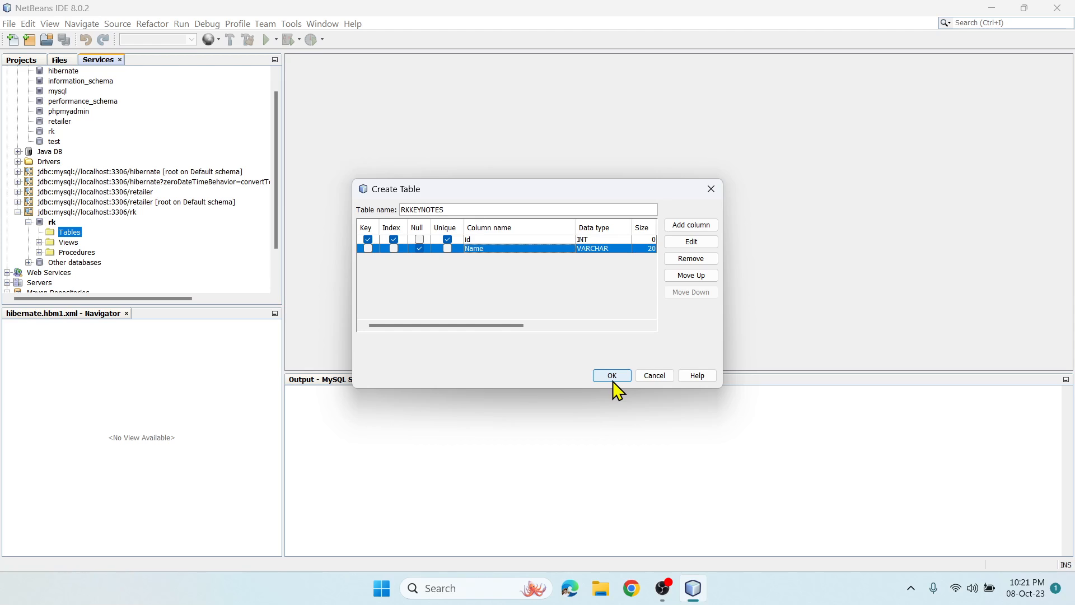
Create the rkkeynotes table with its defined columns, then bring up its actions menu
click(611, 375)
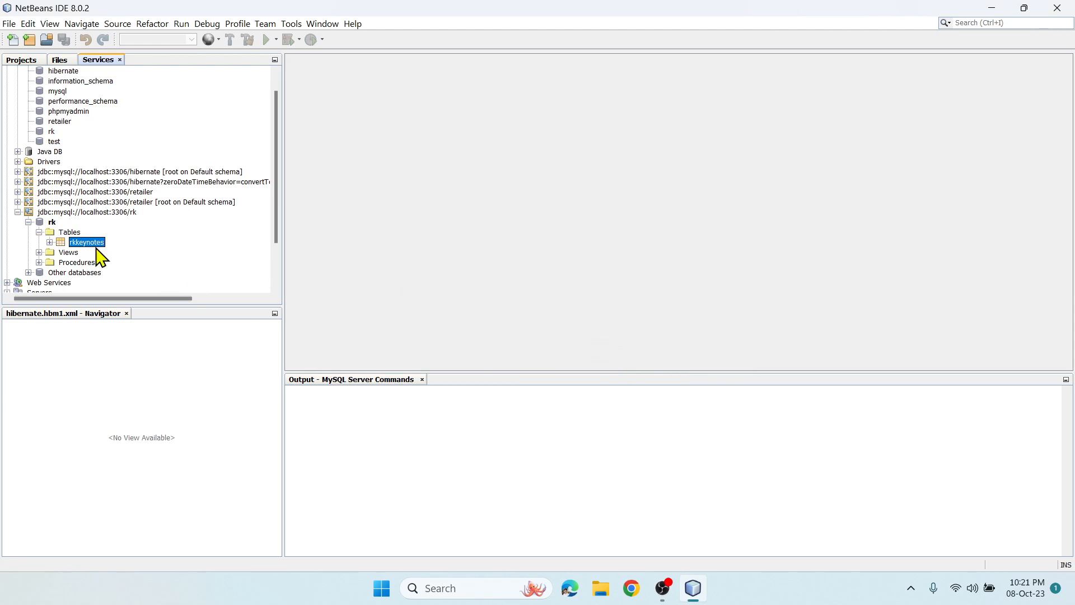
right_click(86, 242)
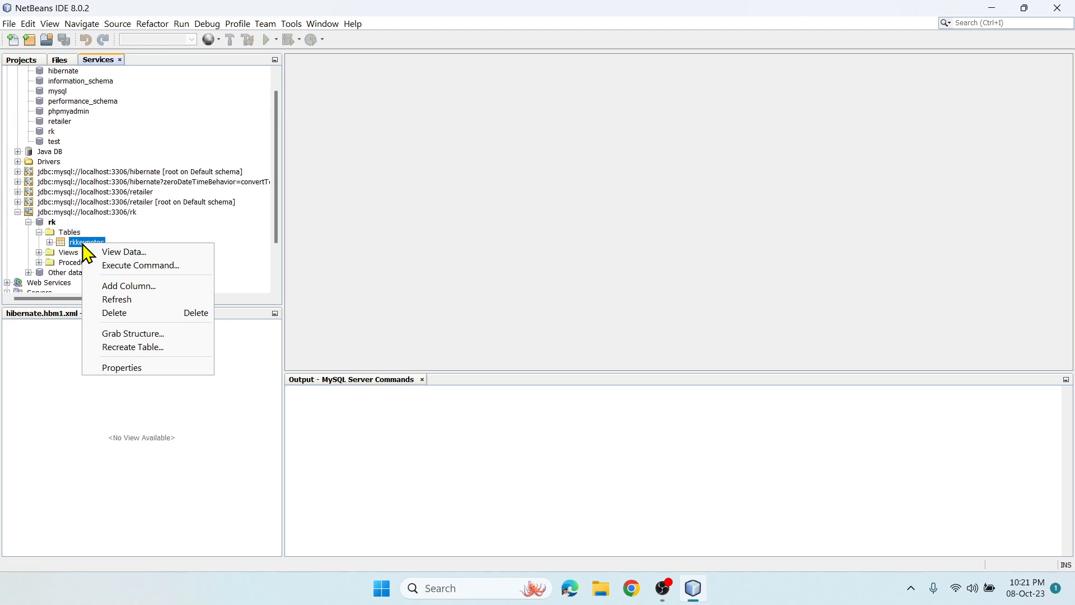
mouse_move(123, 251)
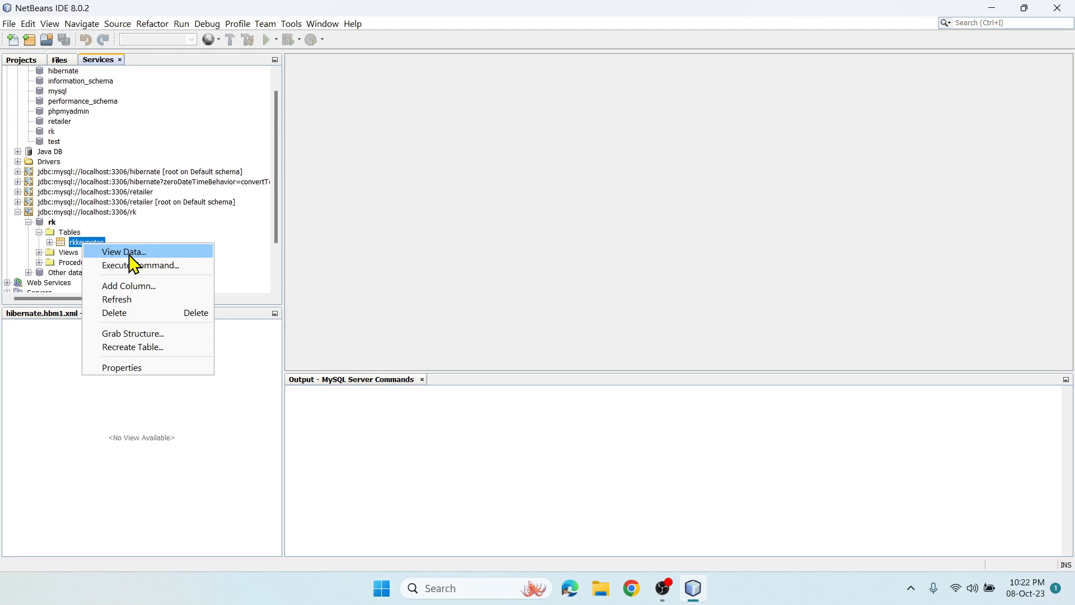
mouse_move(141, 299)
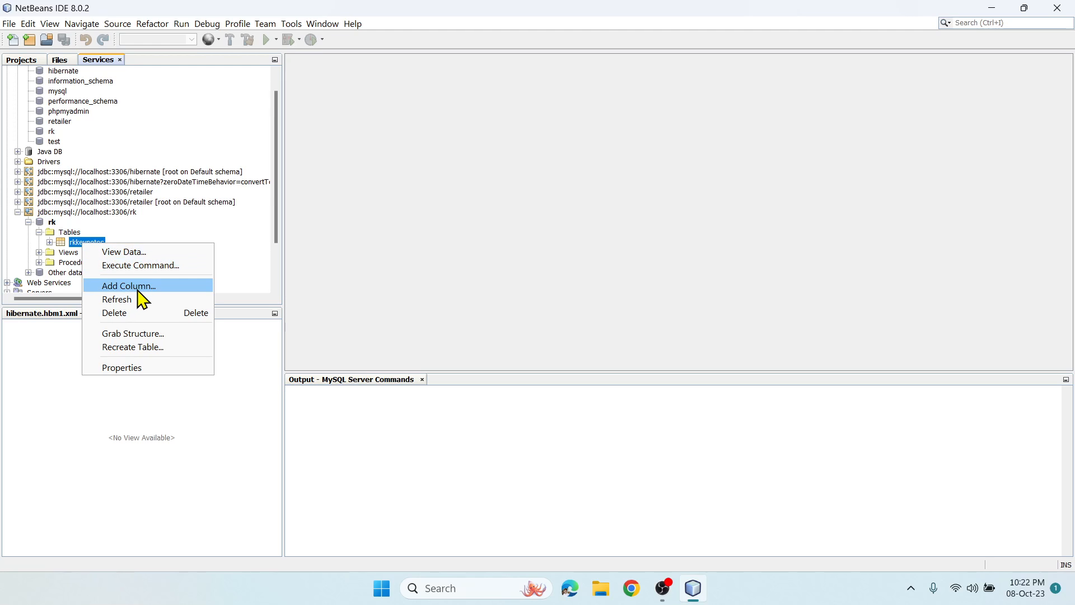
mouse_move(144, 336)
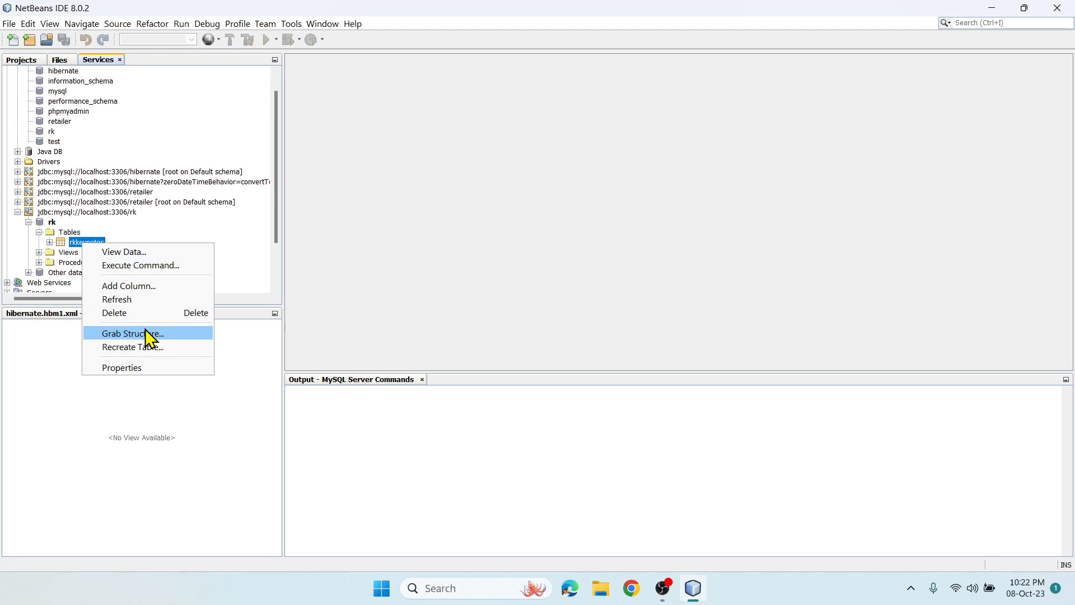
mouse_move(137, 284)
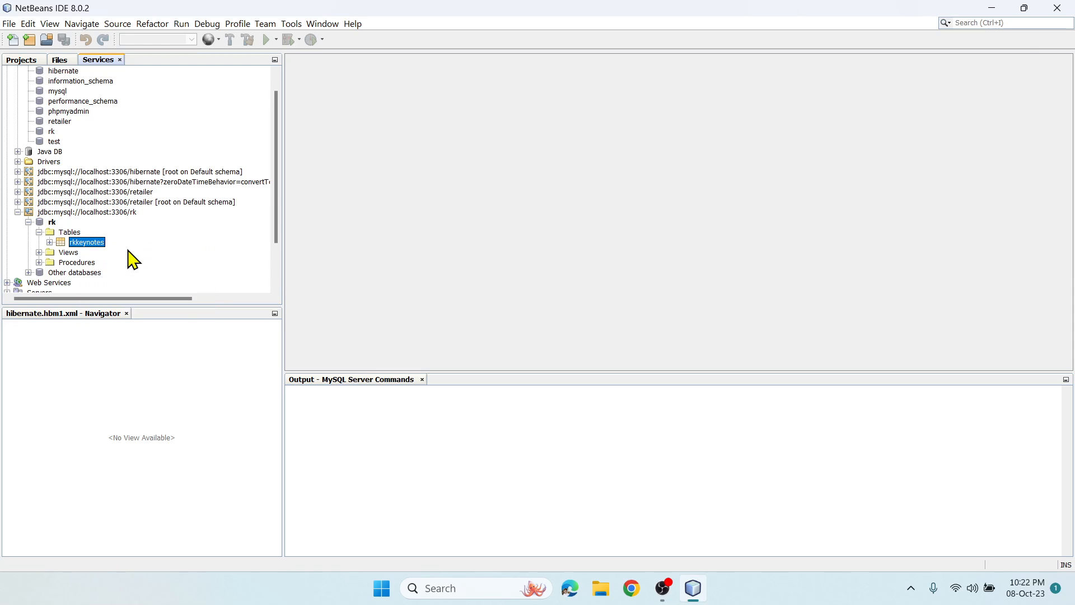
View the data of rkkeynotes, showing an empty id/Name result grid
double_click(86, 242)
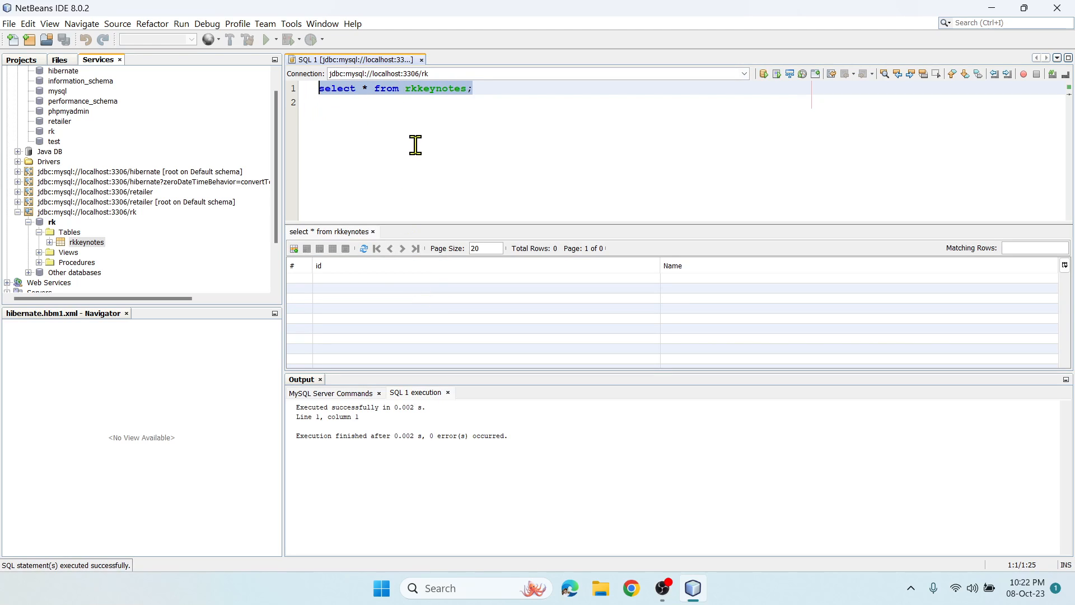
mouse_move(379, 288)
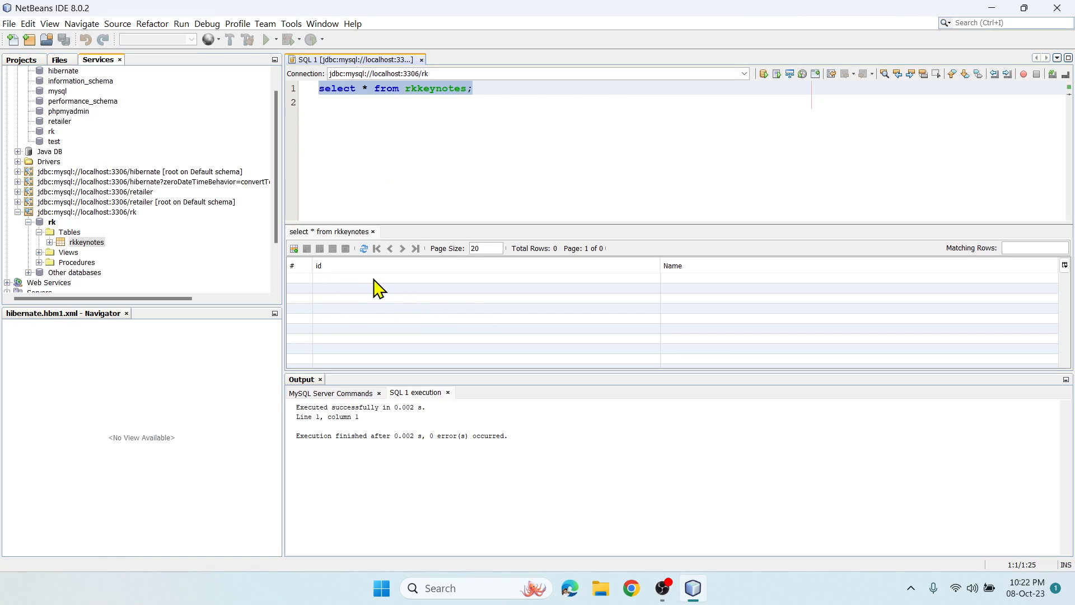
mouse_move(818, 341)
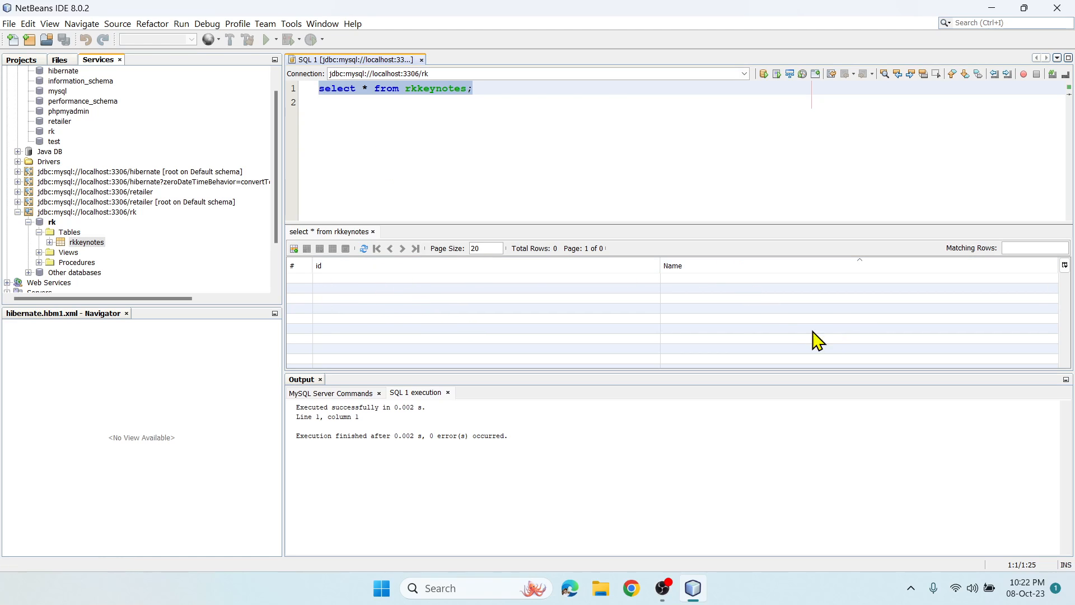
mouse_move(357, 295)
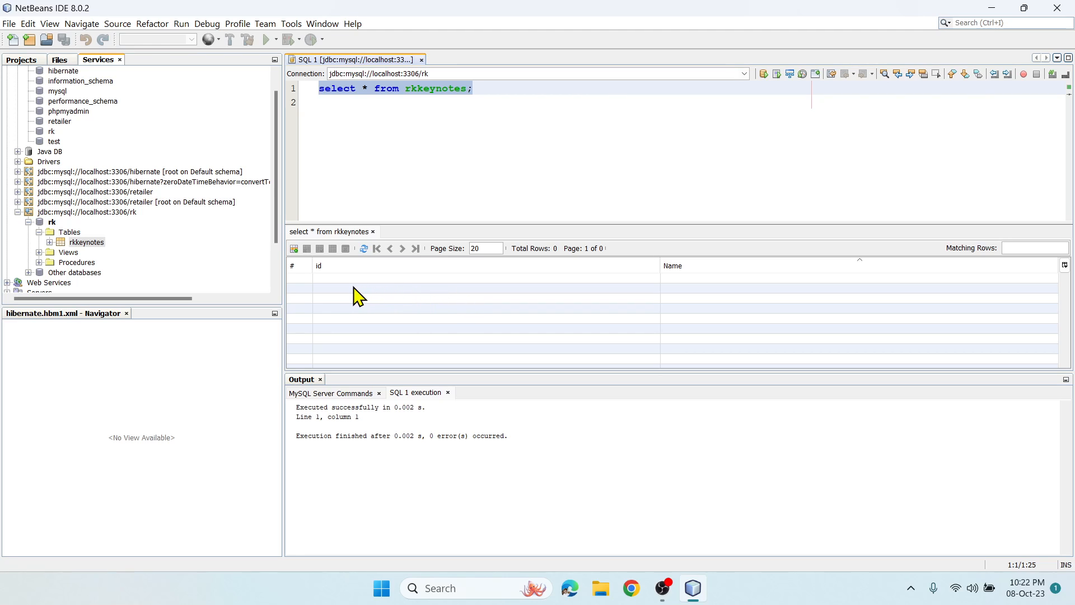
click(336, 102)
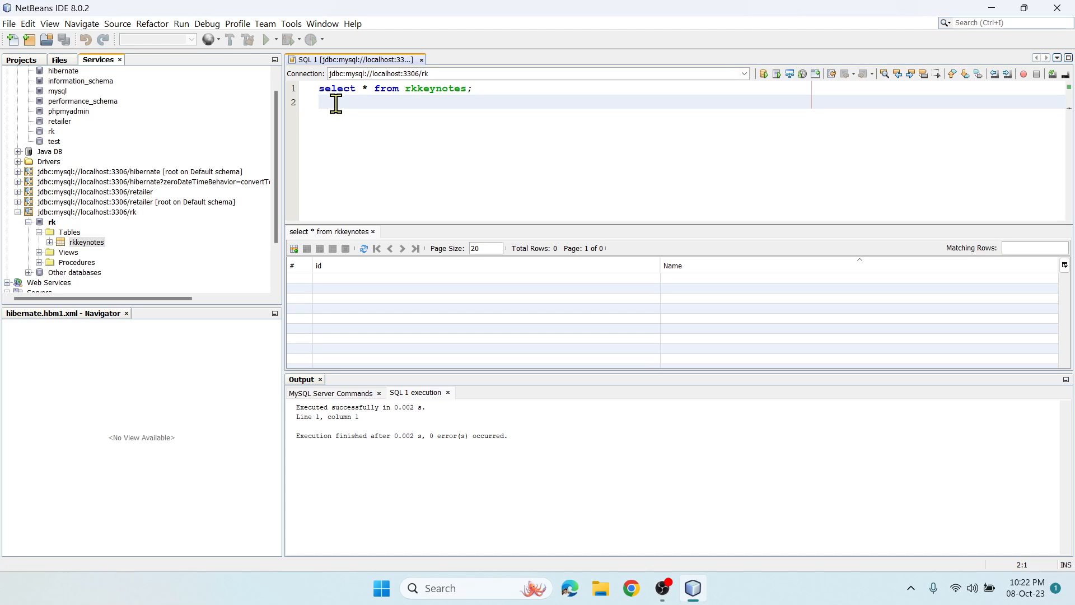
mouse_move(401, 107)
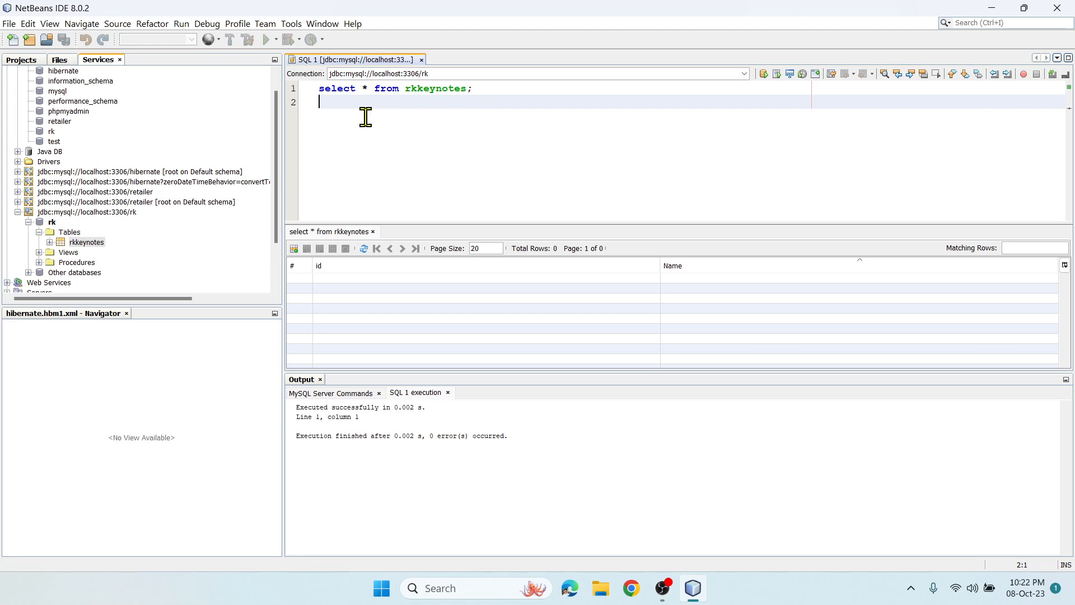
Select the rkkeynotes table and show its View Data, Execute Command, Add Column menu
click(86, 242)
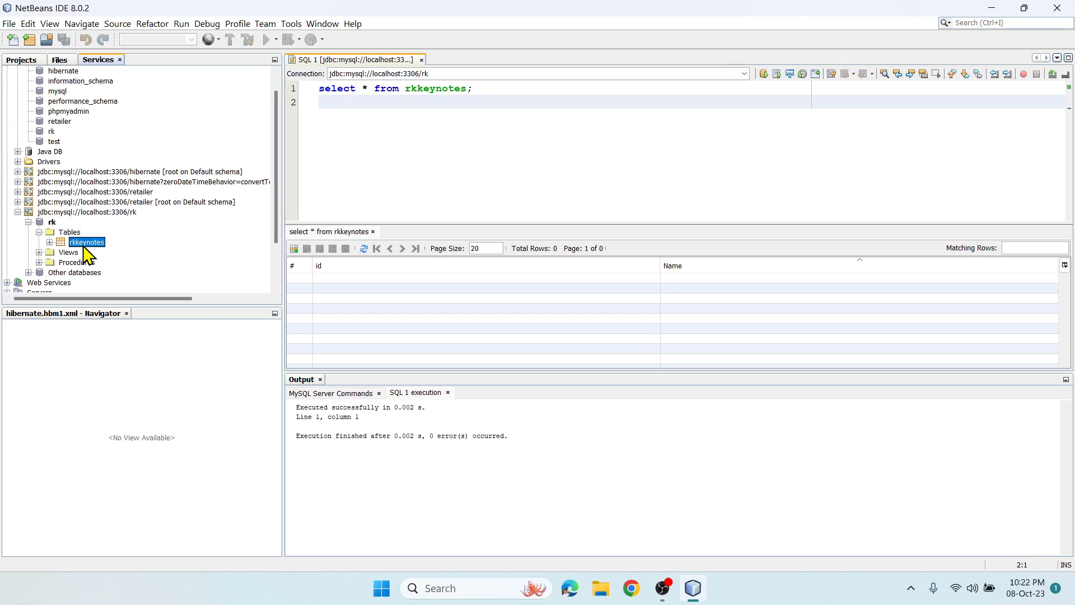
right_click(86, 242)
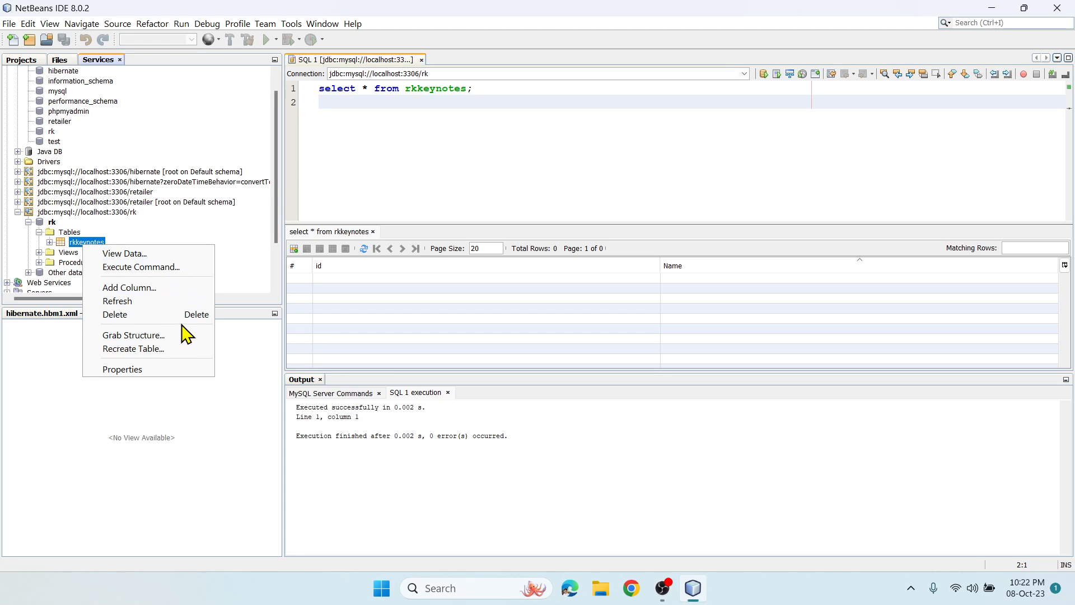
mouse_move(183, 262)
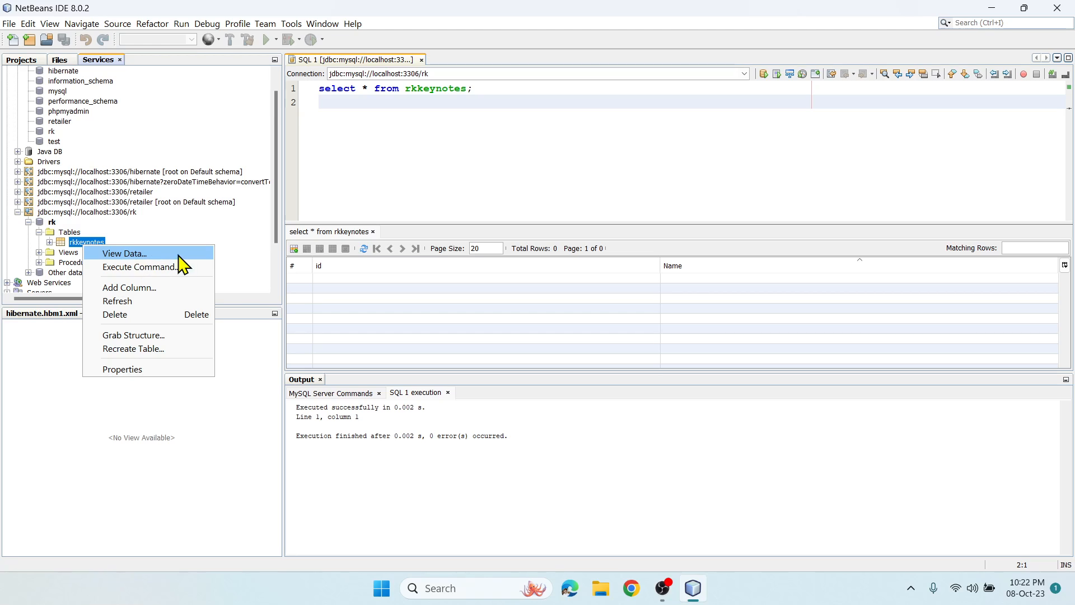
In a new SQL editor for rk, run 'select * from rkkeynotes;', returning zero rows
click(138, 267)
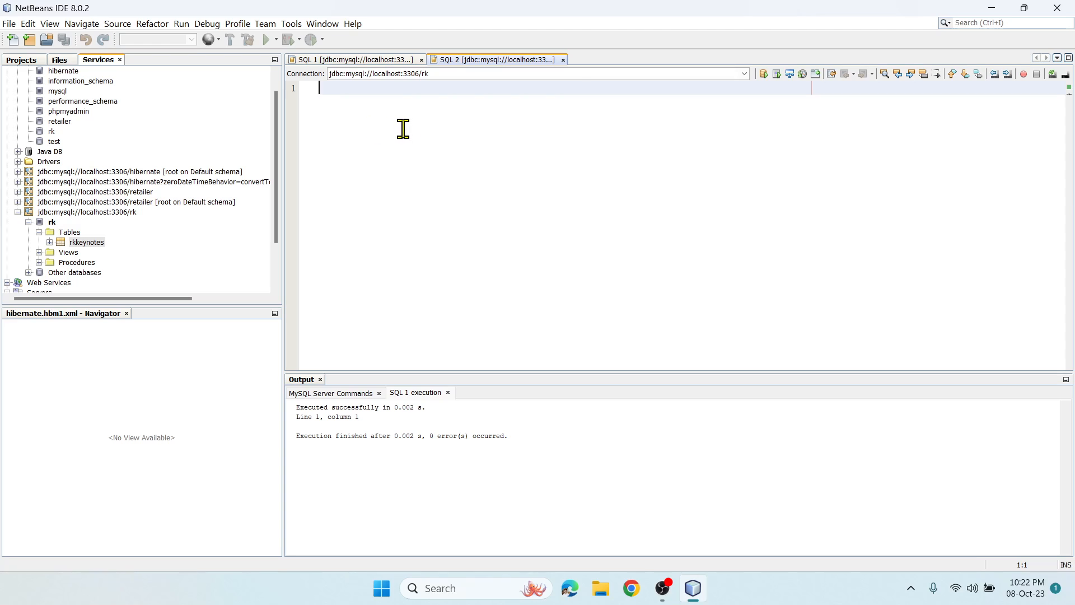
mouse_move(345, 142)
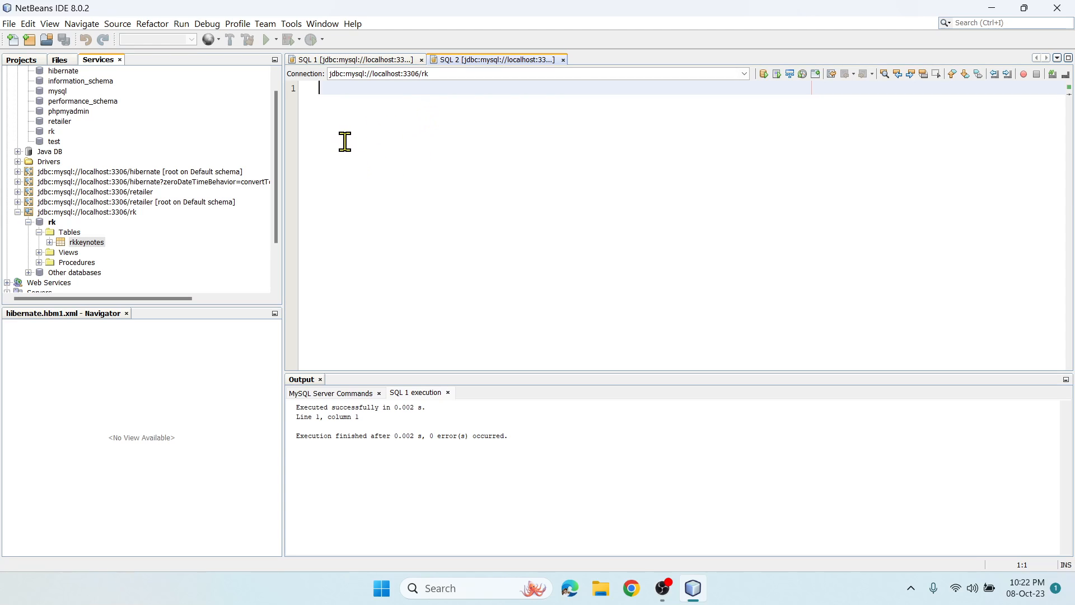
text(selc)
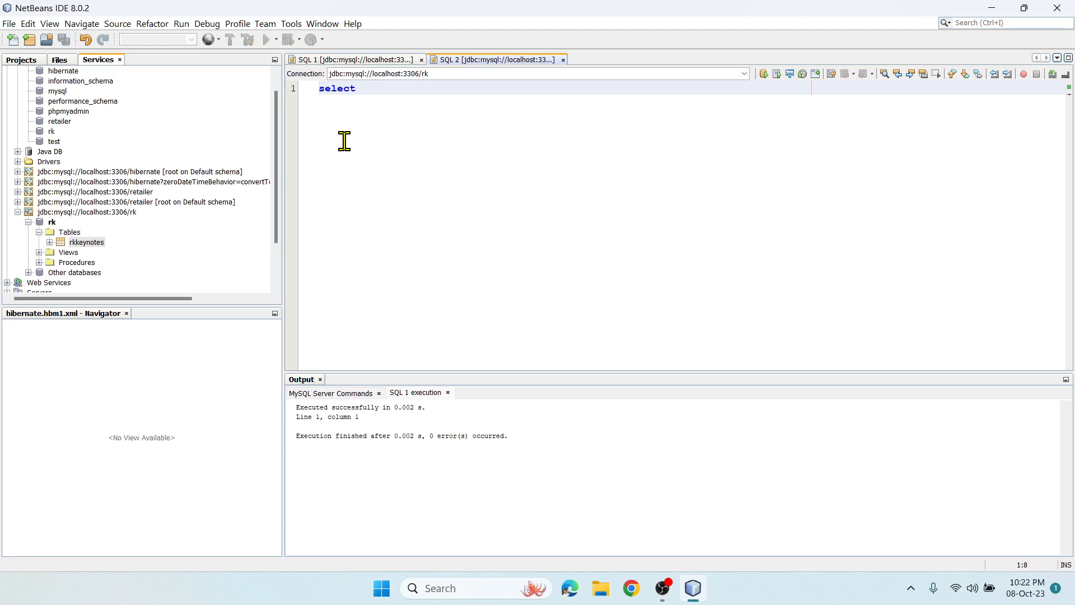
text(* from)
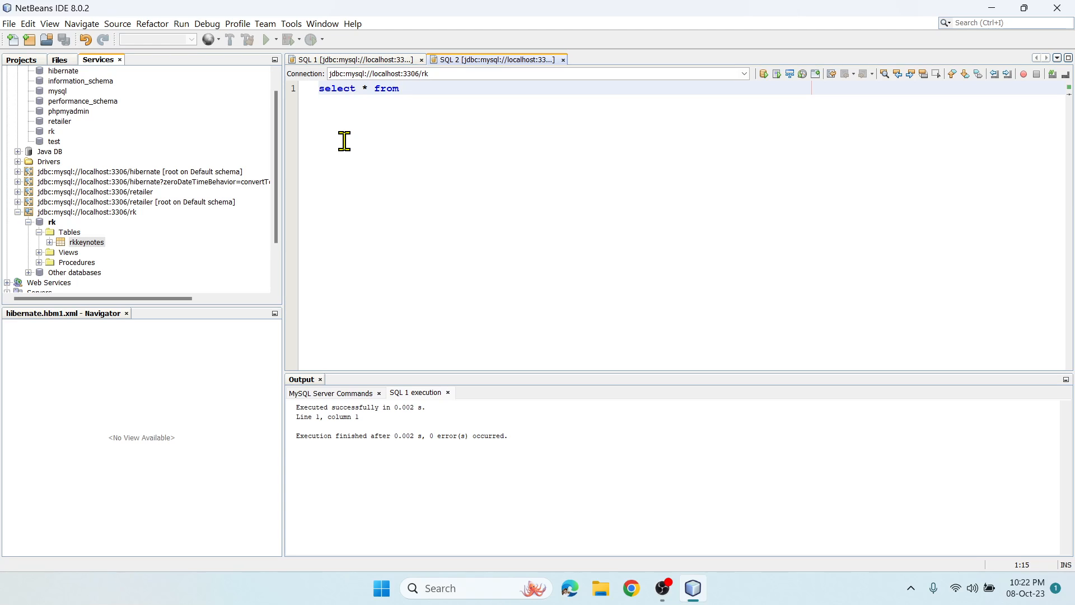
text(t)
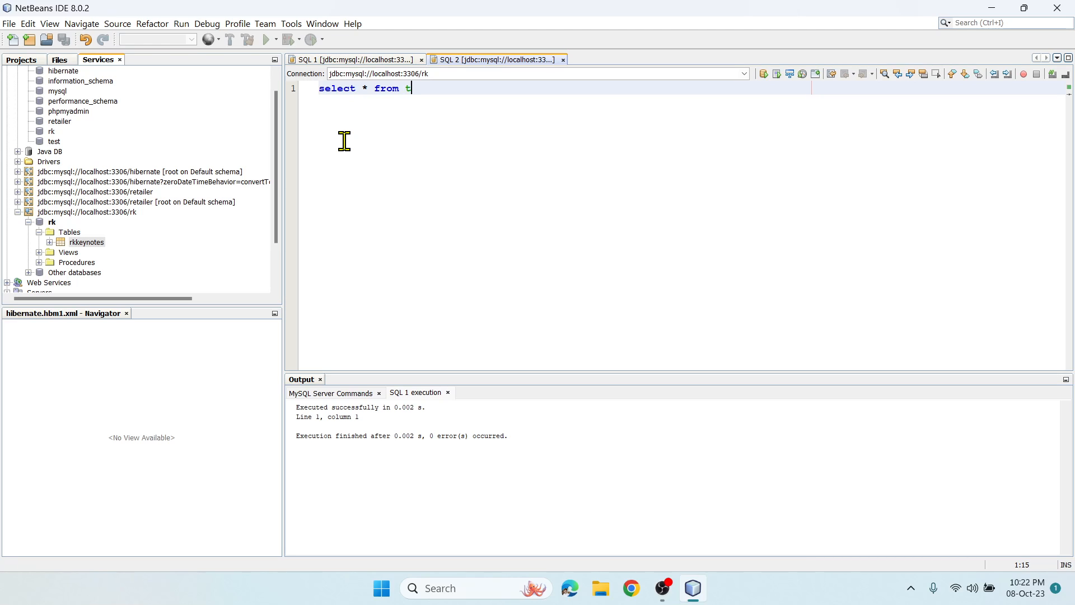
text(rkkey)
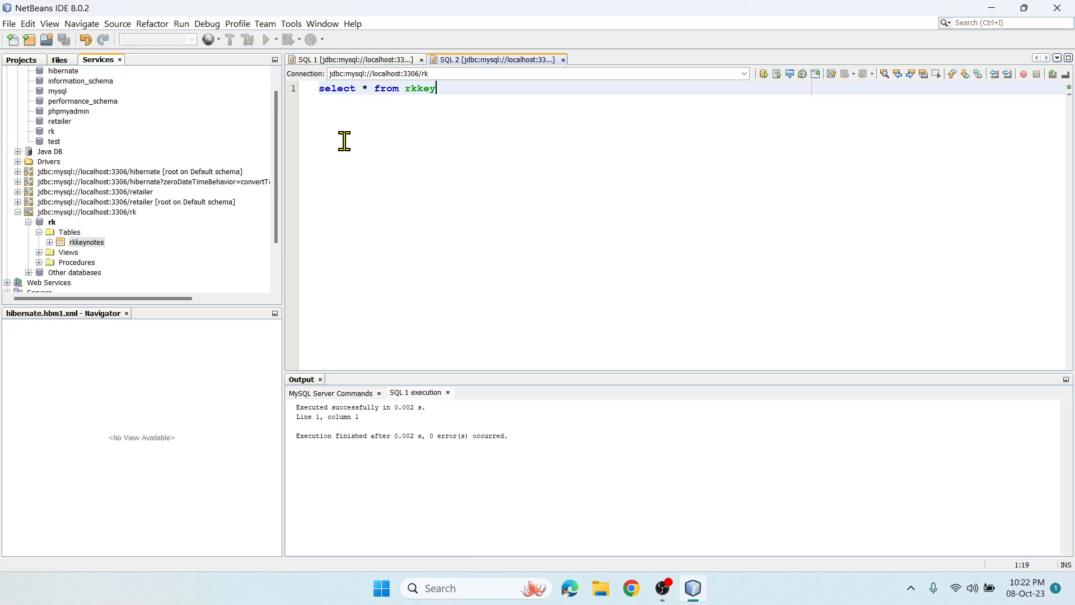
text(notes;)
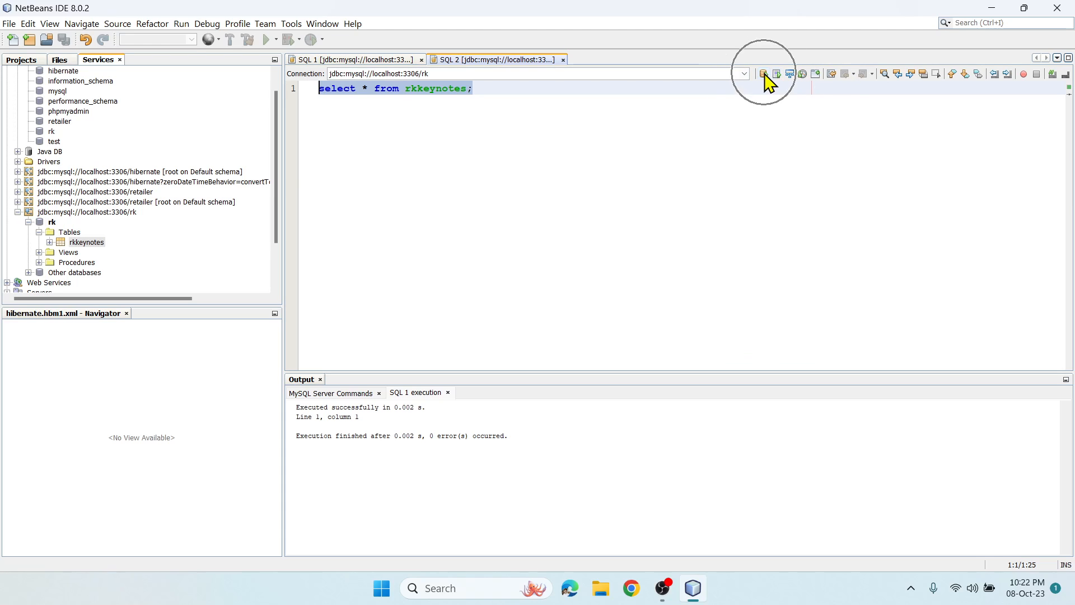
click(761, 73)
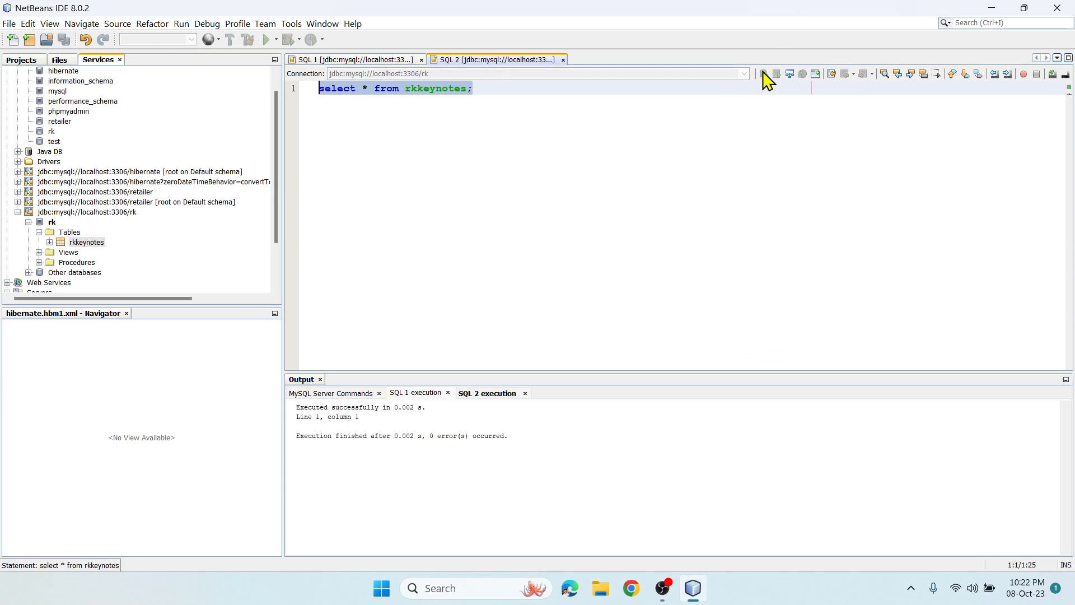
click(766, 74)
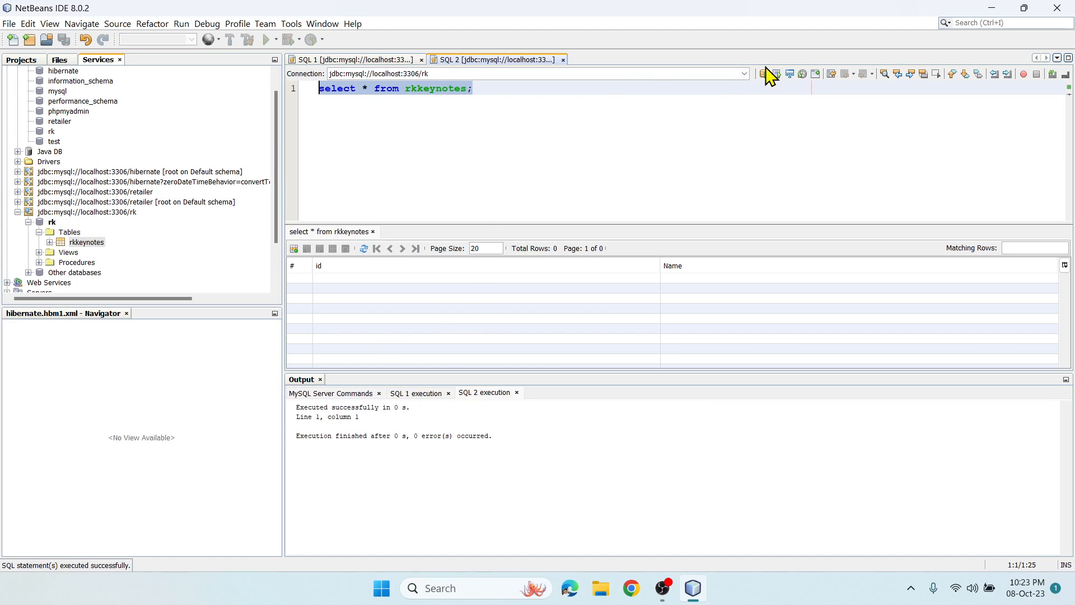
mouse_move(768, 79)
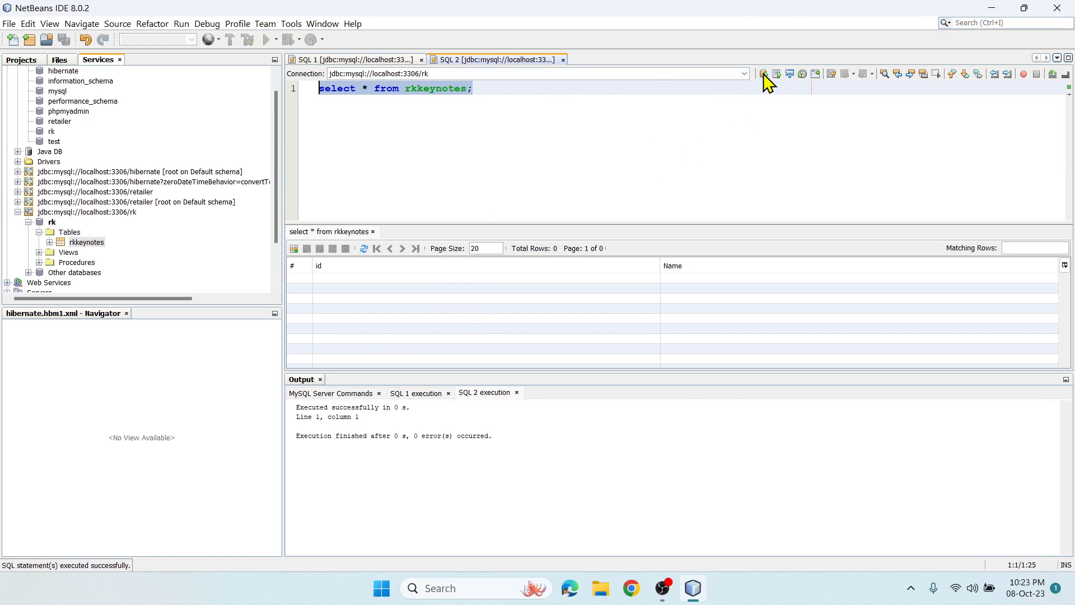
mouse_move(763, 74)
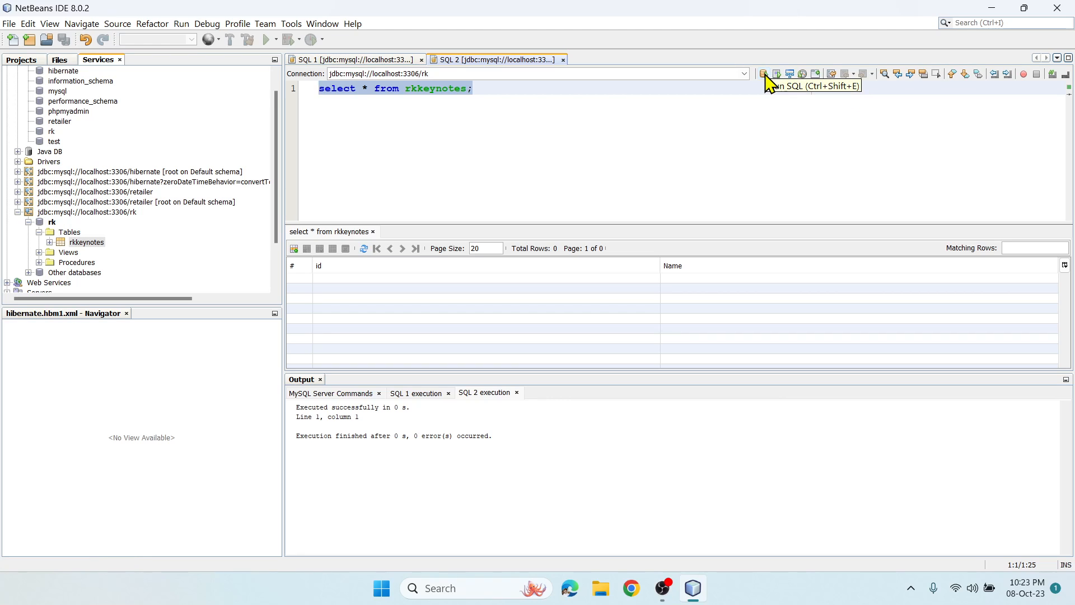
mouse_move(638, 192)
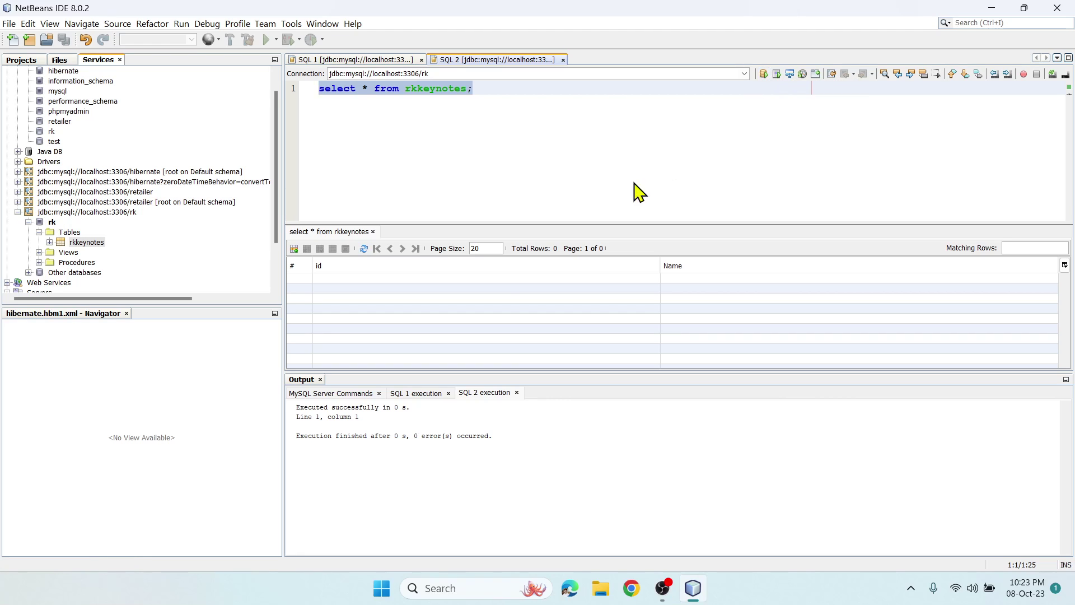
mouse_move(421, 306)
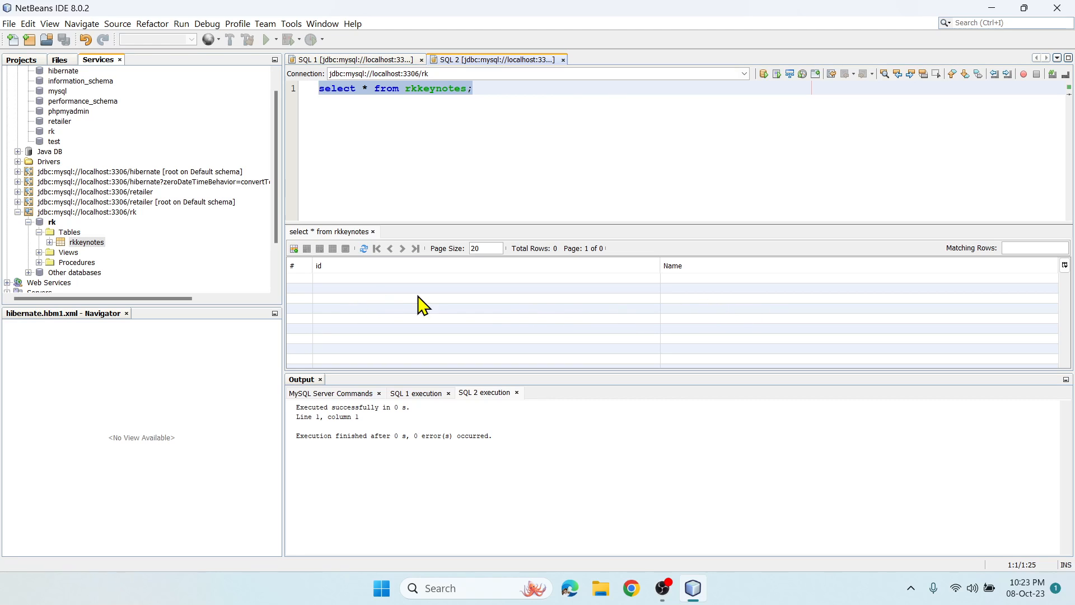
click(494, 88)
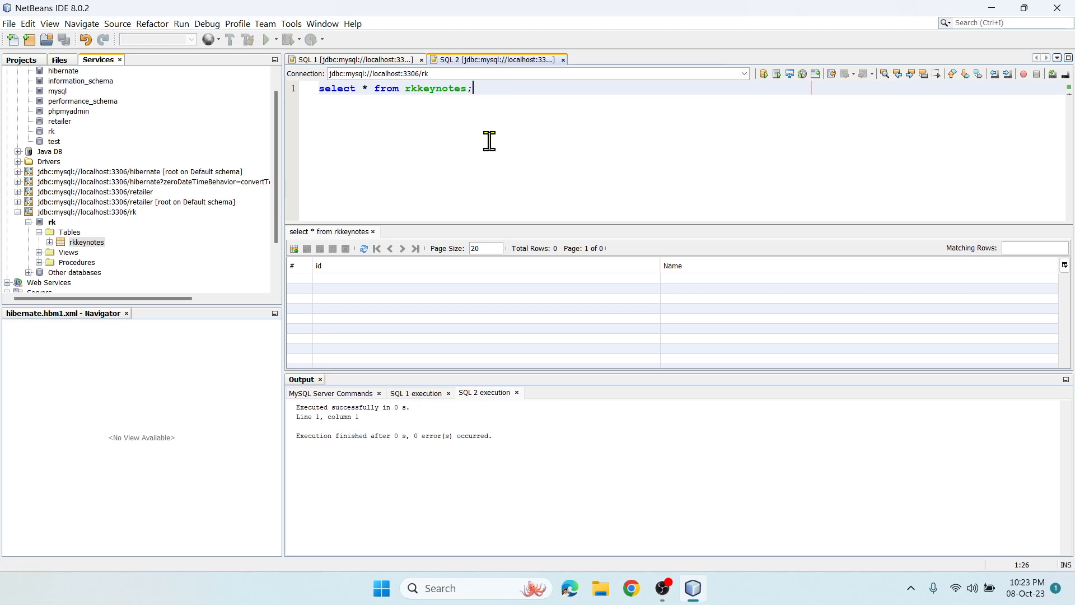
mouse_move(39, 256)
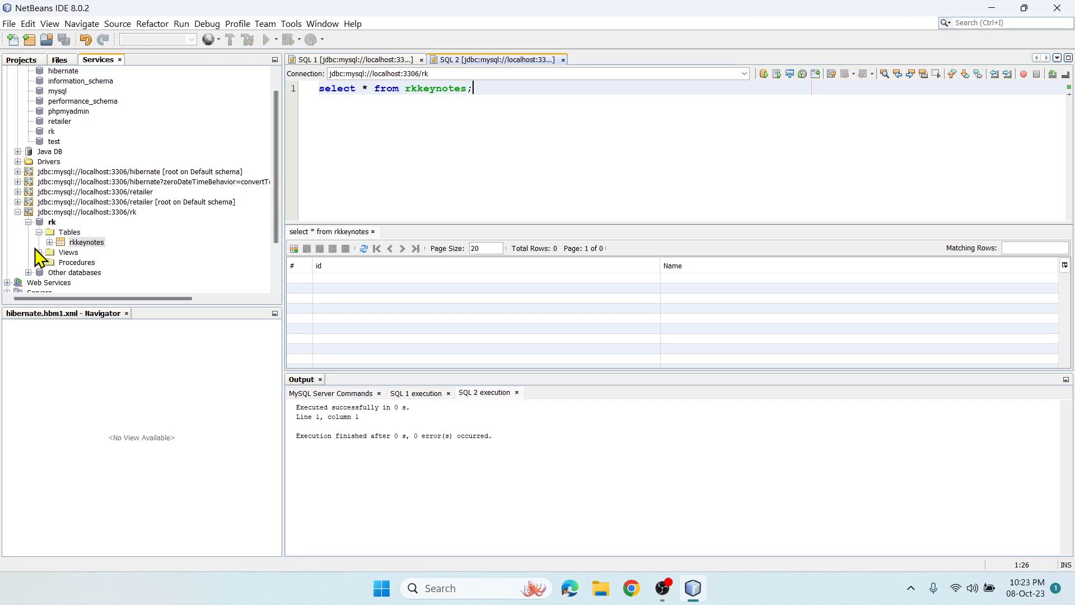
Scroll the Services tree to the top and search the Start menu for 'xa'
scroll(up, 3)
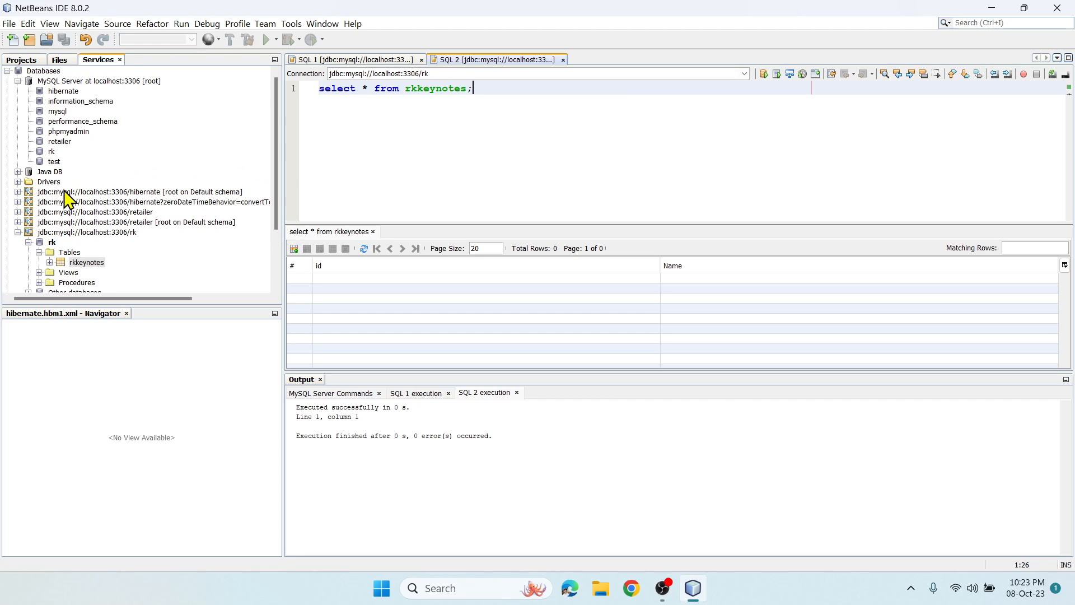
mouse_move(68, 185)
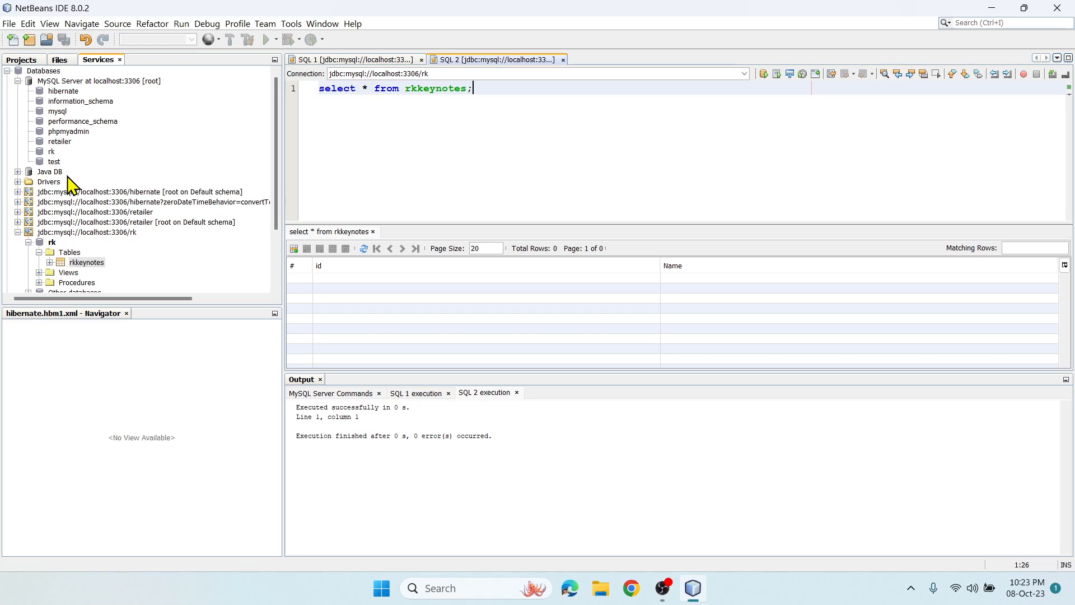
click(382, 587)
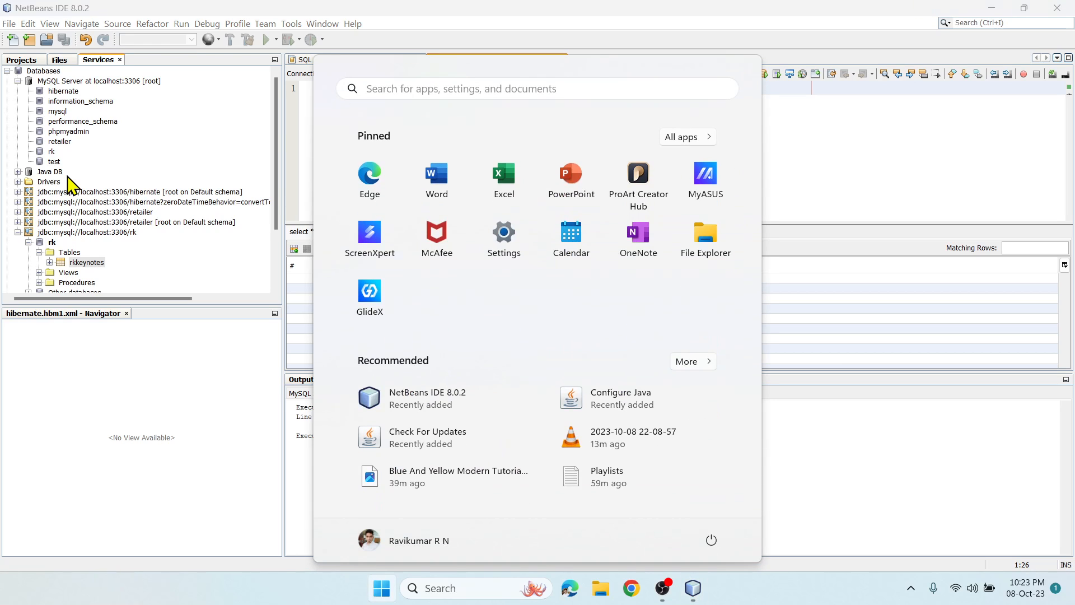
text(xa)
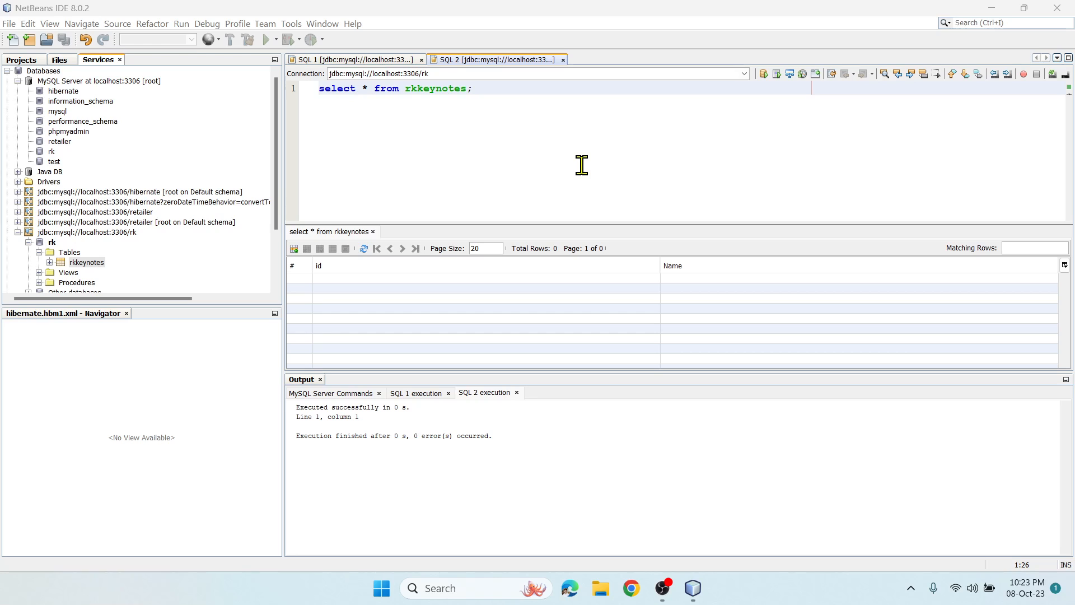
Launch XAMPP Control Panel beside NetBeans and confirm MySQL runs on port 3306
click(709, 588)
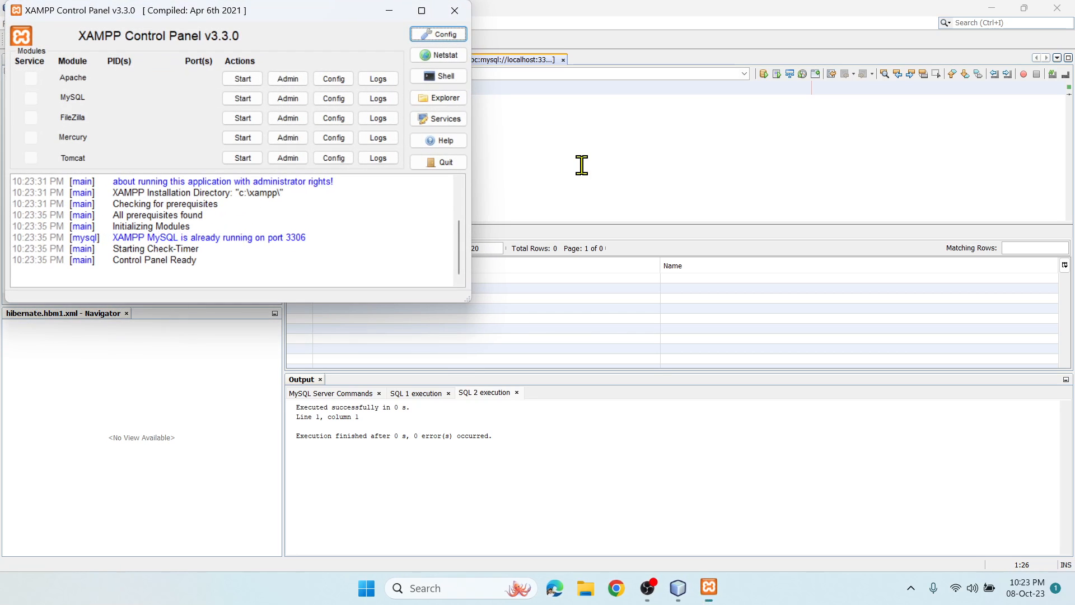
click(242, 97)
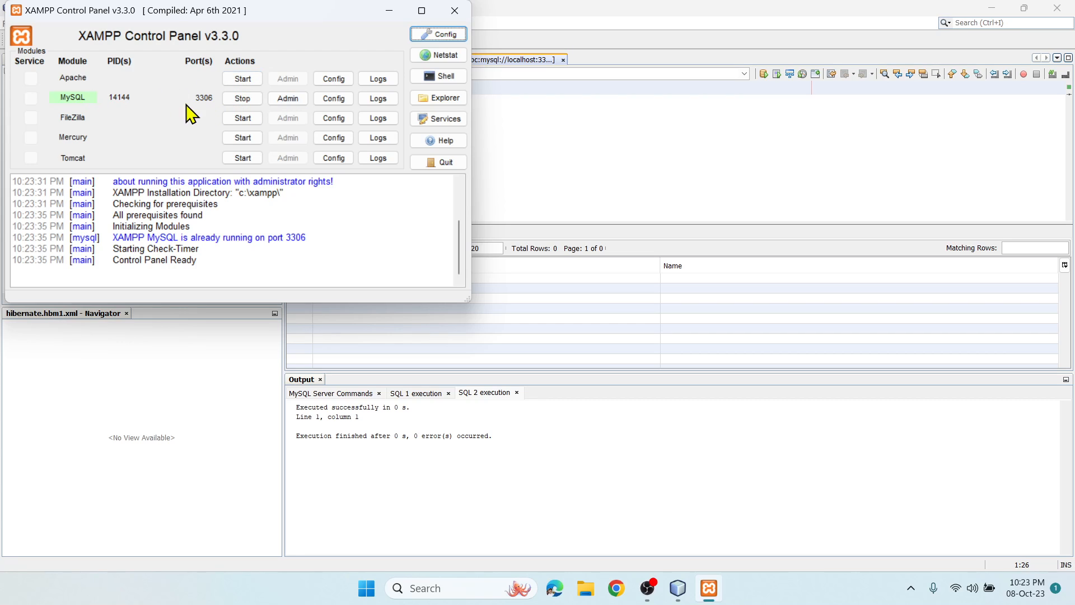
mouse_move(217, 116)
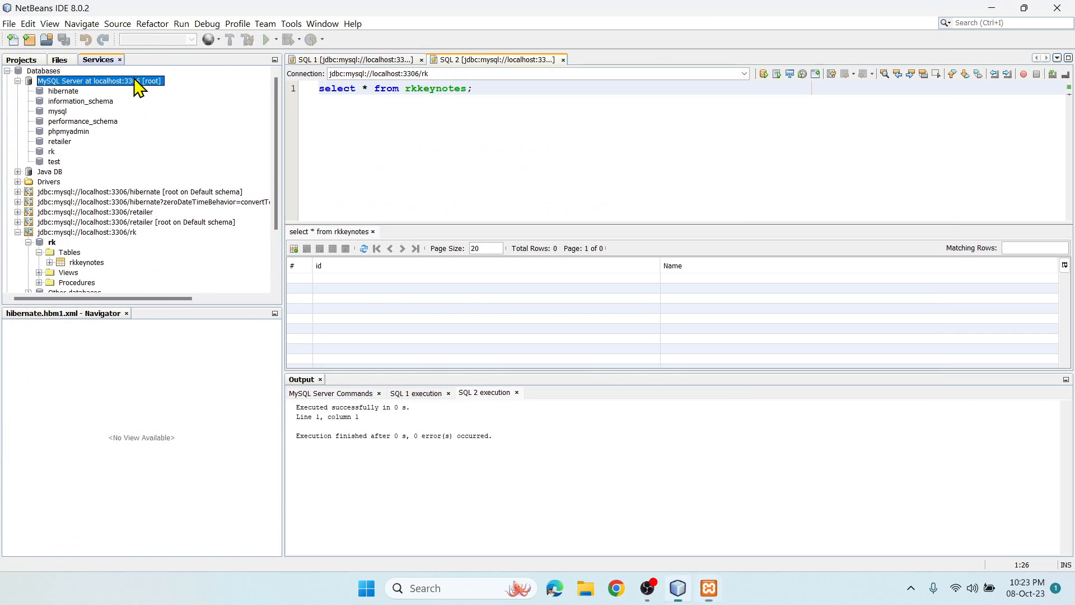
click(709, 587)
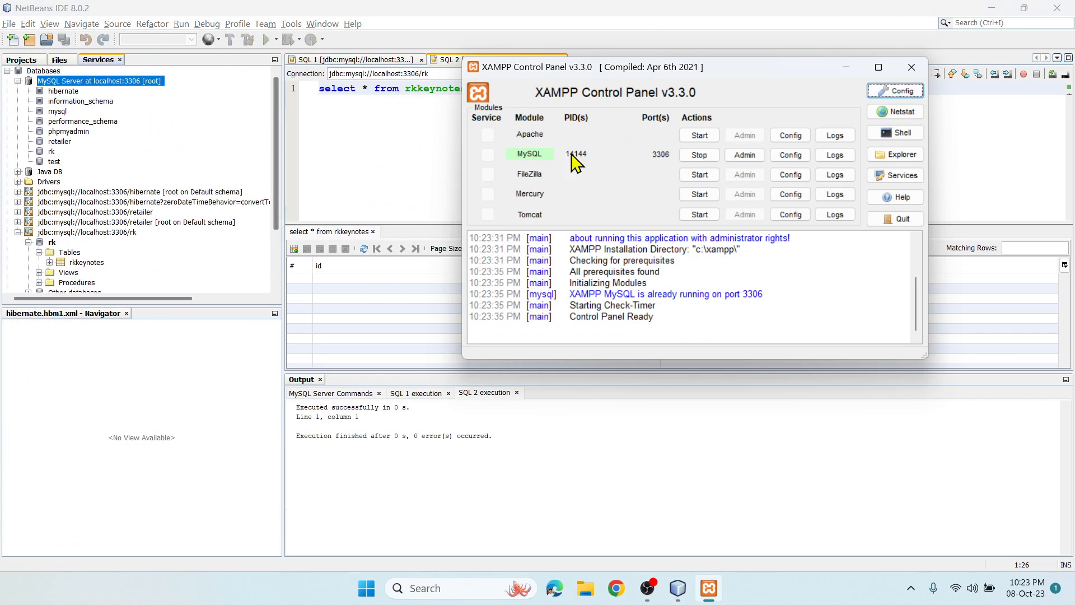
mouse_move(698, 154)
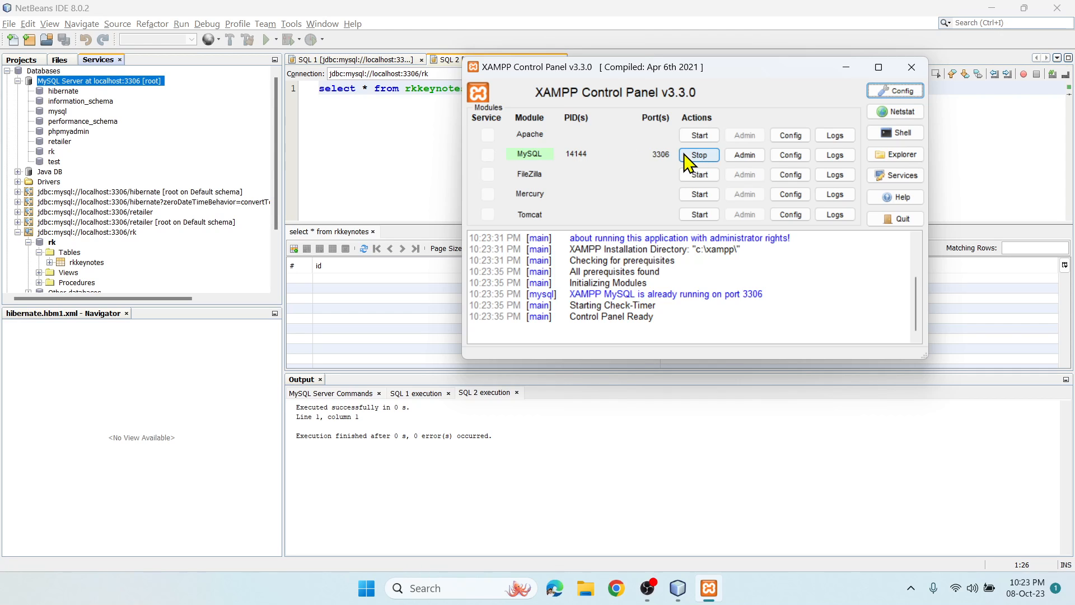
mouse_move(699, 135)
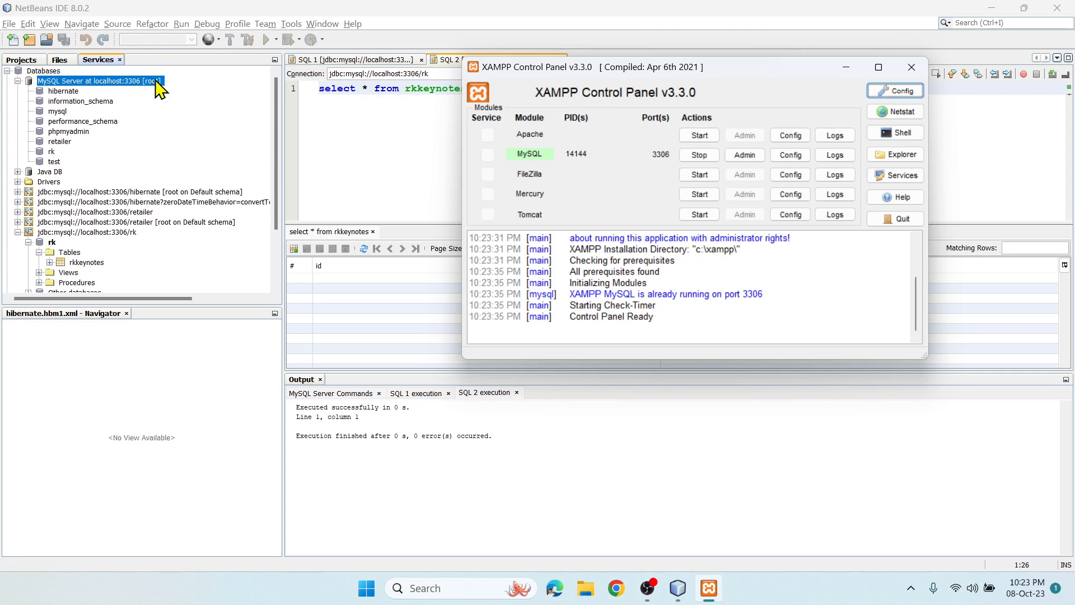
mouse_move(150, 95)
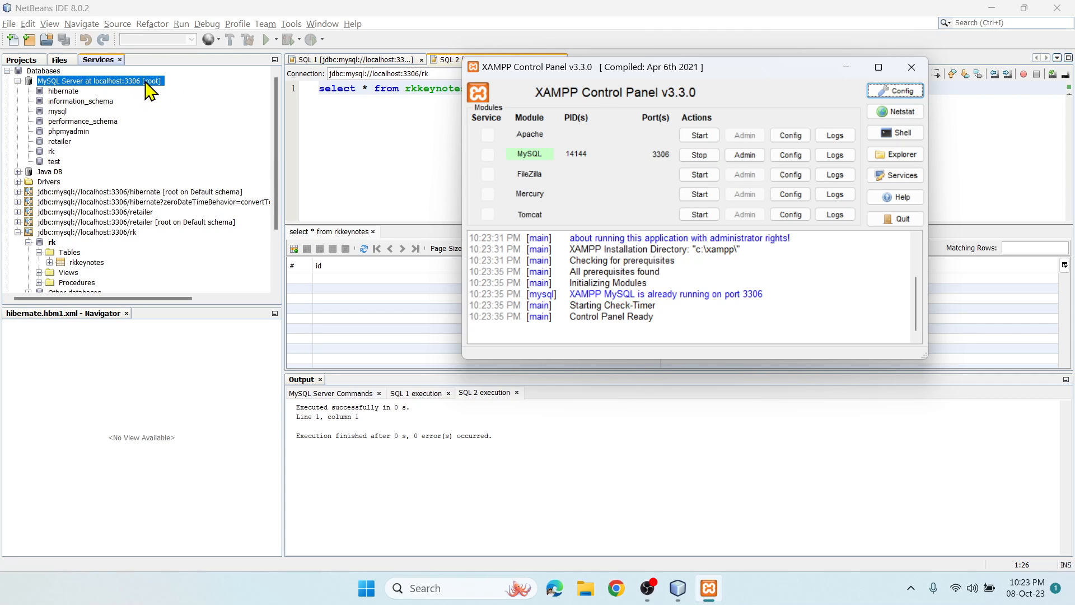
mouse_move(639, 209)
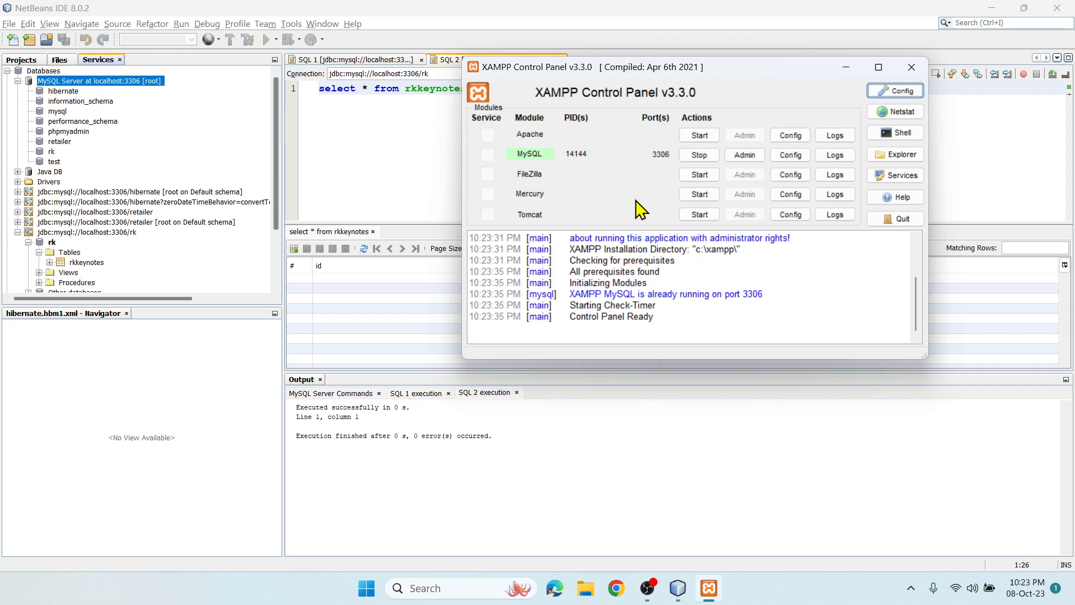
mouse_move(583, 209)
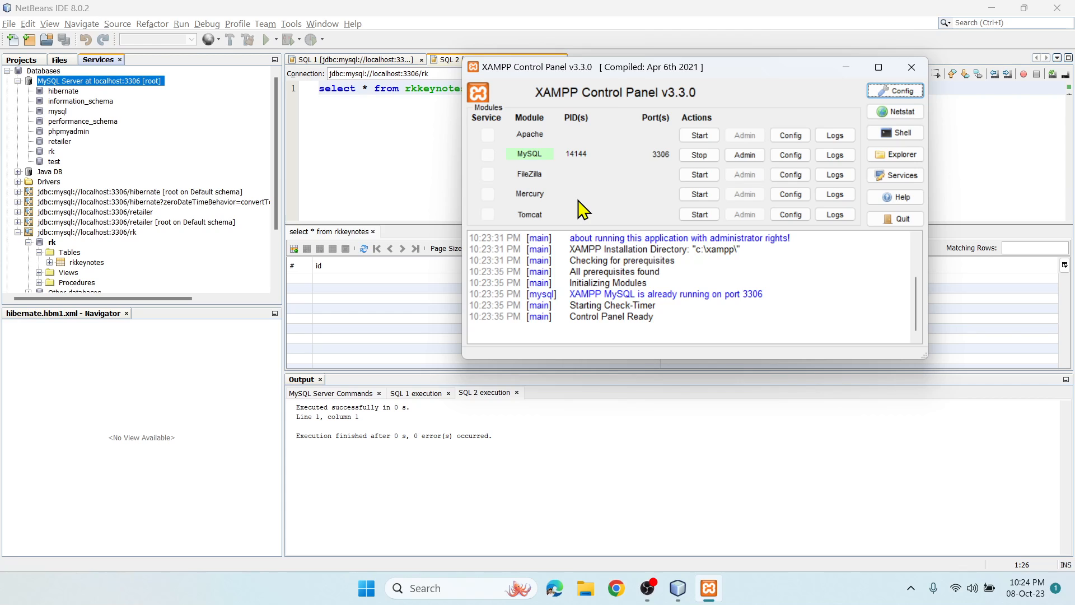
mouse_move(720, 177)
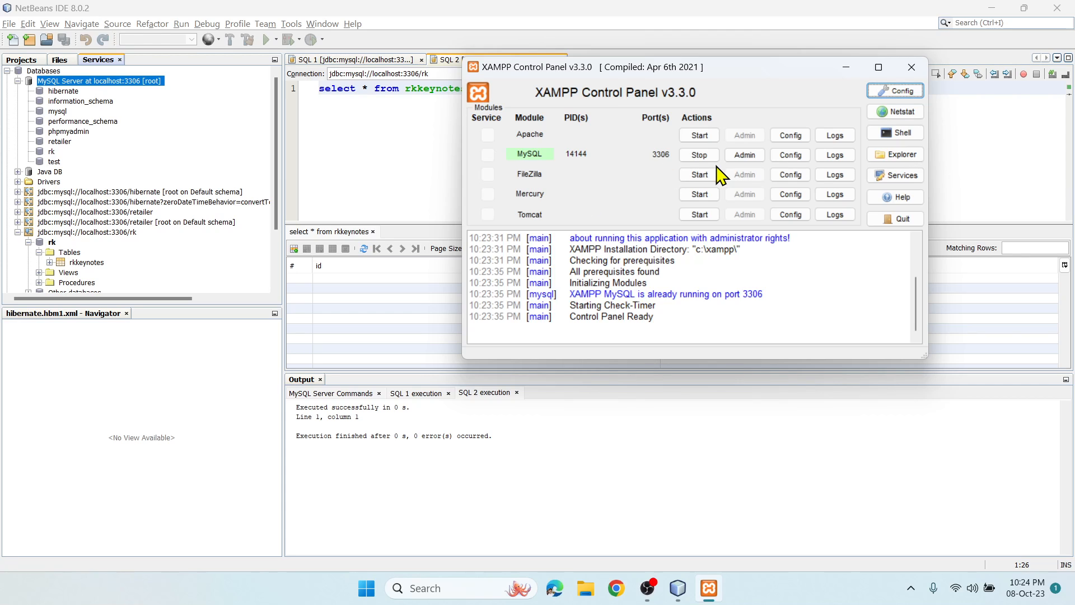
Stop MySQL in XAMPP and dismiss NetBeans' lost-connection error
click(698, 154)
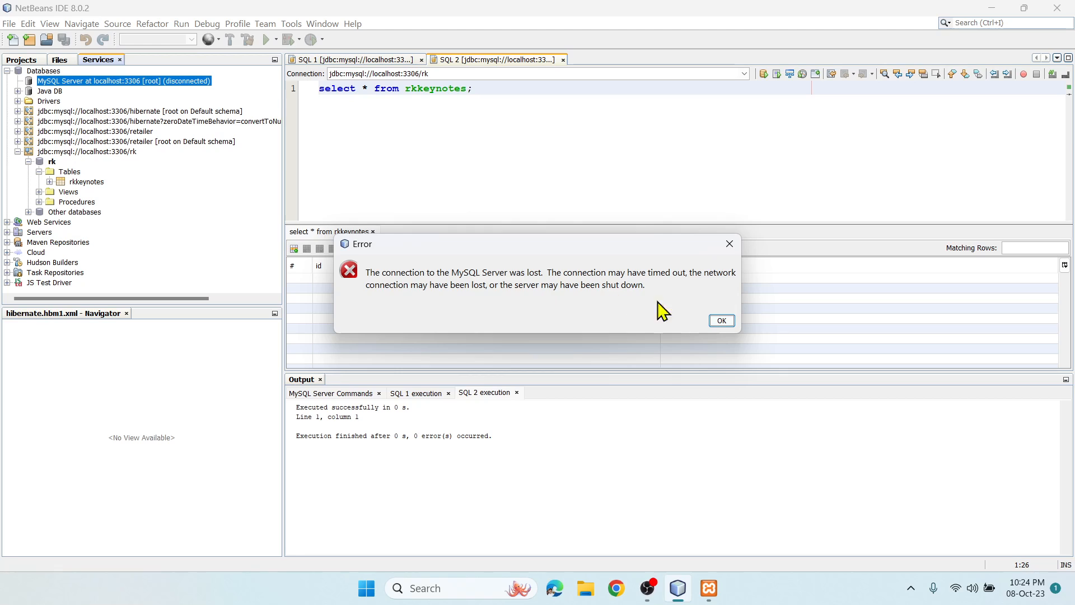
click(721, 321)
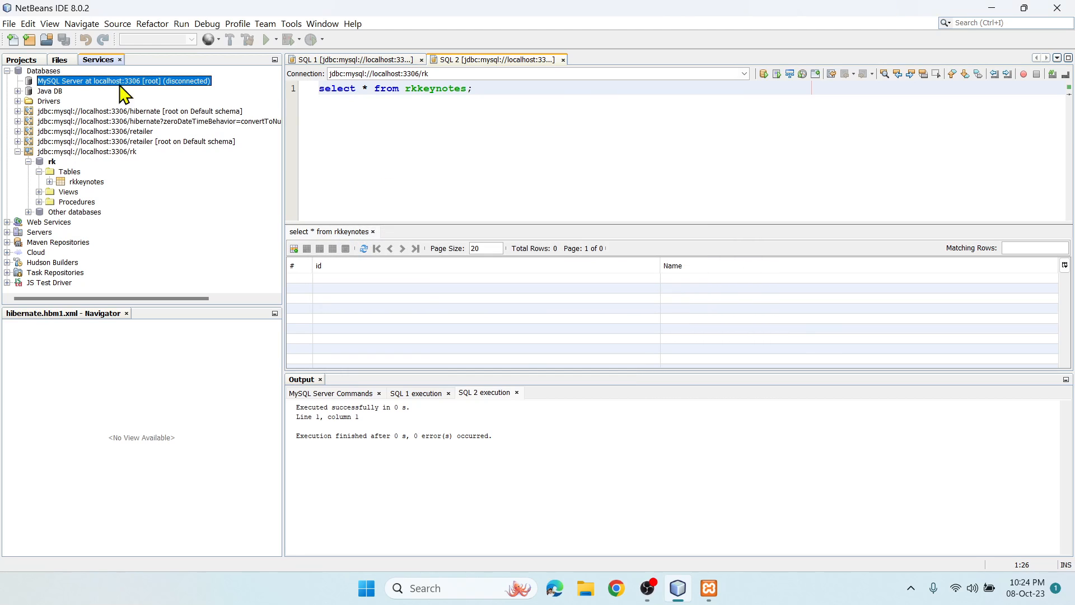
mouse_move(190, 86)
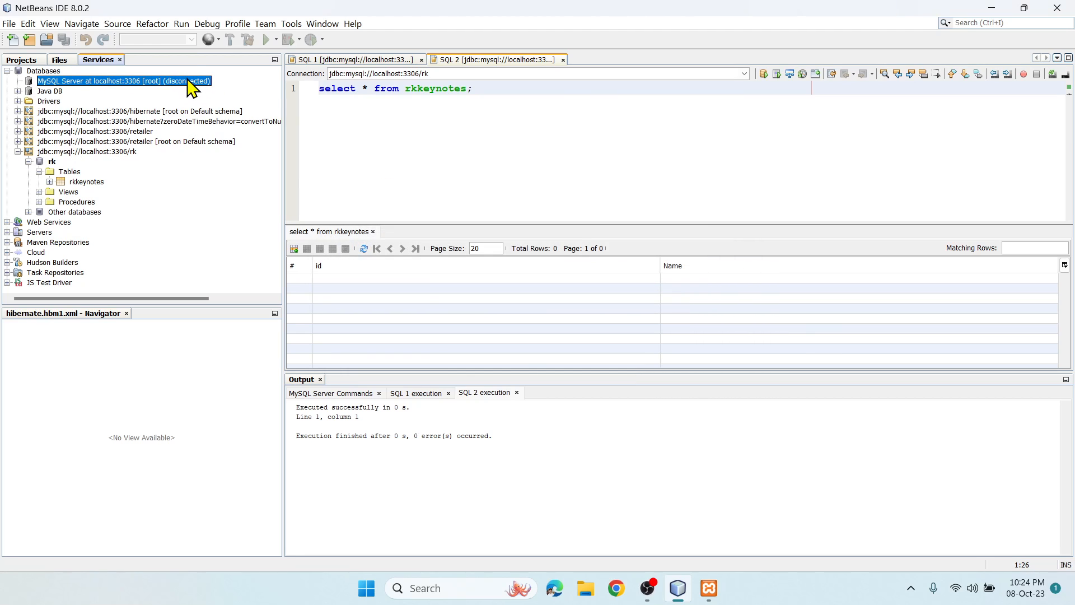
mouse_move(110, 64)
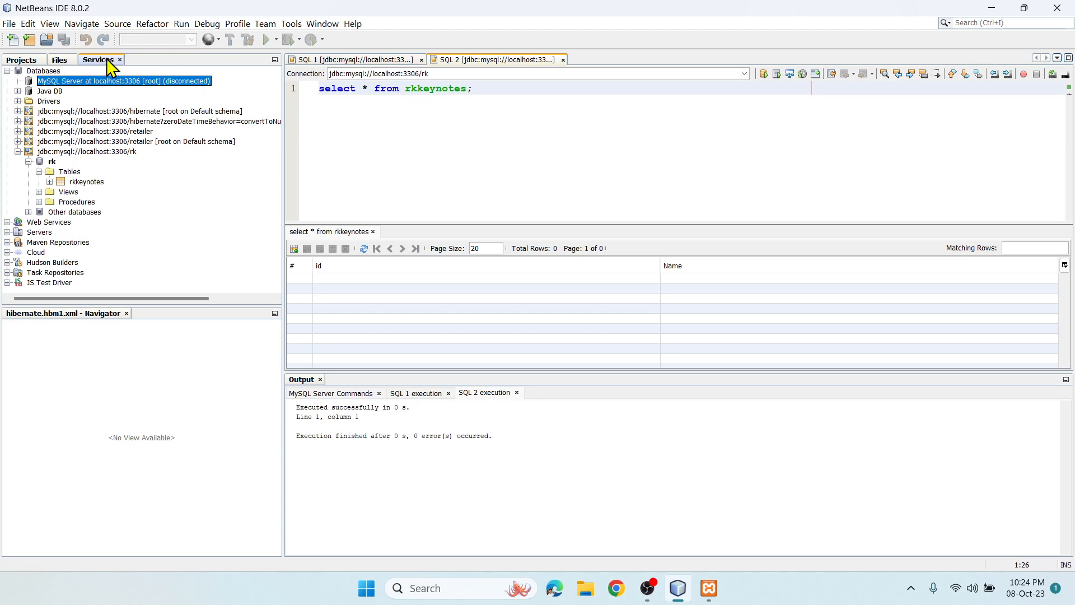
mouse_move(133, 135)
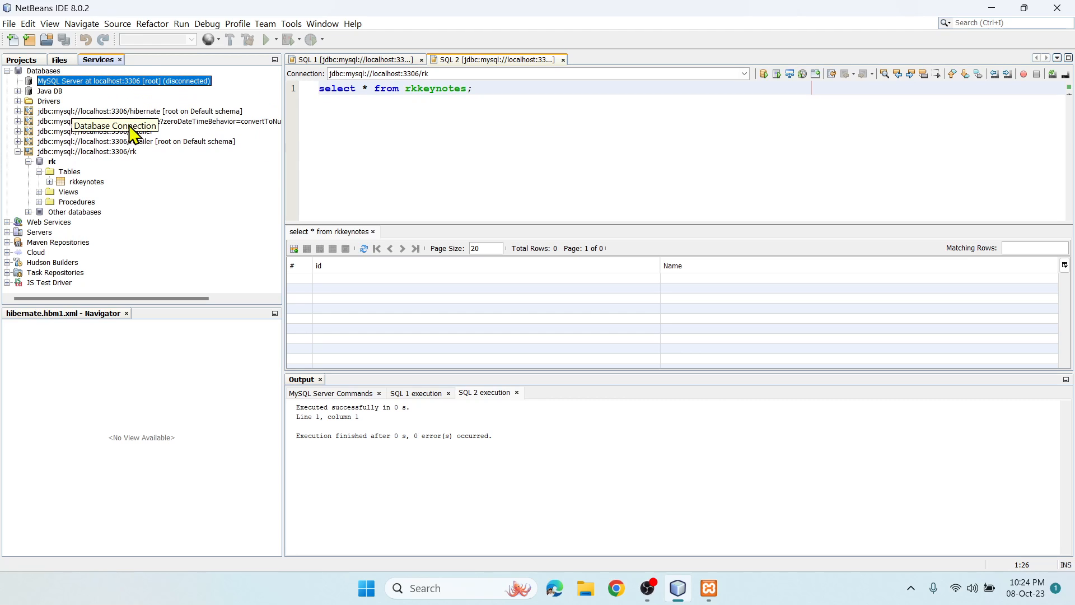
mouse_move(149, 167)
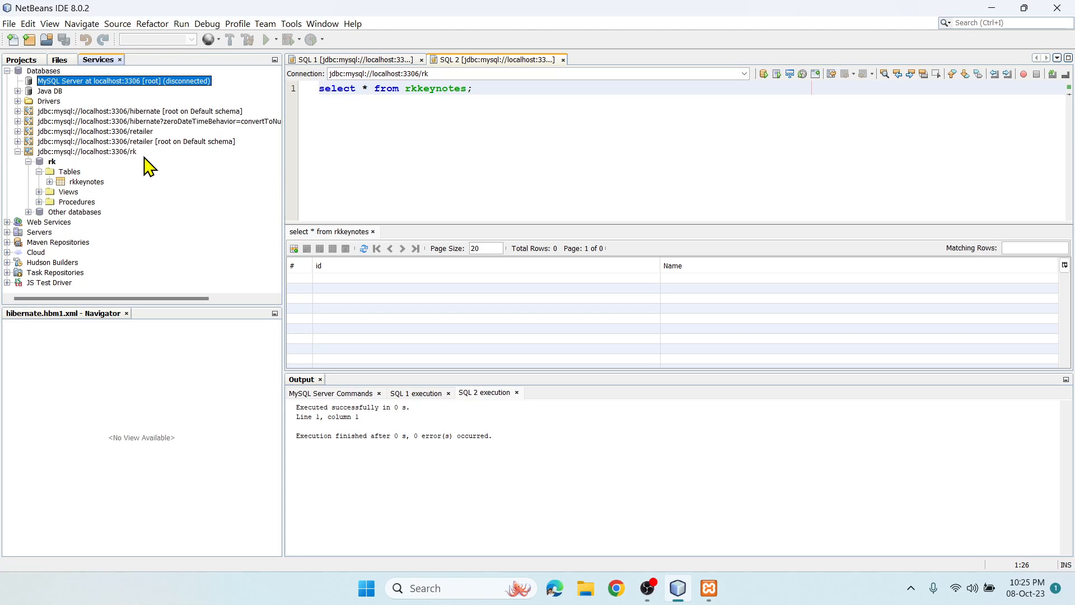
mouse_move(126, 161)
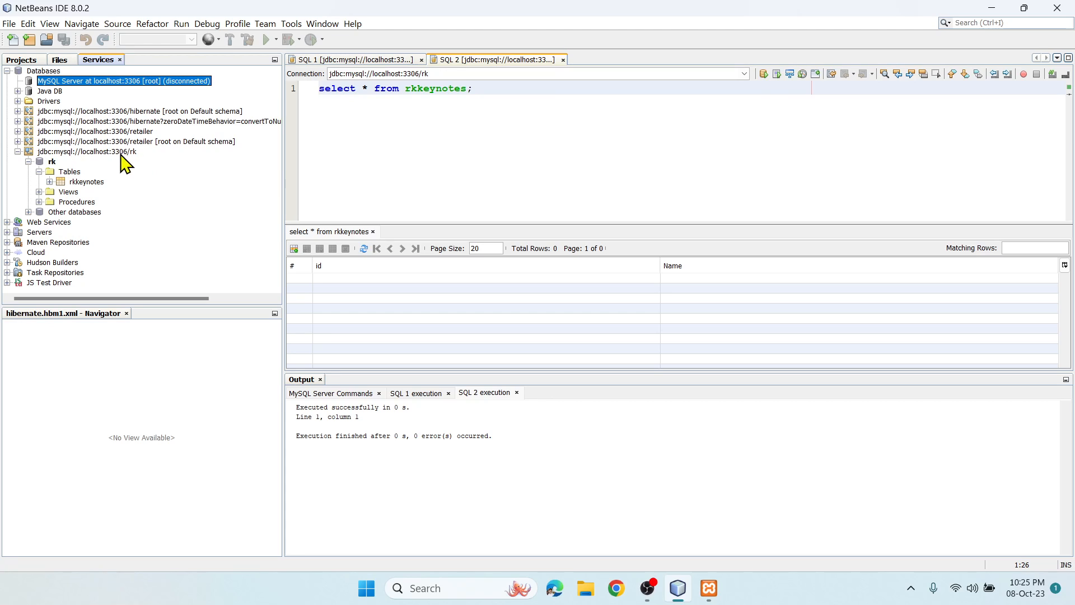
mouse_move(436, 210)
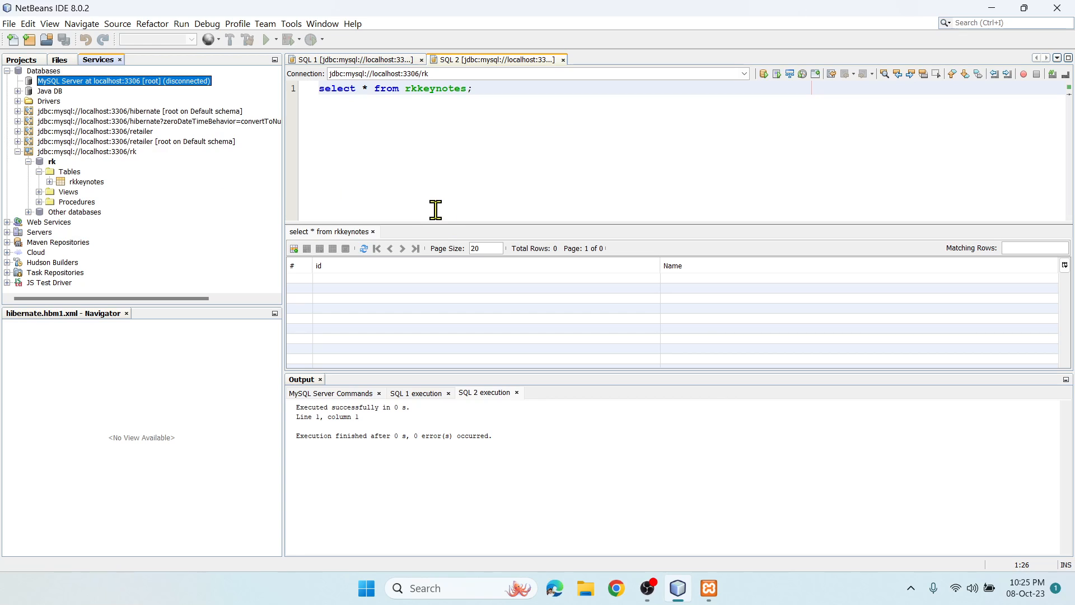